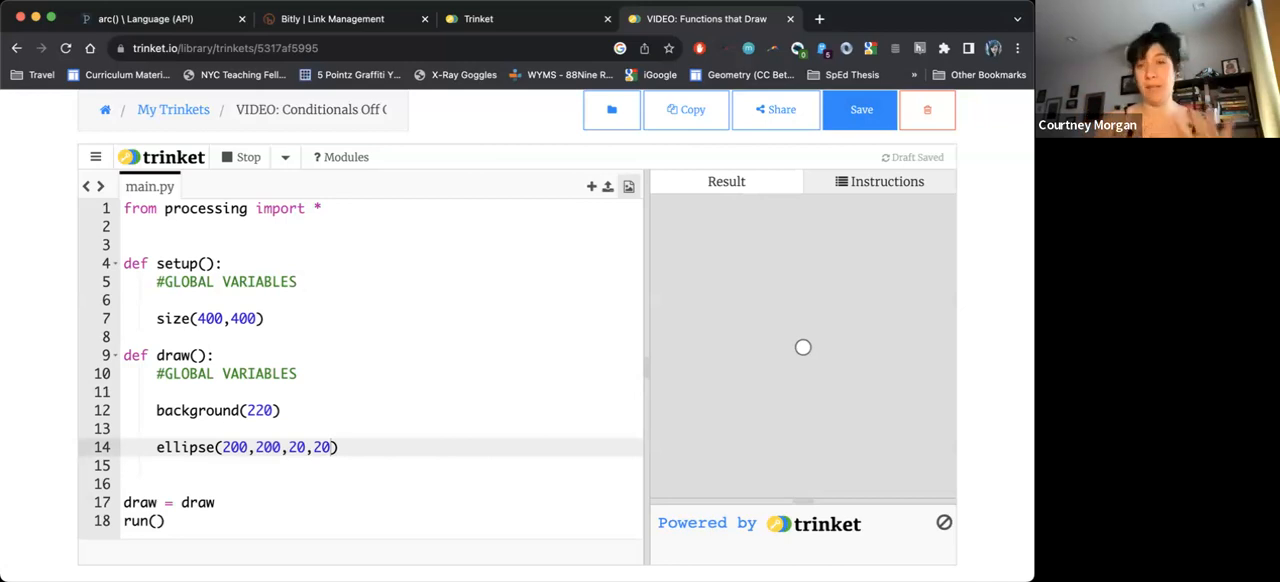
# - Position the ellipse at mouseX, mouseY so the circle tracks the mouse
pyautogui.scroll(-3)
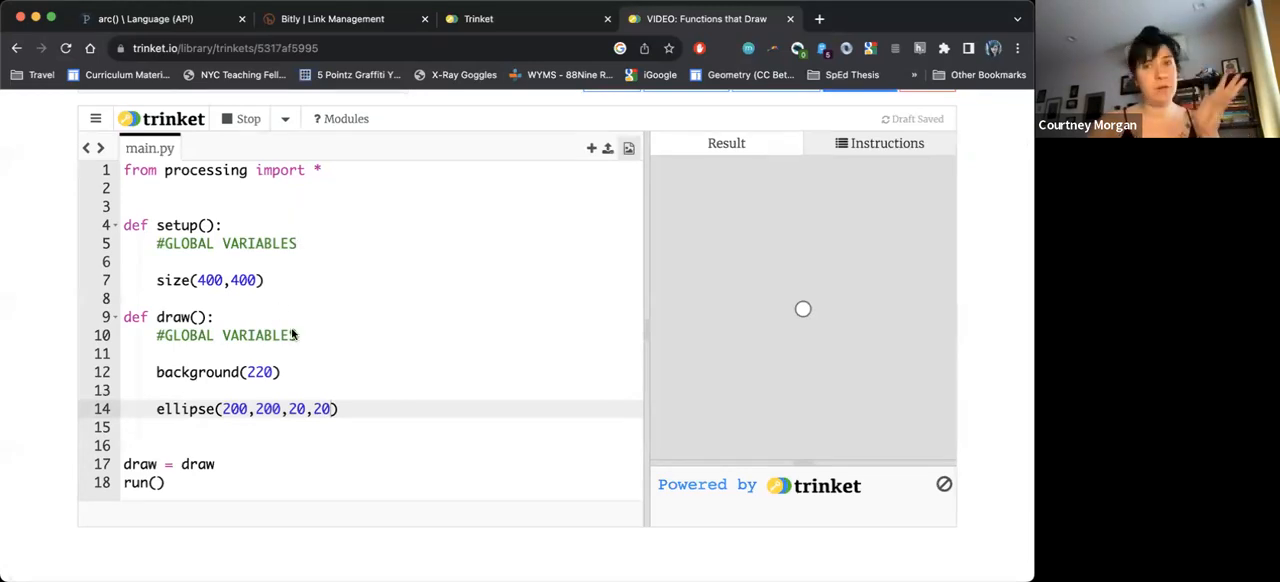
pyautogui.moveTo(284, 424)
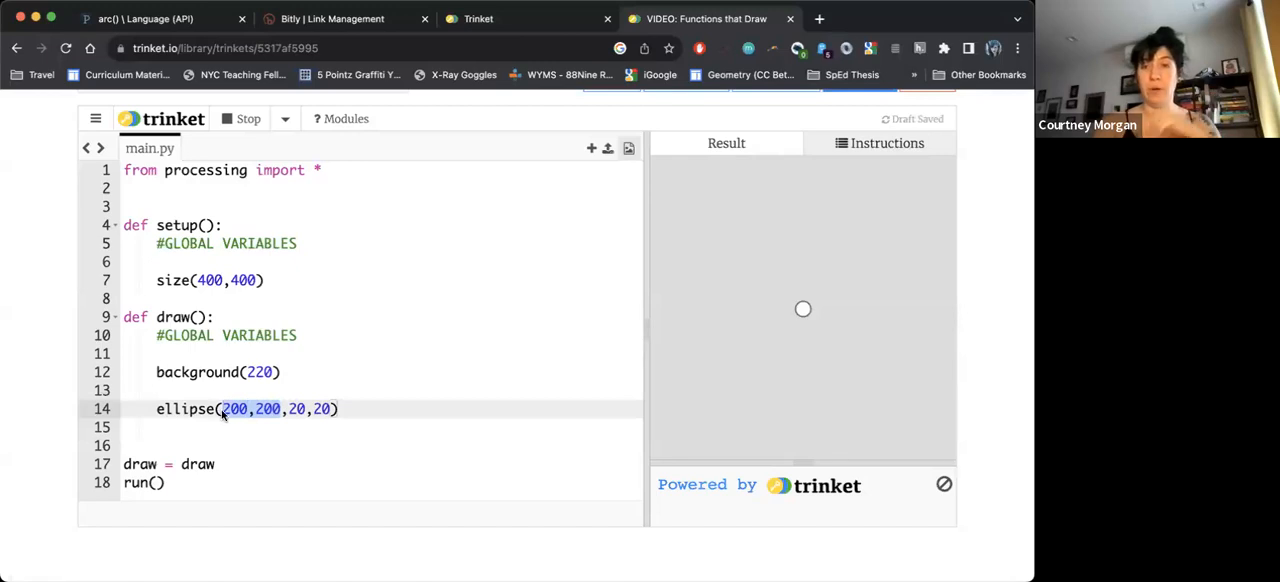
pyautogui.write('mouseX')
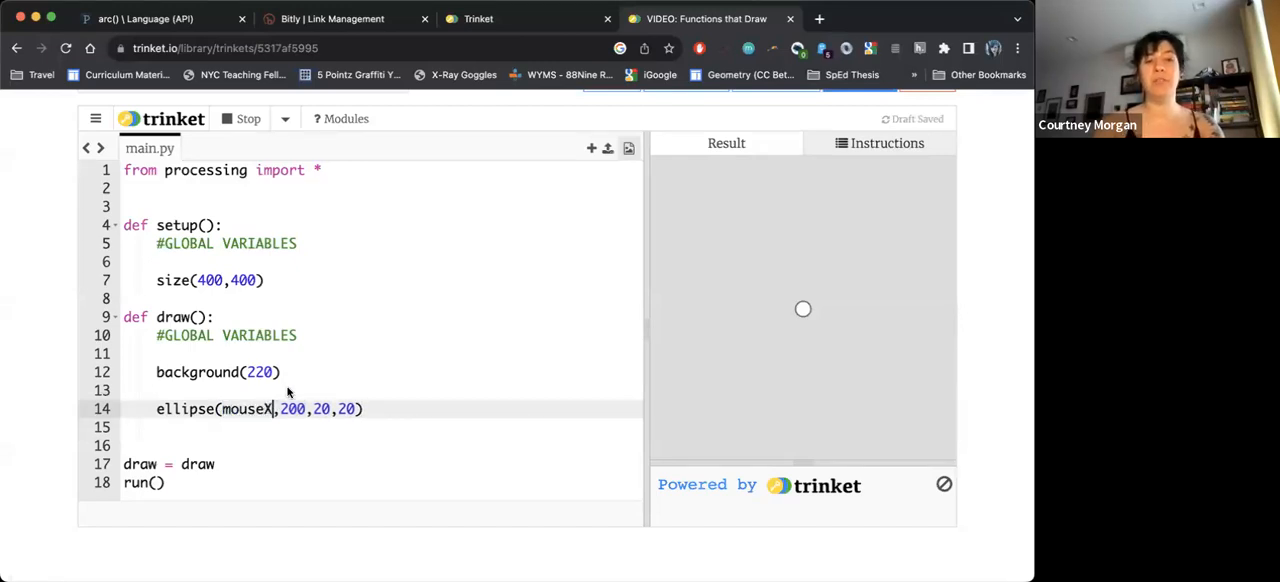
pyautogui.write('mouseY')
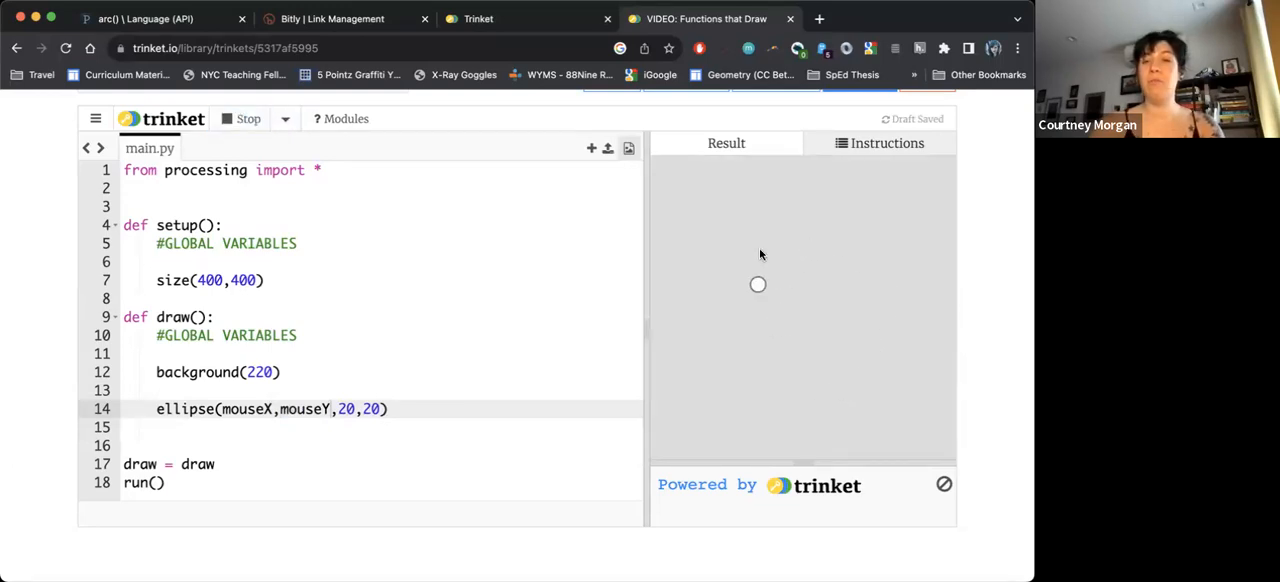
pyautogui.moveTo(744, 312)
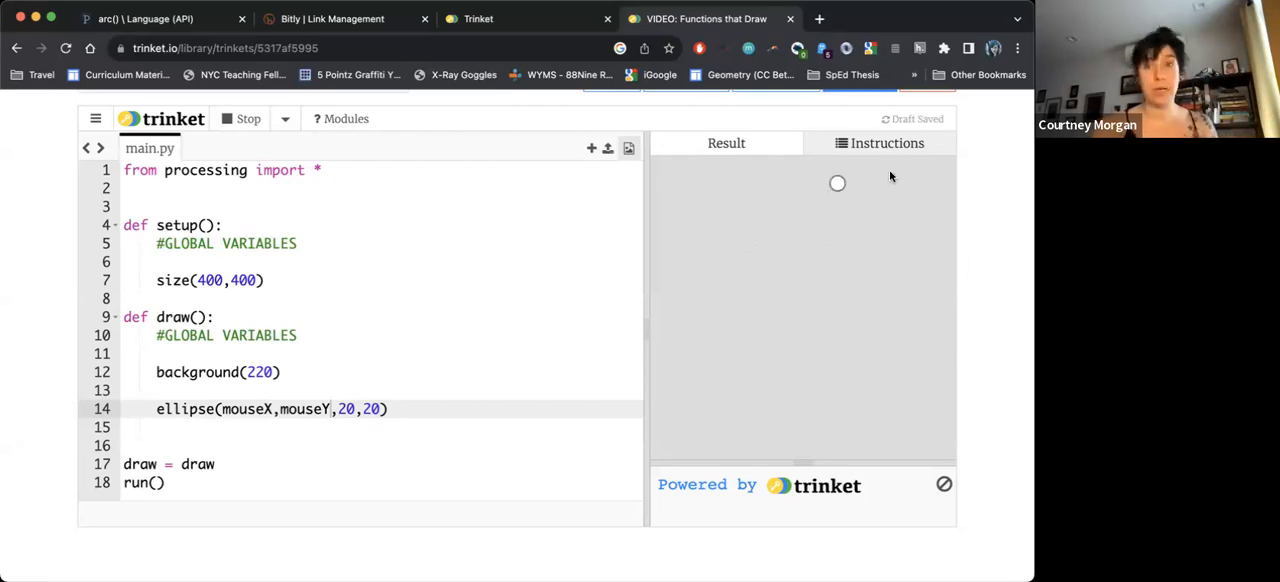
pyautogui.moveTo(938, 230)
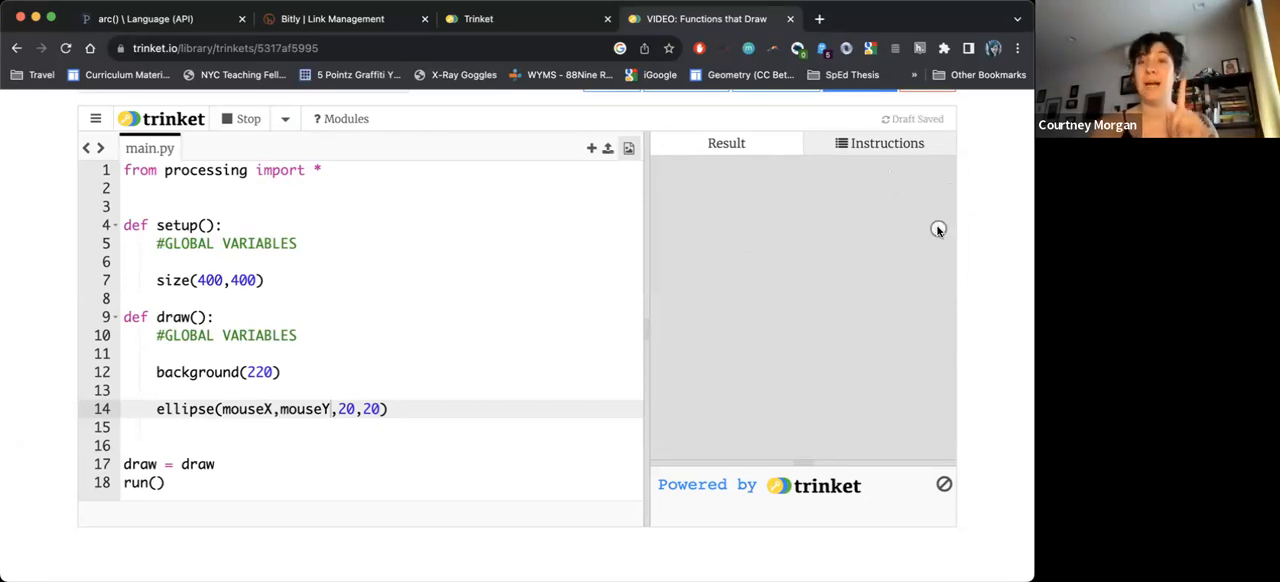
pyautogui.moveTo(684, 232)
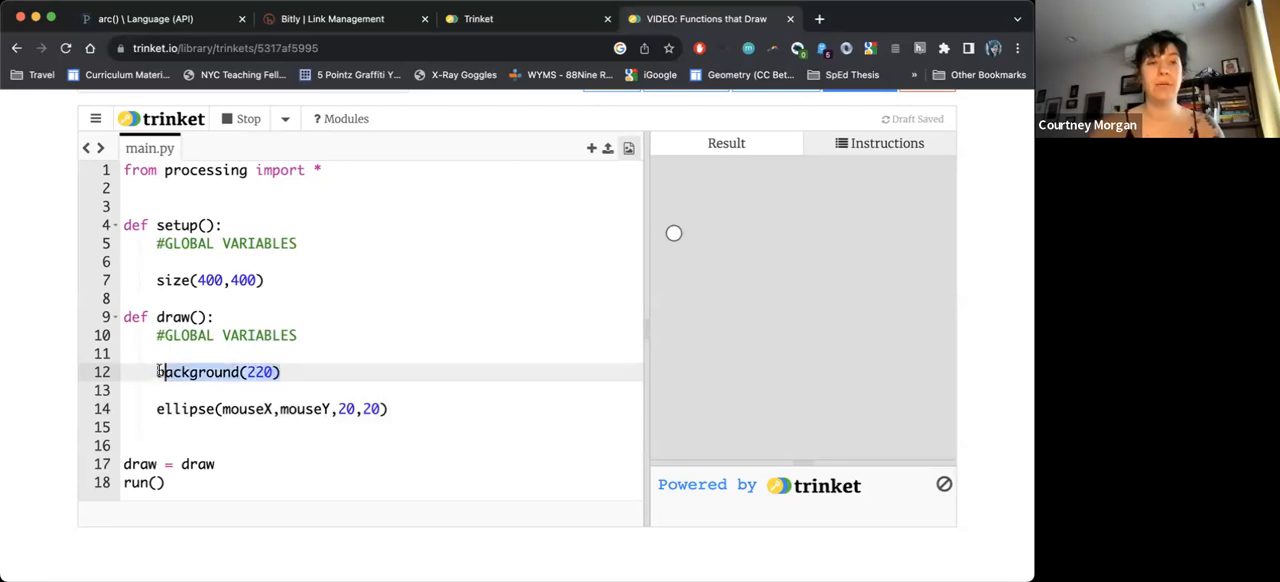
# - Move background(220) from draw into setup and rerun so the circle leaves a trail
pyautogui.press('Backspace')
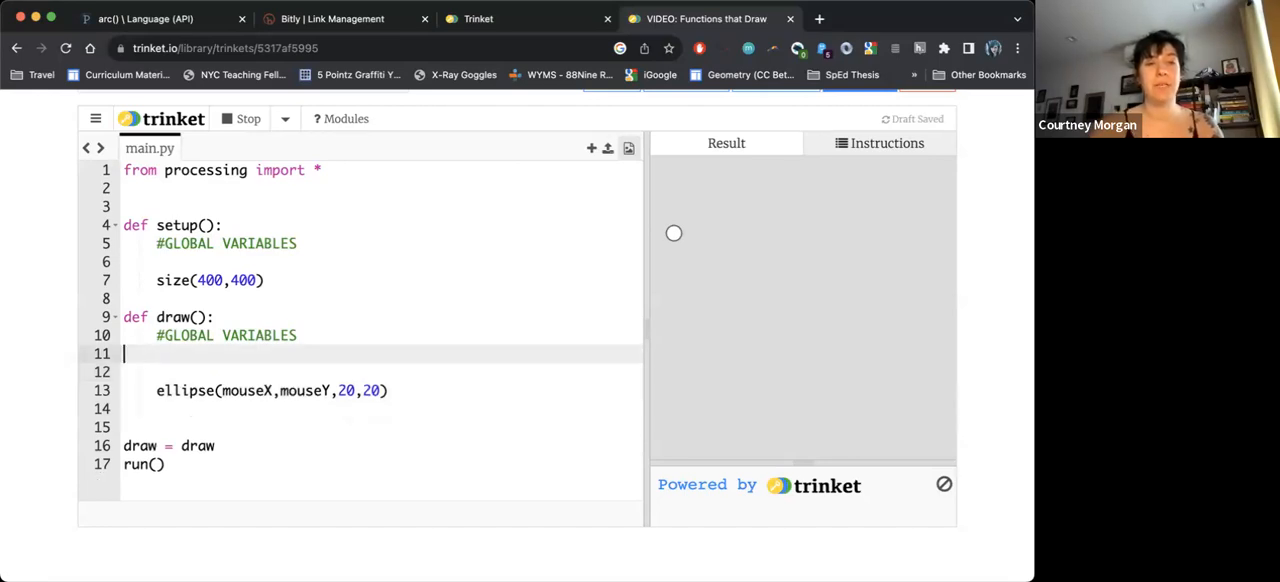
pyautogui.write('background(220)')
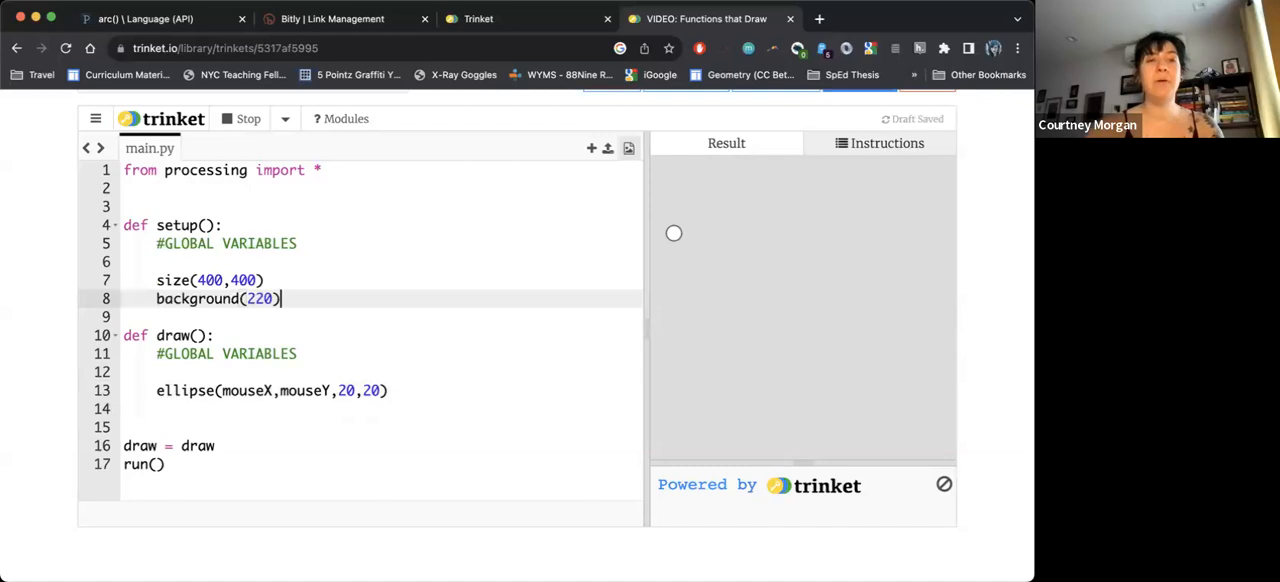
pyautogui.click(240, 118)
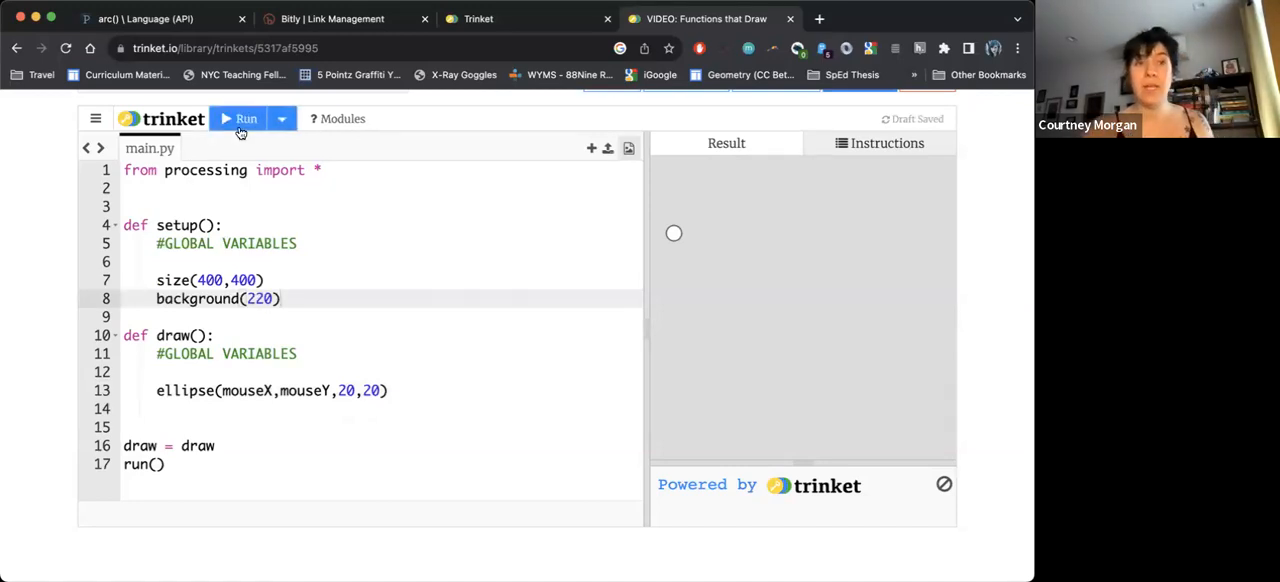
pyautogui.click(240, 118)
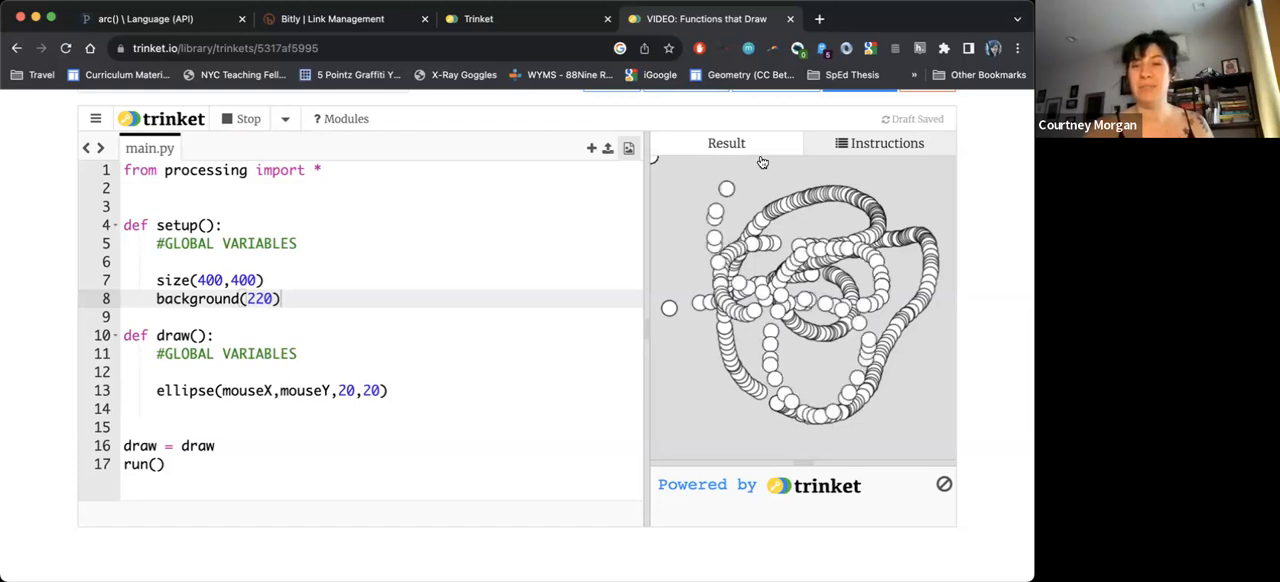
pyautogui.moveTo(864, 304)
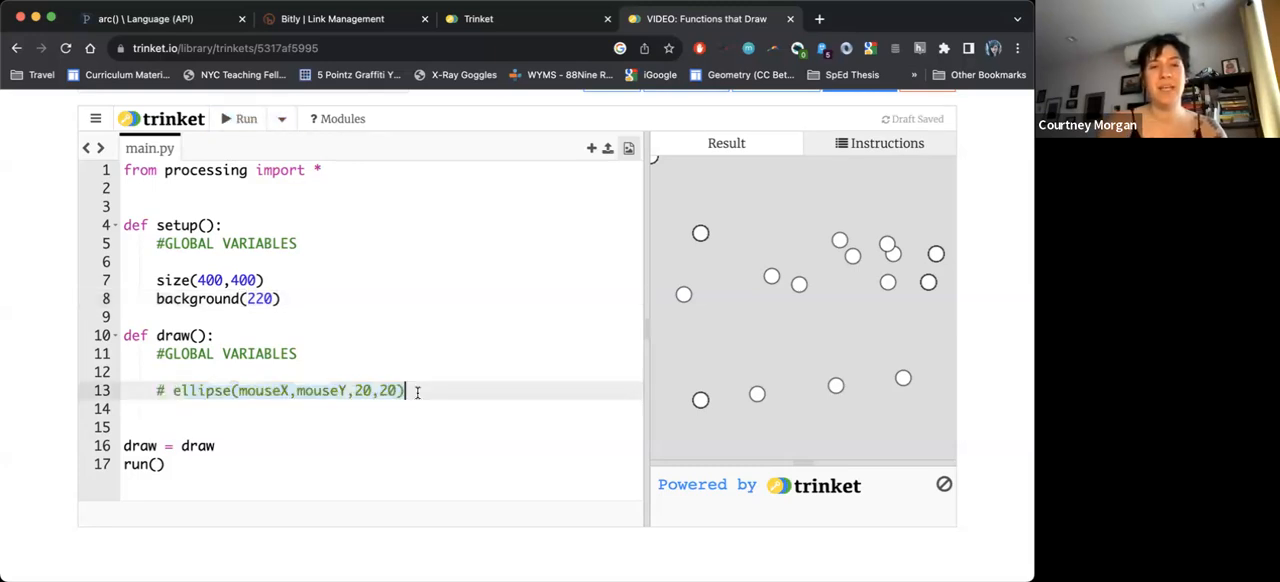
# - Add line(mouseX, mouseY, pmouseX, pmouseY) in draw and run the sketch
pyautogui.write('line()')
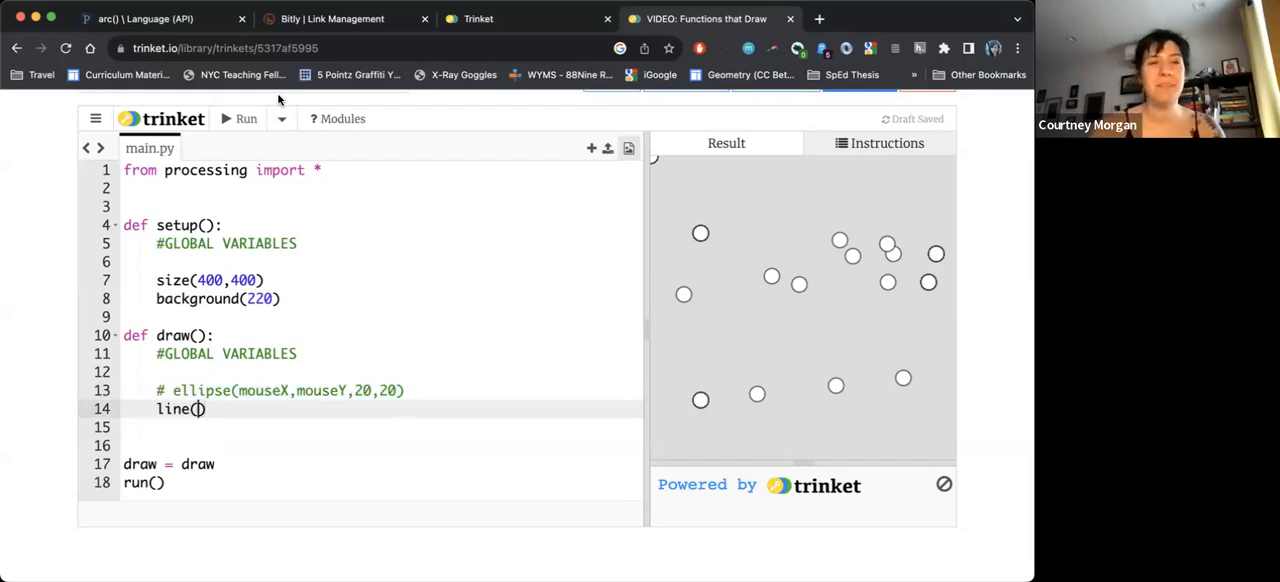
pyautogui.write('mouse')
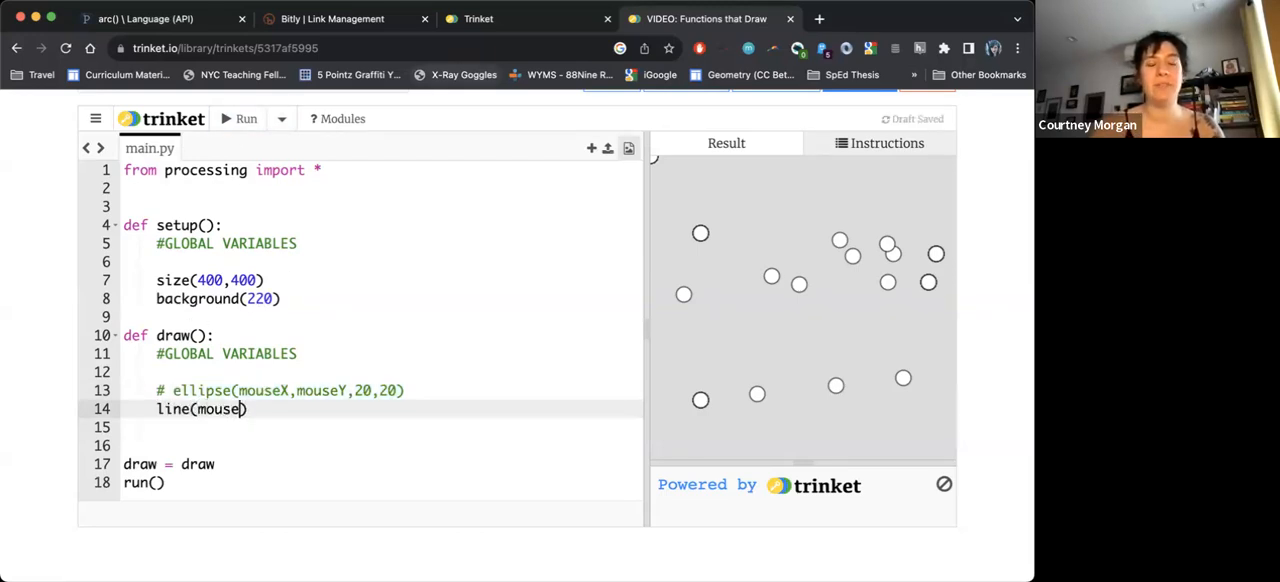
pyautogui.write('X, mouseY,')
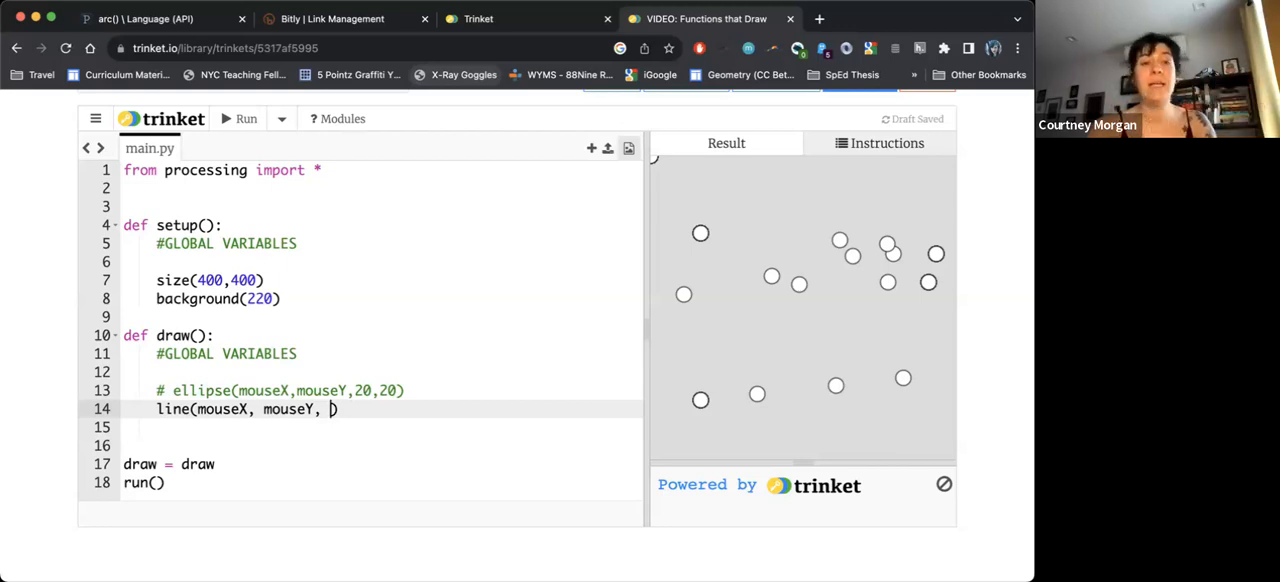
pyautogui.write('pmouseX')
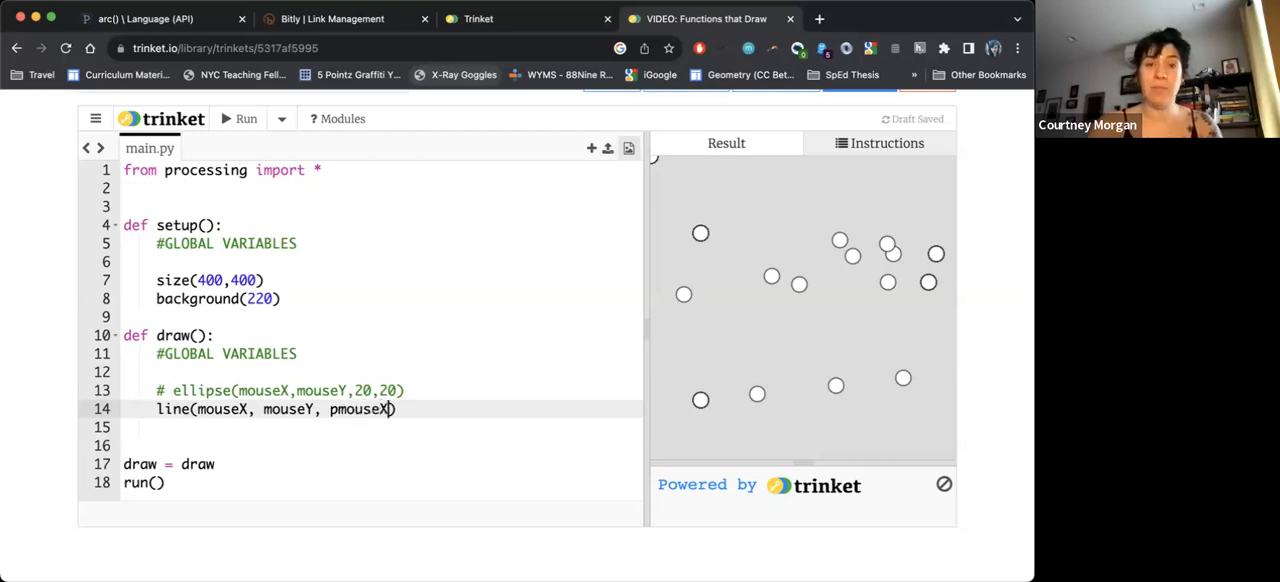
pyautogui.write(', pmouseY')
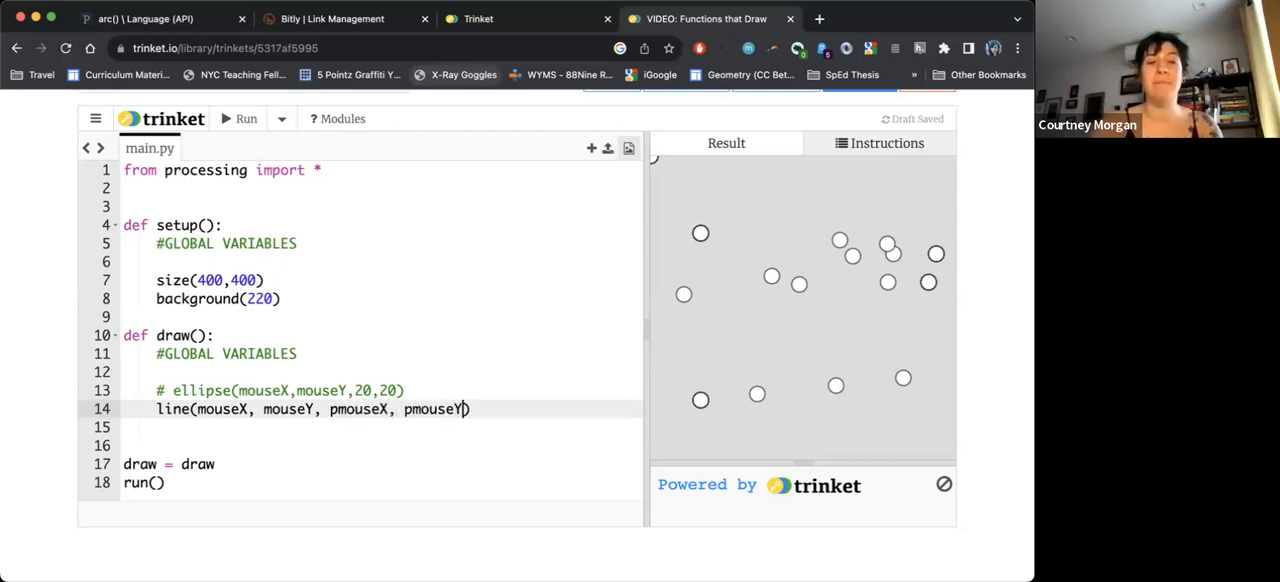
pyautogui.click(238, 120)
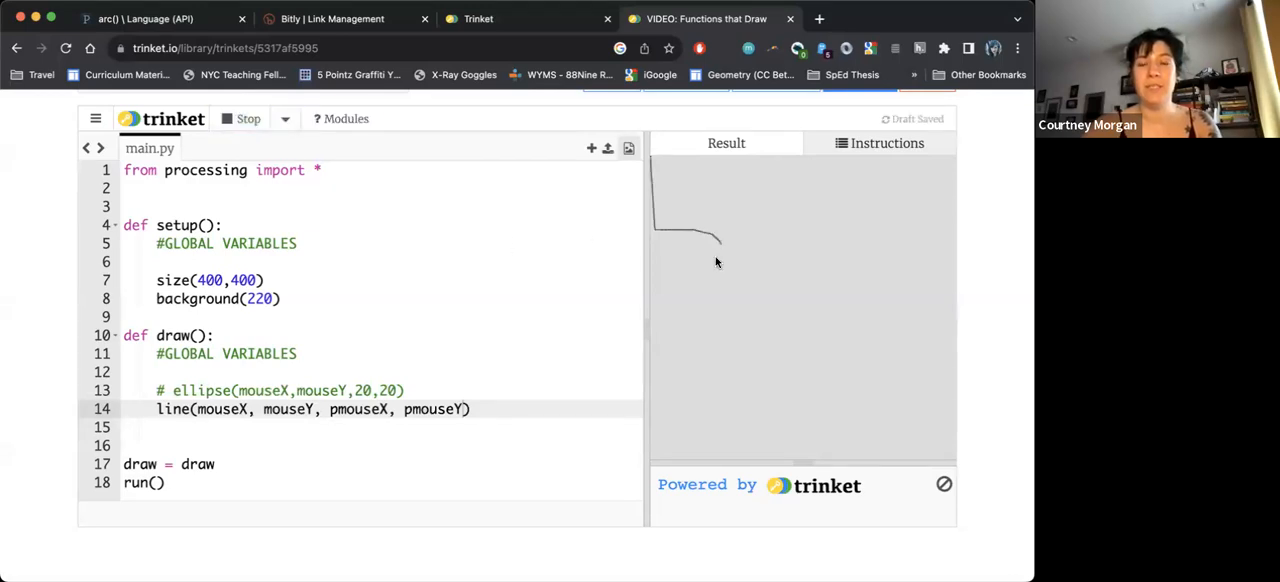
# - Drag the mouse across the Result canvas to trace looping freehand lines
pyautogui.moveTo(720, 244); pyautogui.dragTo(808, 308)
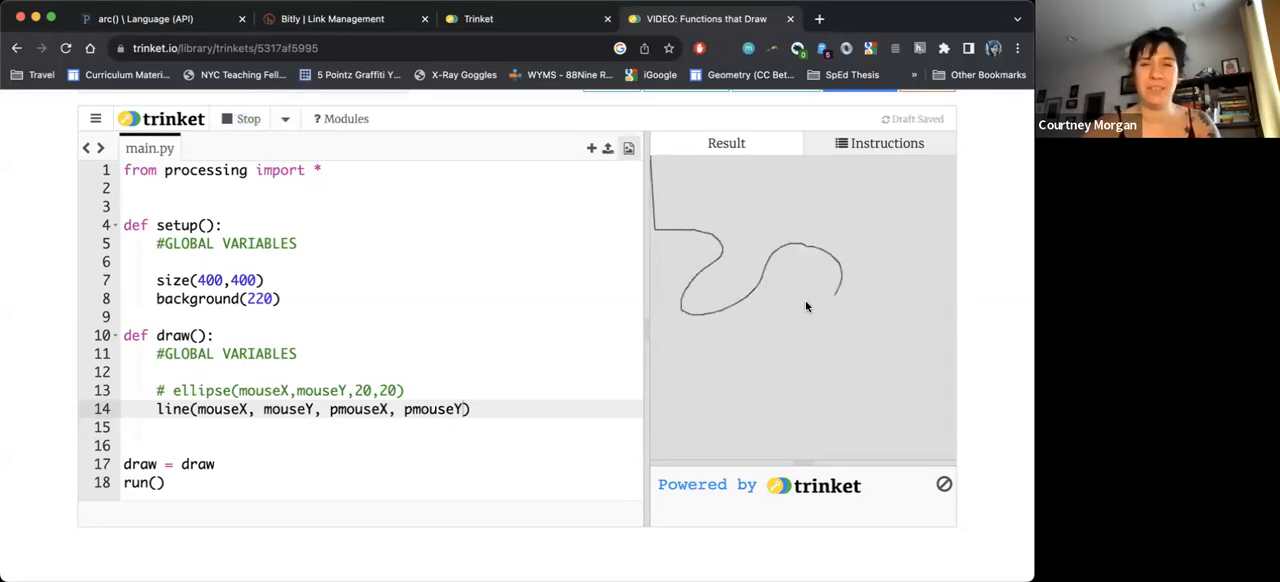
pyautogui.moveTo(810, 300); pyautogui.dragTo(756, 430)
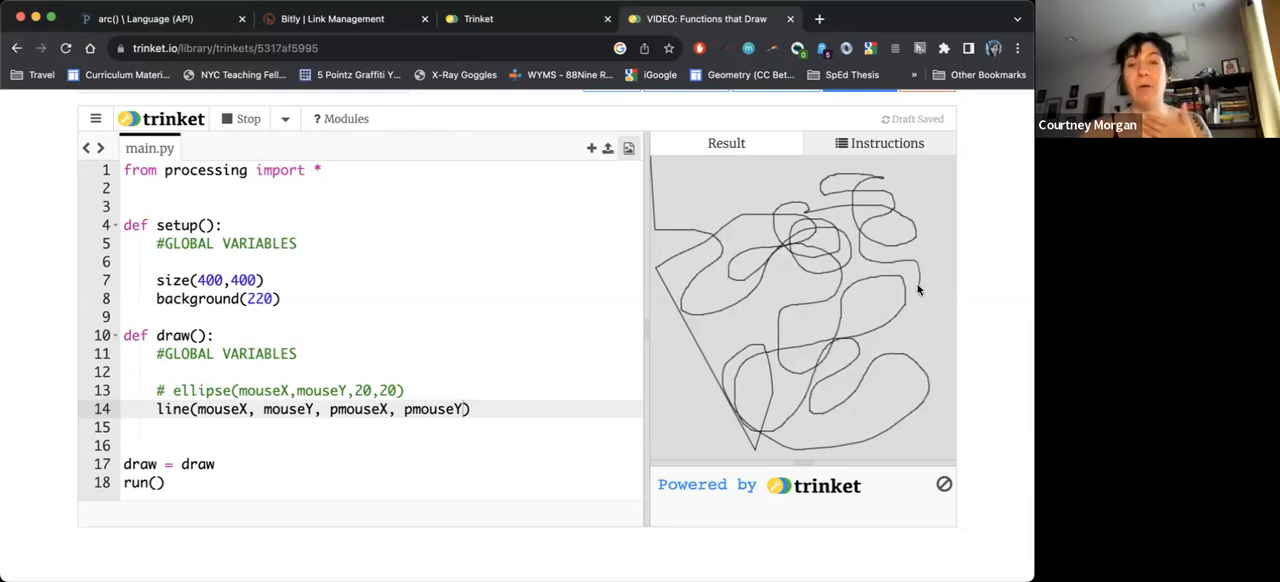
pyautogui.moveTo(870, 338)
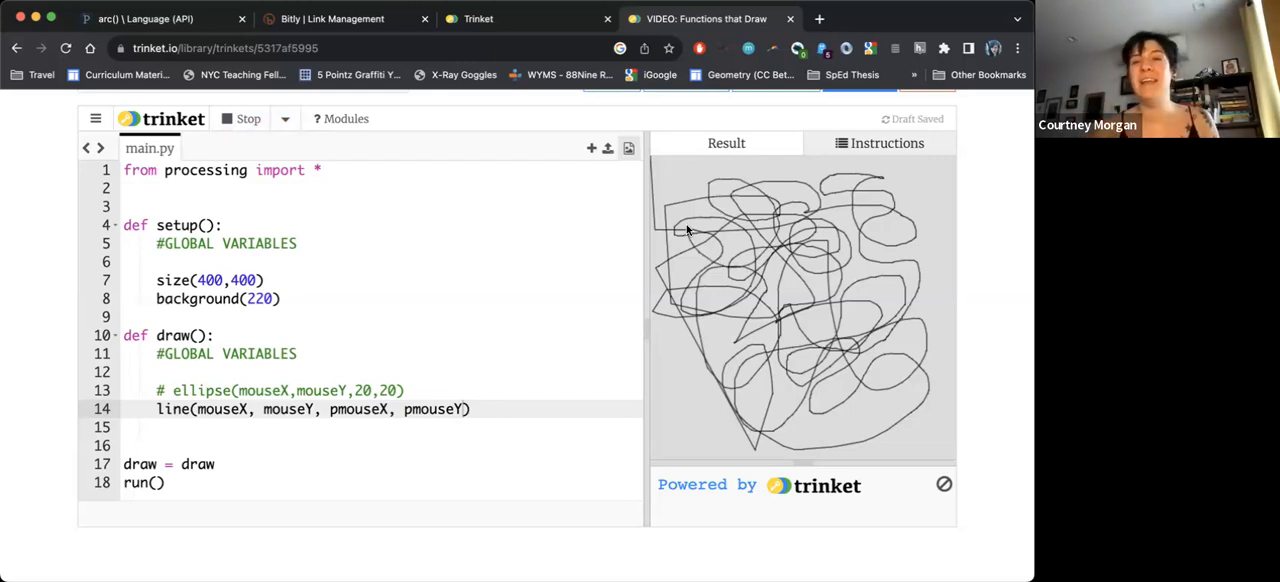
# - Stop and rerun the sketch to start drawing on a cleared canvas
pyautogui.click(240, 118)
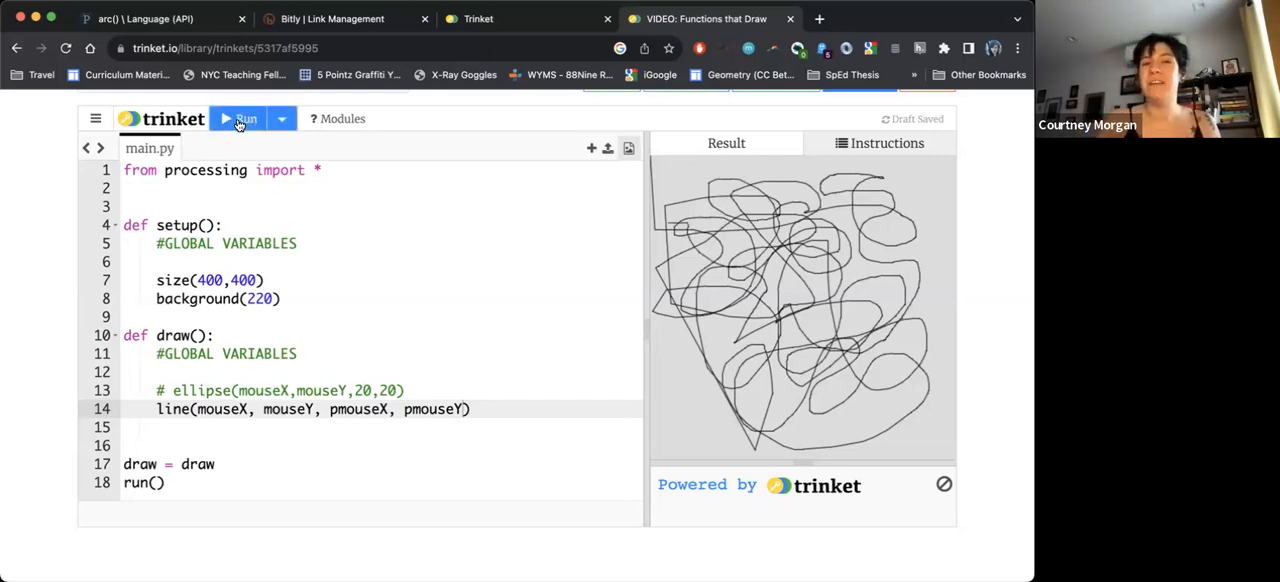
pyautogui.click(238, 118)
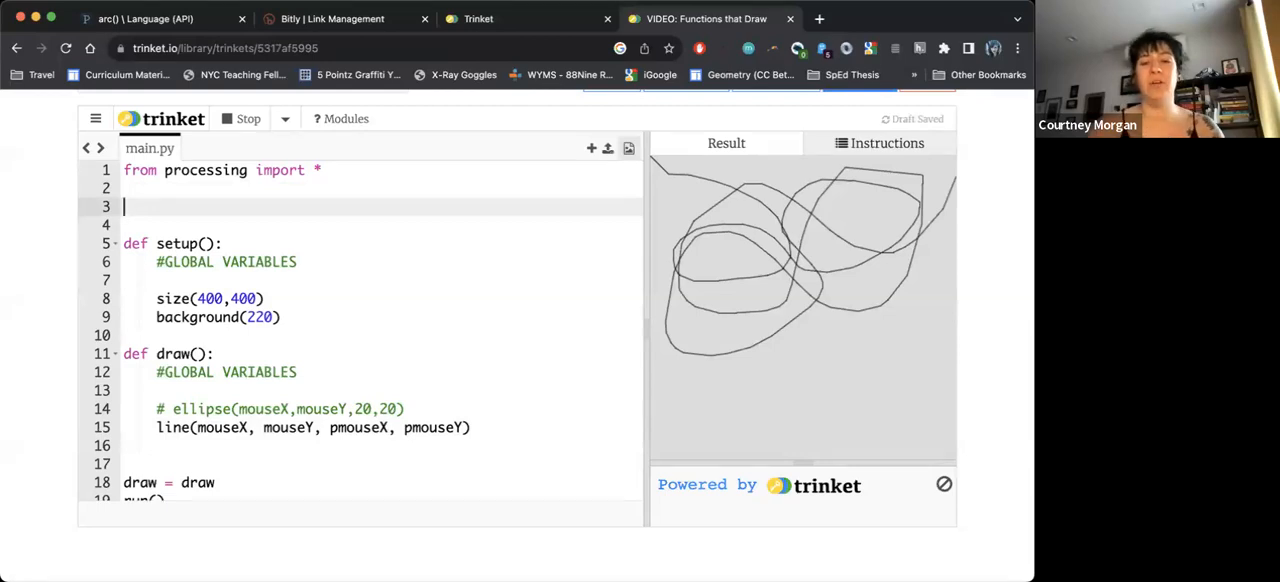
pyautogui.write('drawTool =')
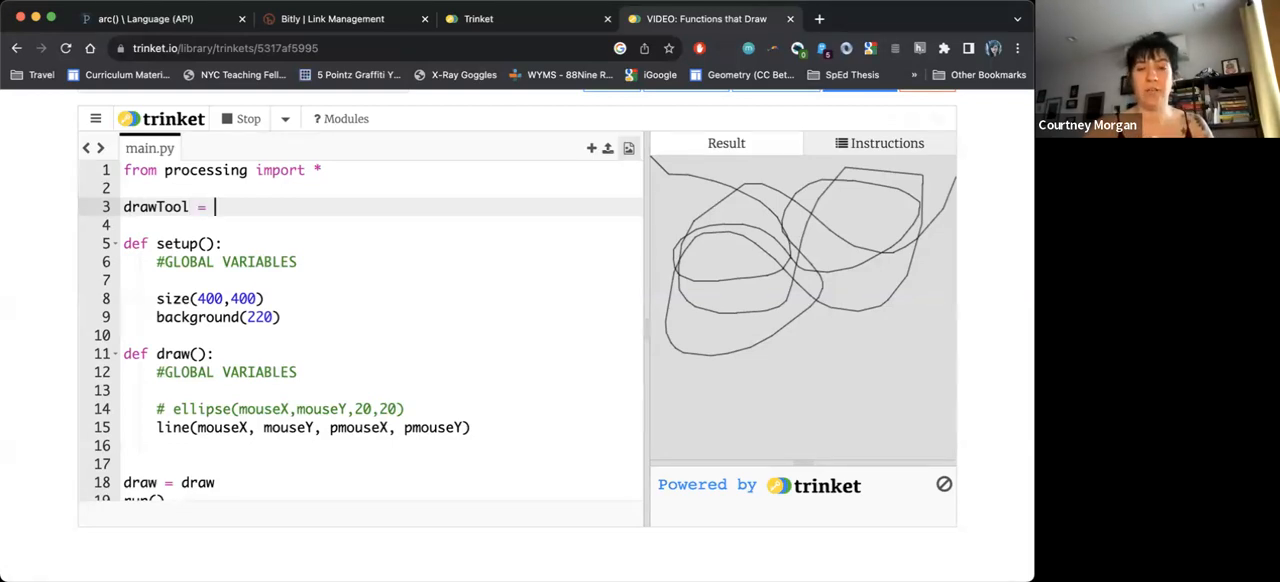
pyautogui.write('{}')
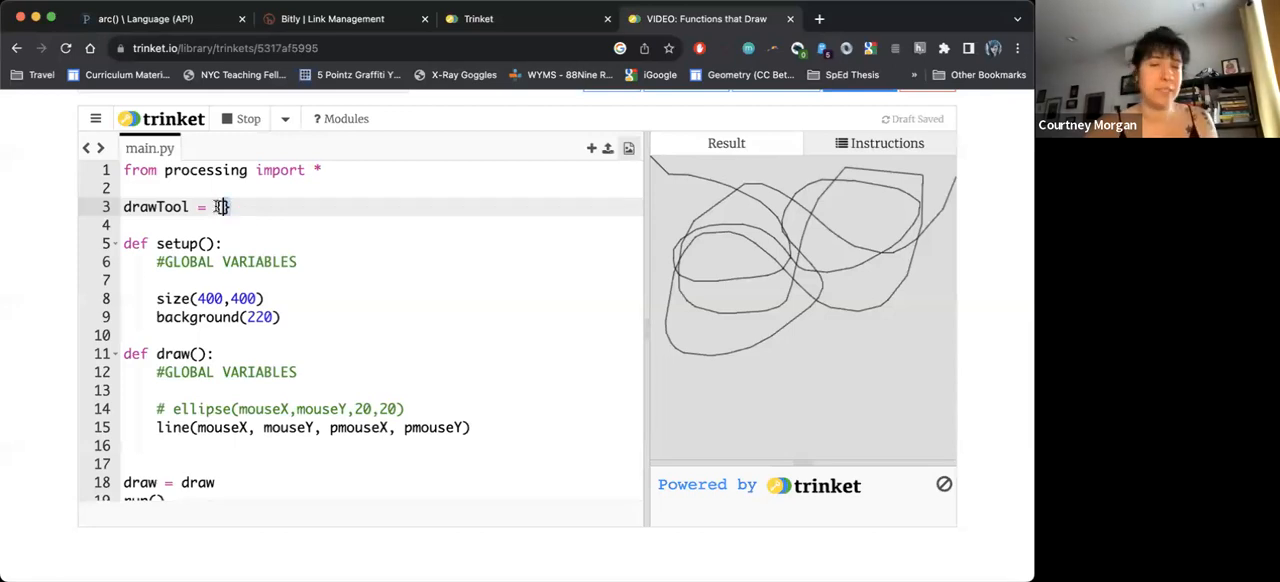
pyautogui.write('}')
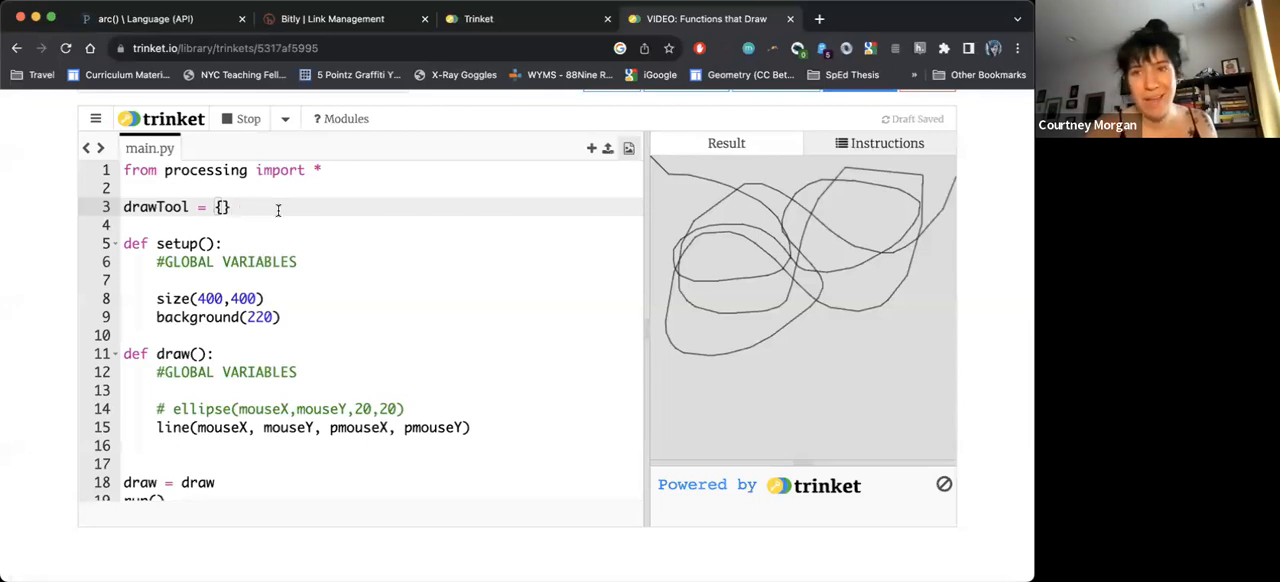
pyautogui.moveTo(316, 260)
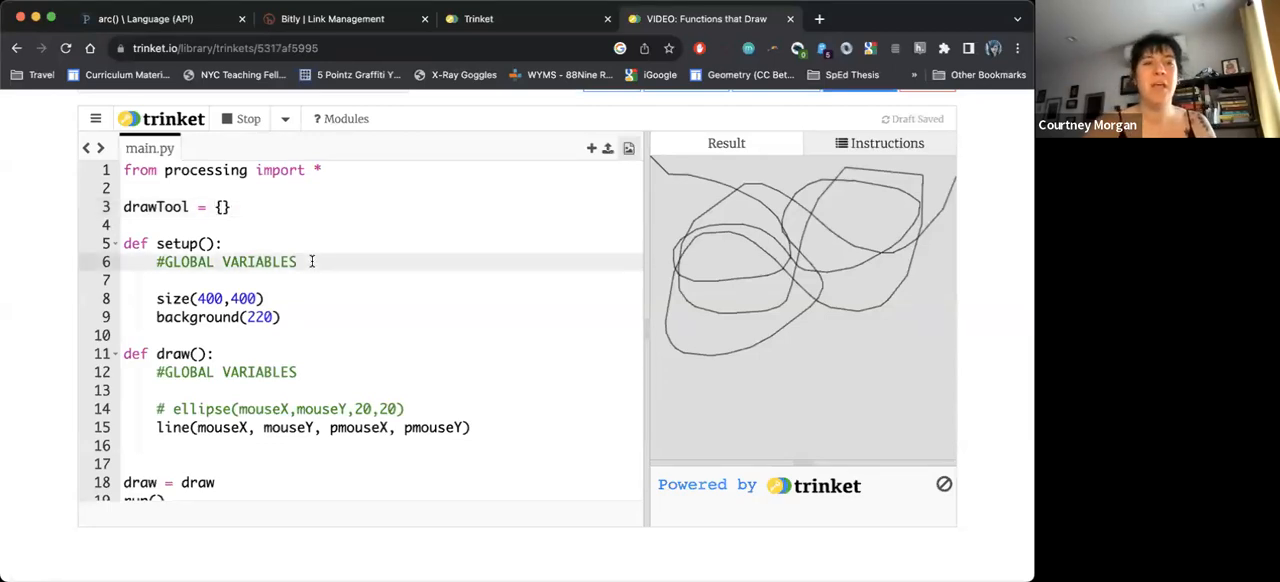
# - Write global drawTool beneath the #GLOBAL VARIABLES comment in setup
pyautogui.write('global')
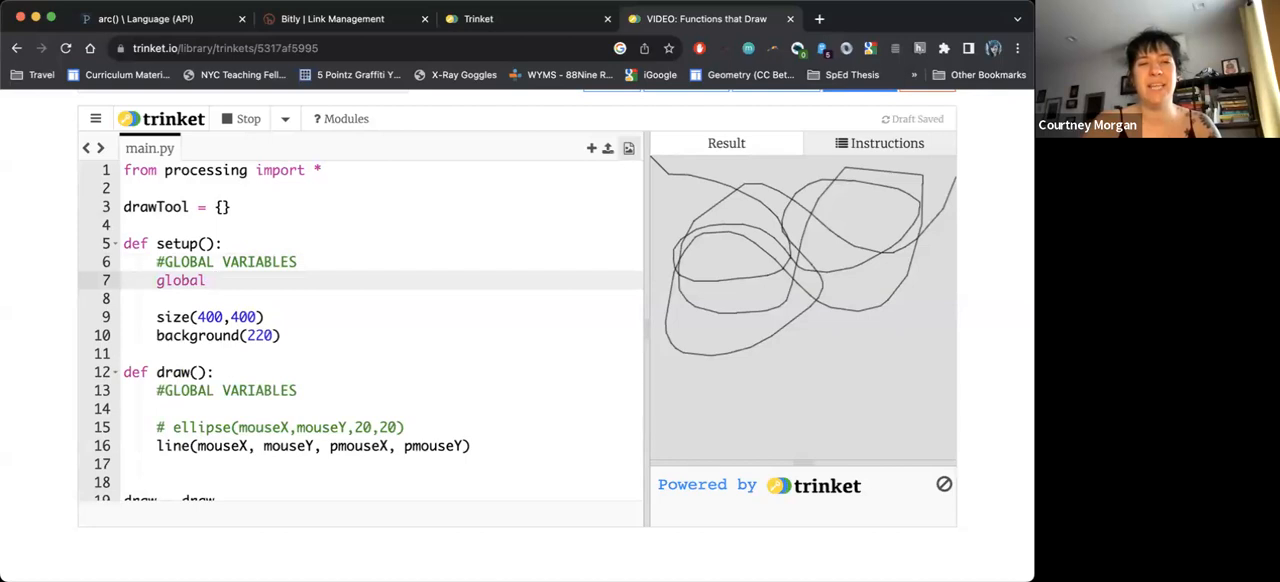
pyautogui.write('drawTool')
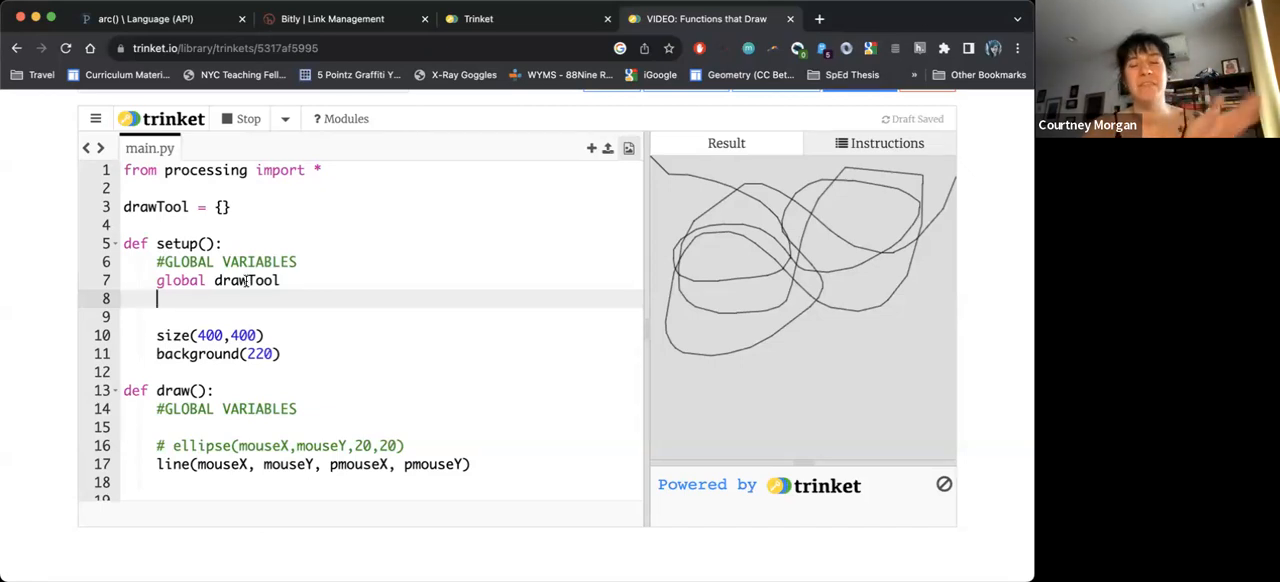
# - Assign drawTool = { "weight": 5, } in setup, starting the dictionary's first entry
pyautogui.write('d')
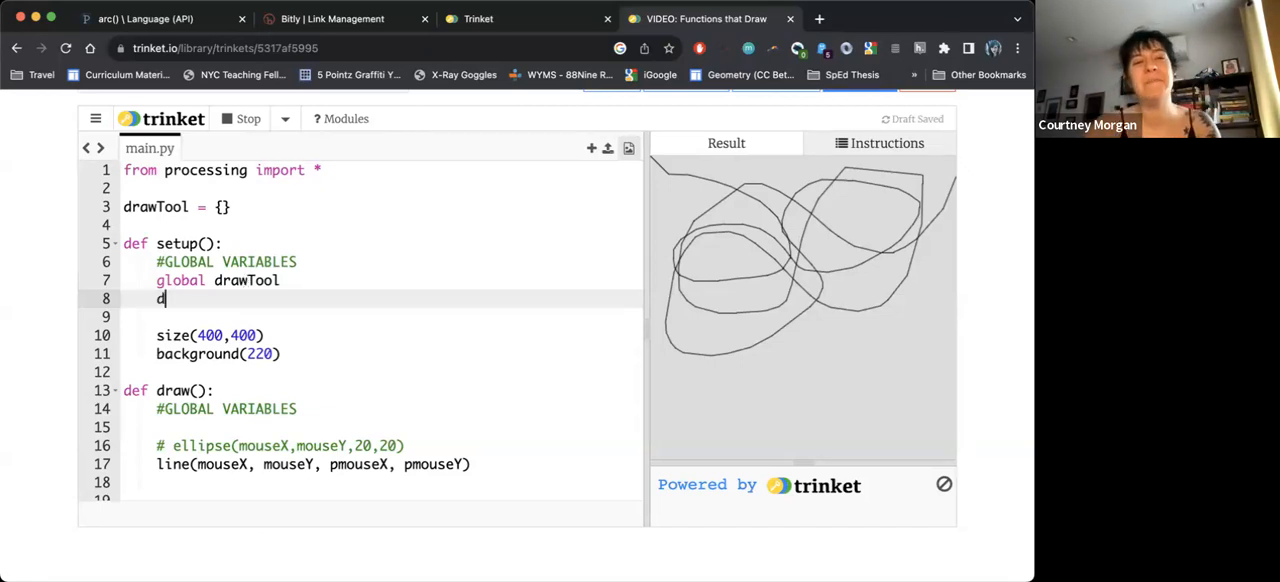
pyautogui.write('rawTool = {')
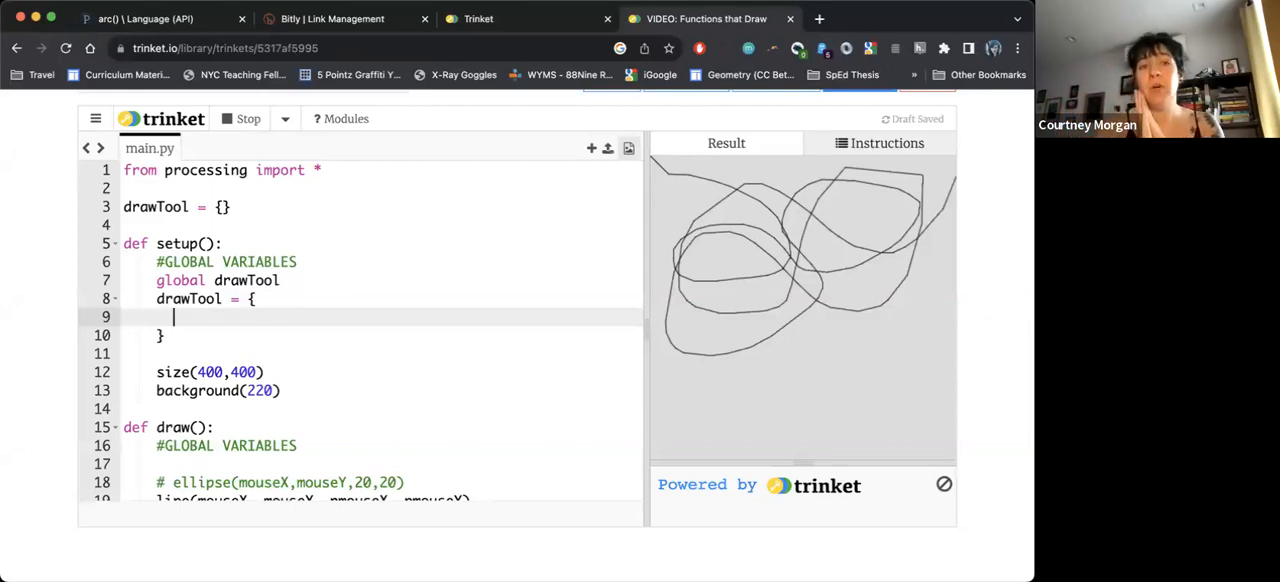
pyautogui.write('""')
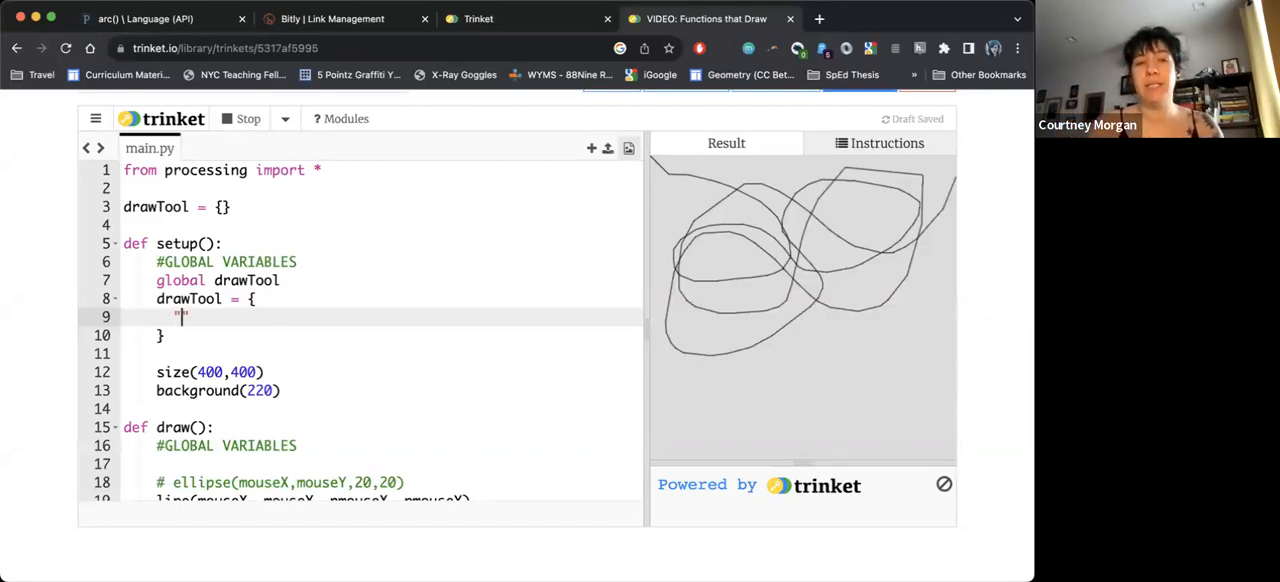
pyautogui.write('weight')
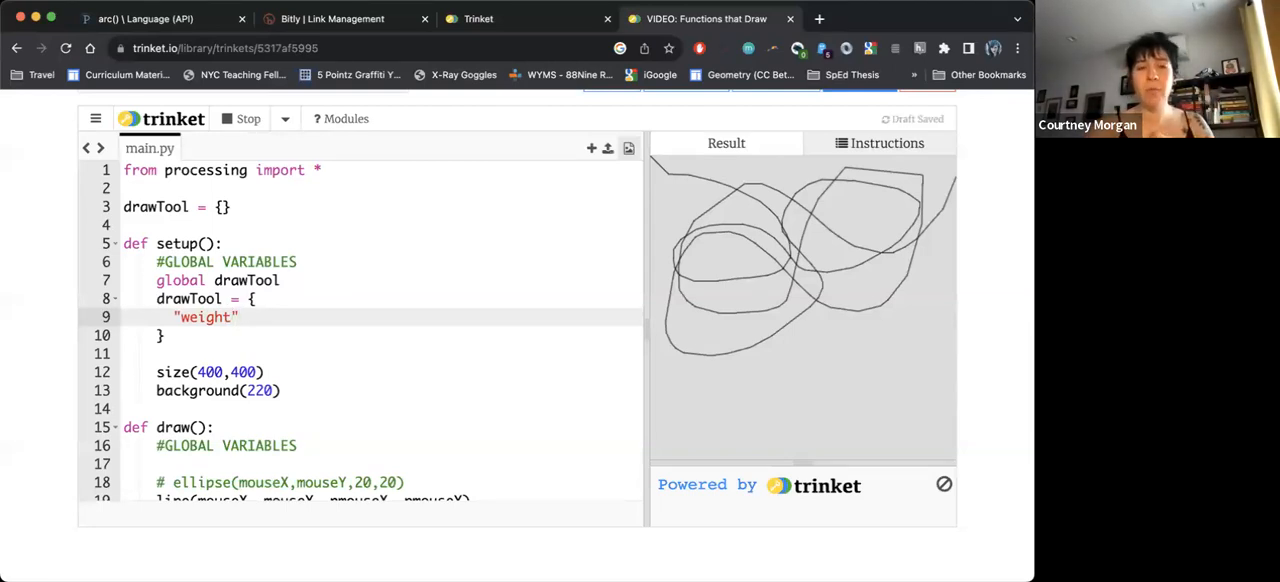
pyautogui.write(':')
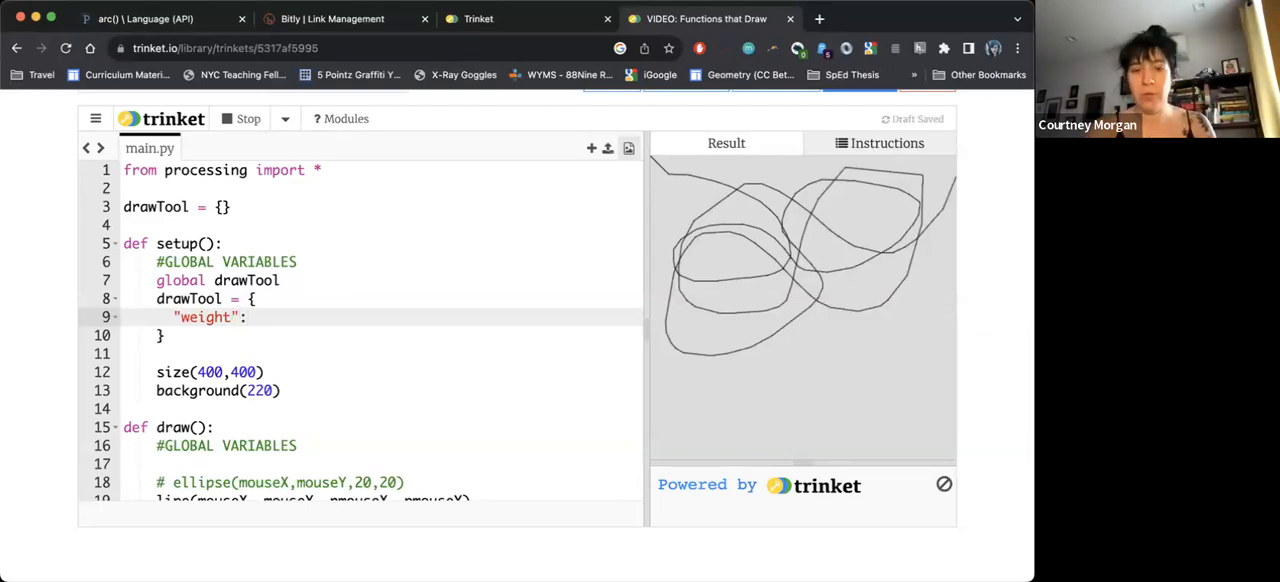
pyautogui.write('5')
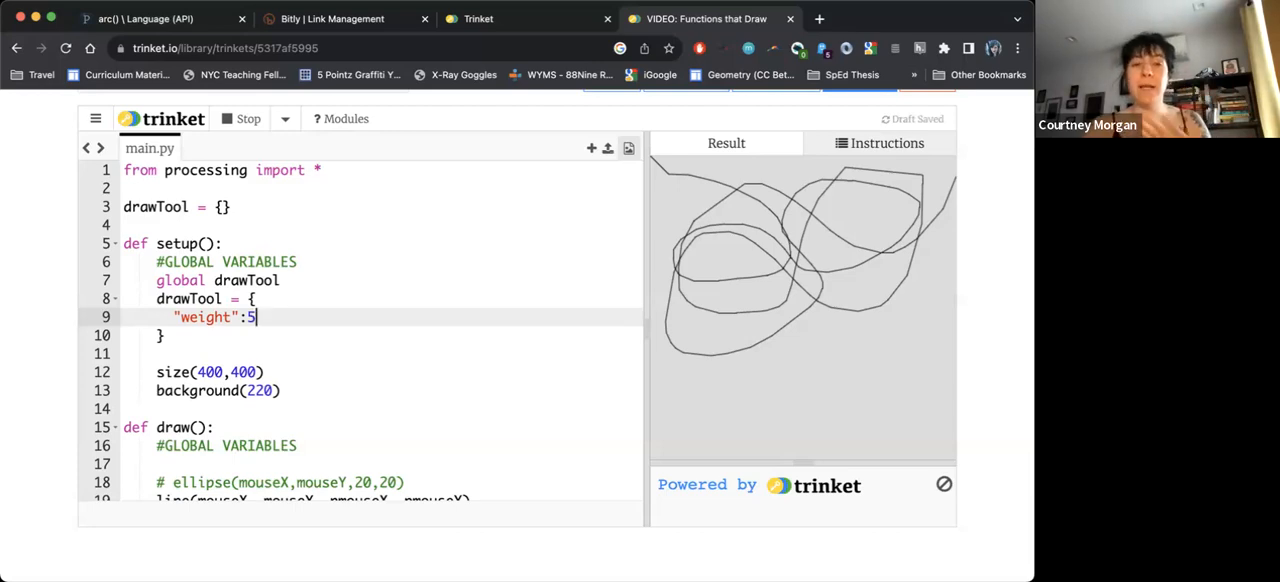
pyautogui.write(',')
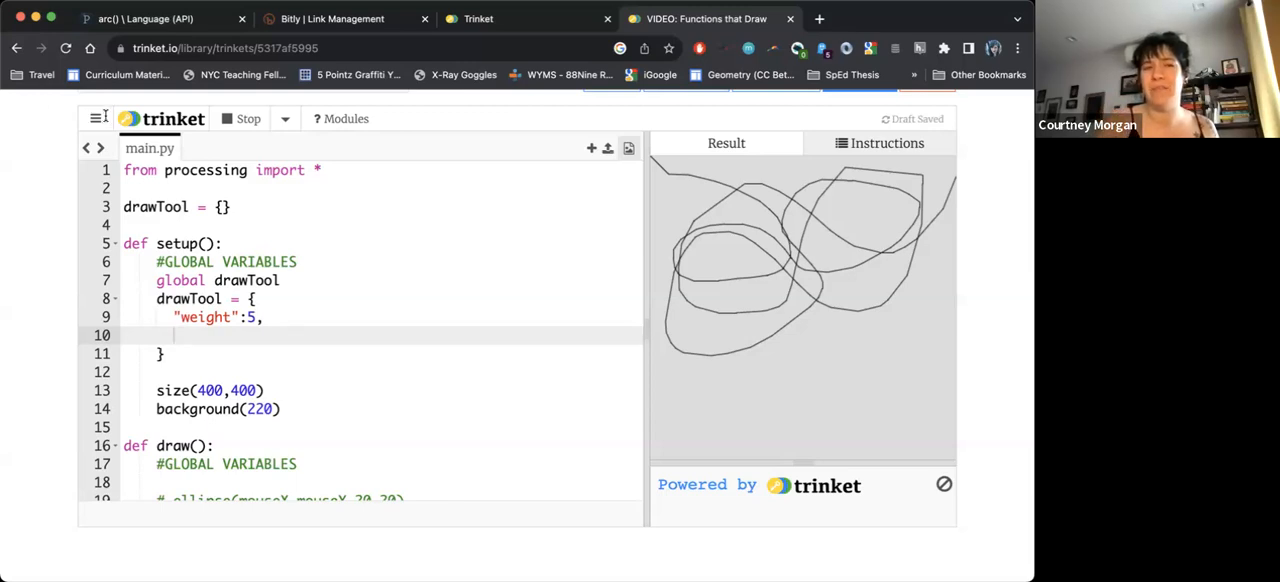
pyautogui.click(92, 118)
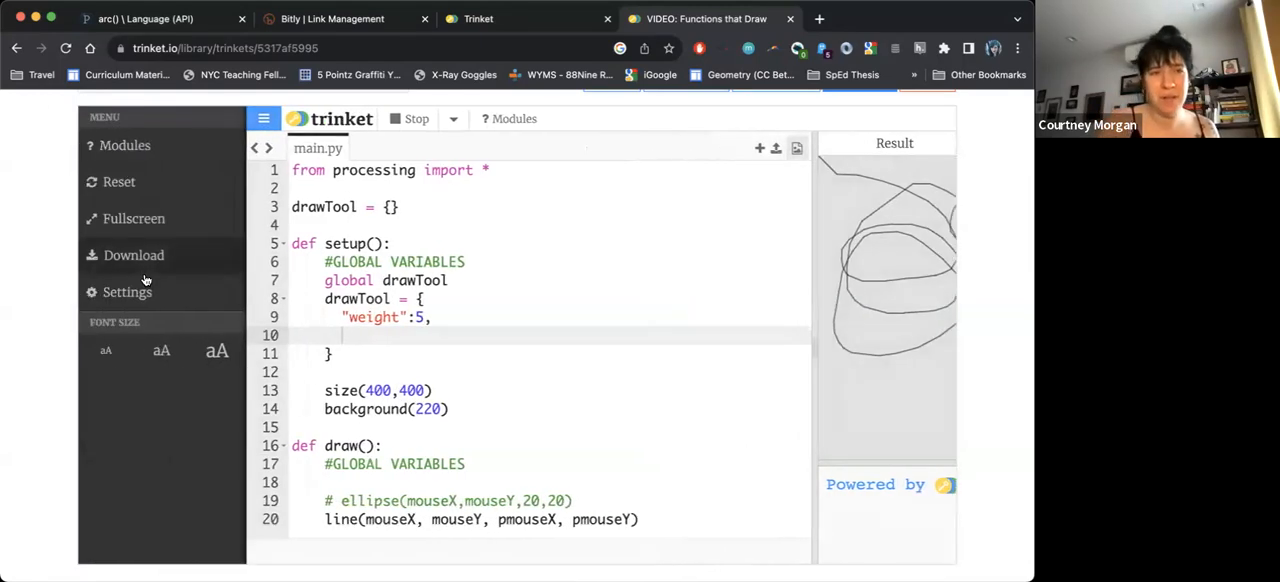
pyautogui.moveTo(120, 296)
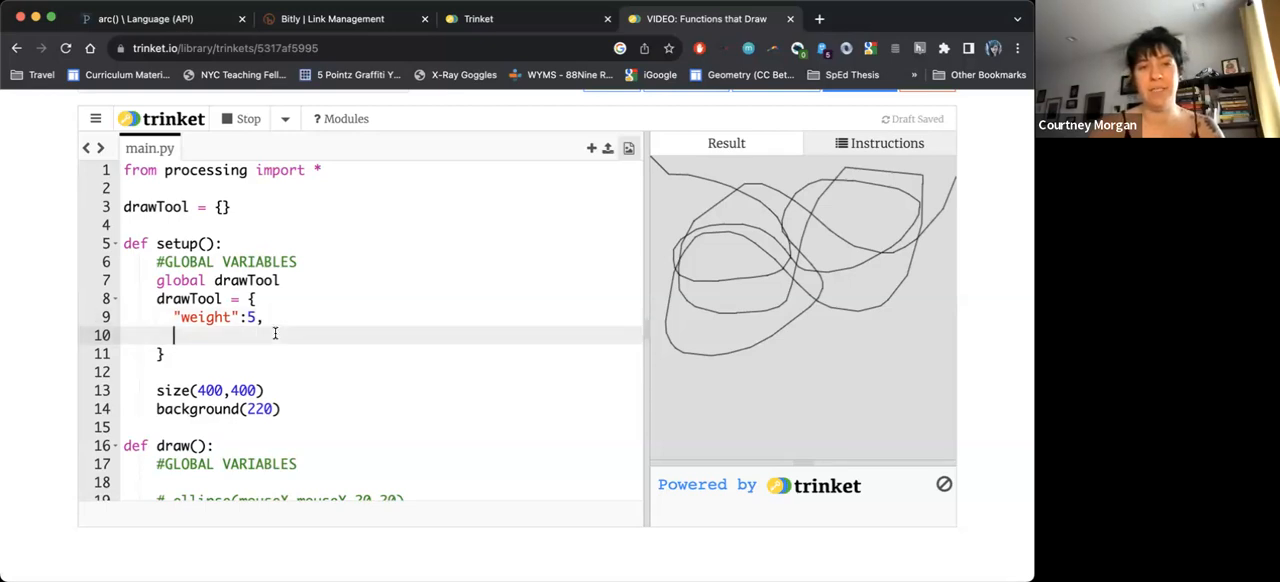
# - Add "red": 255, "green": 255, "blue": 255 and "opacity": 100 entries to drawTool
pyautogui.write('"red":')
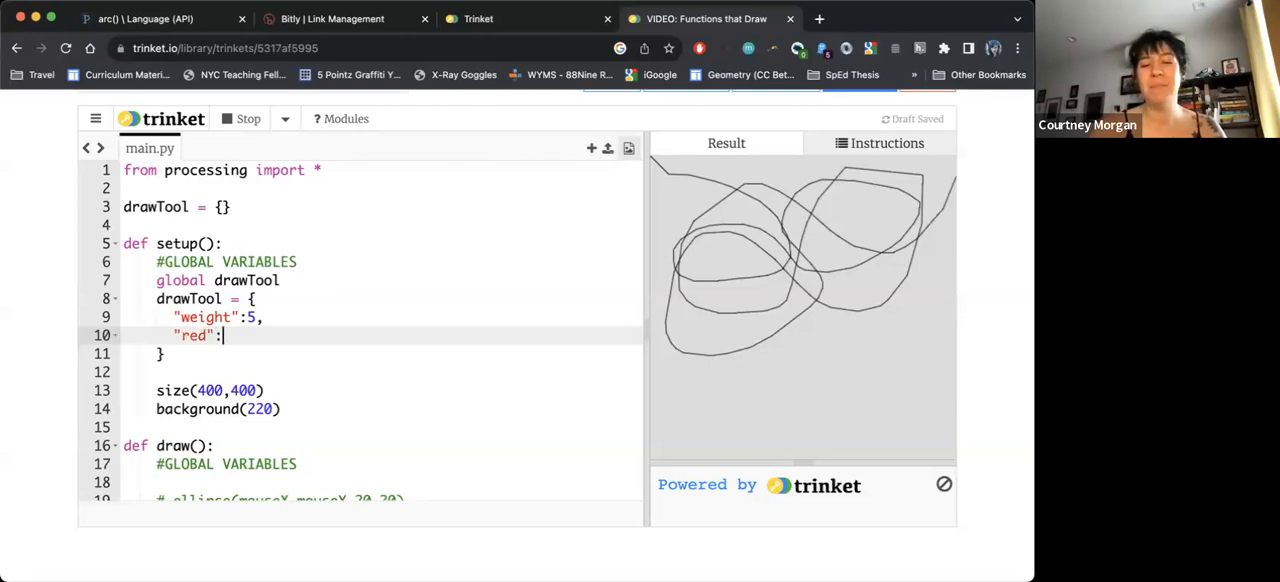
pyautogui.write('255,')
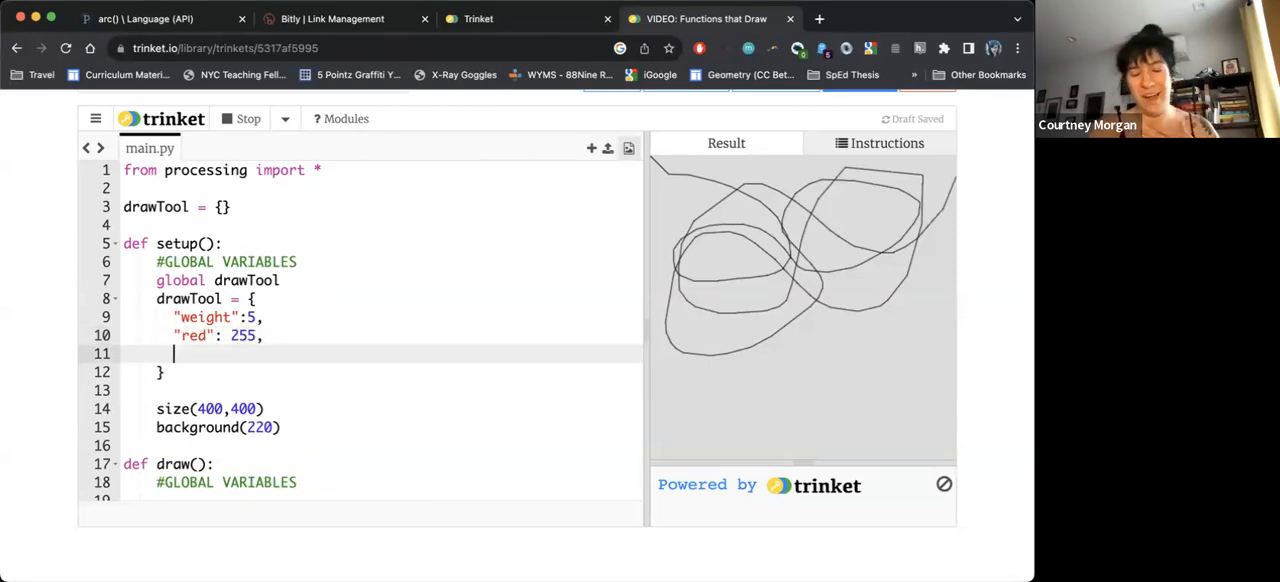
pyautogui.write('""')
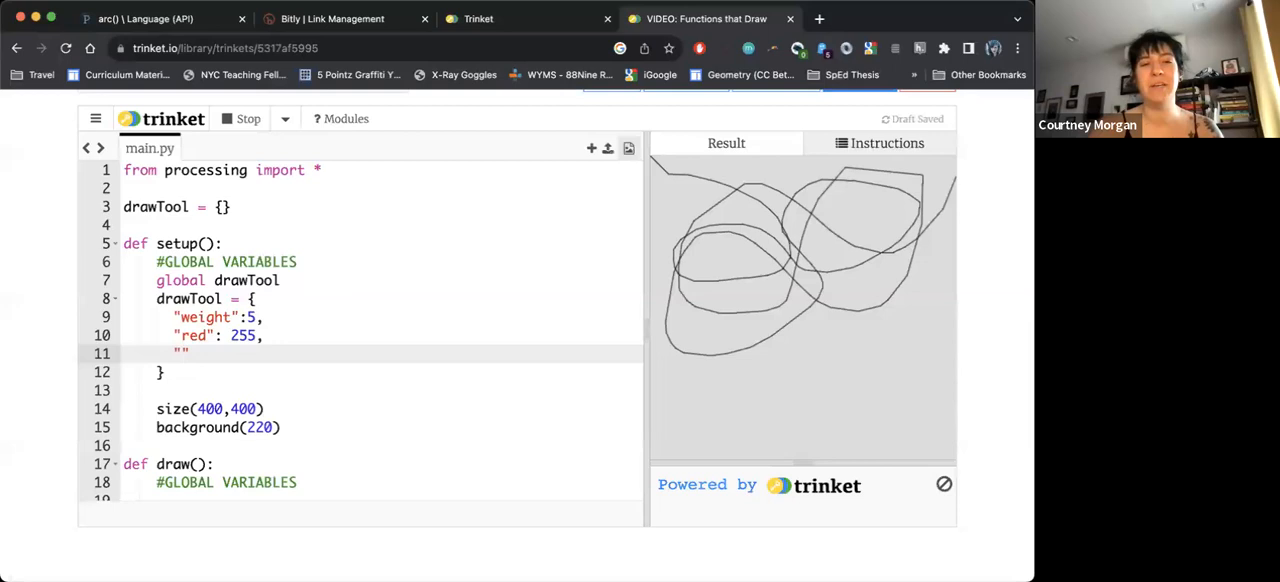
pyautogui.write('green": 255,')
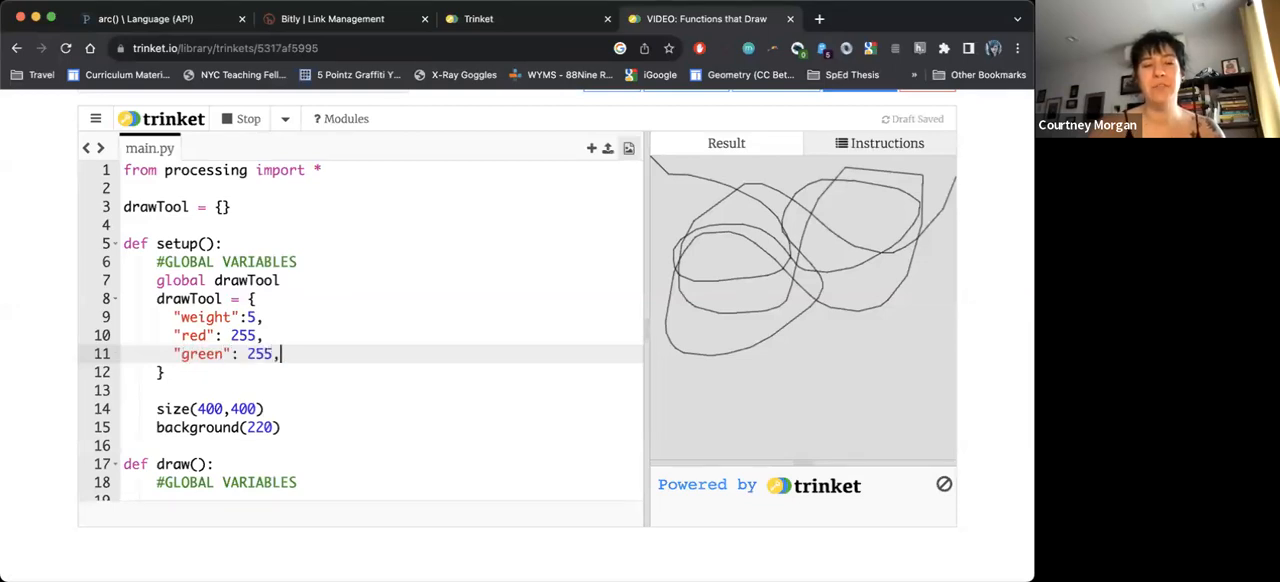
pyautogui.write('"blue": 255,')
pyautogui.write('"opac')
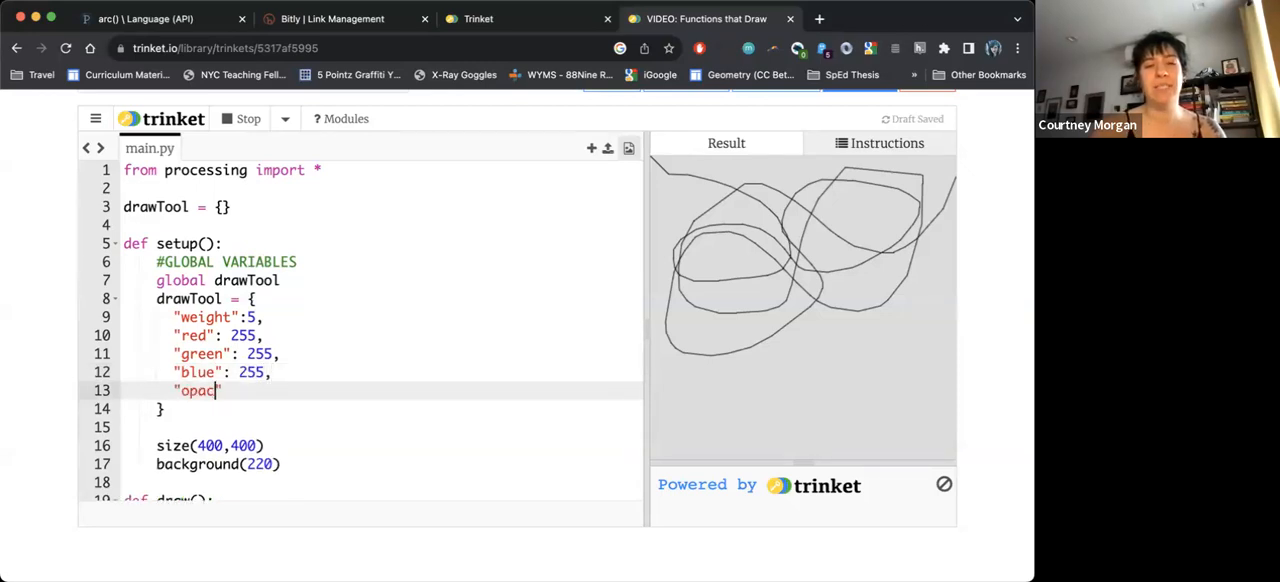
pyautogui.write('ity":')
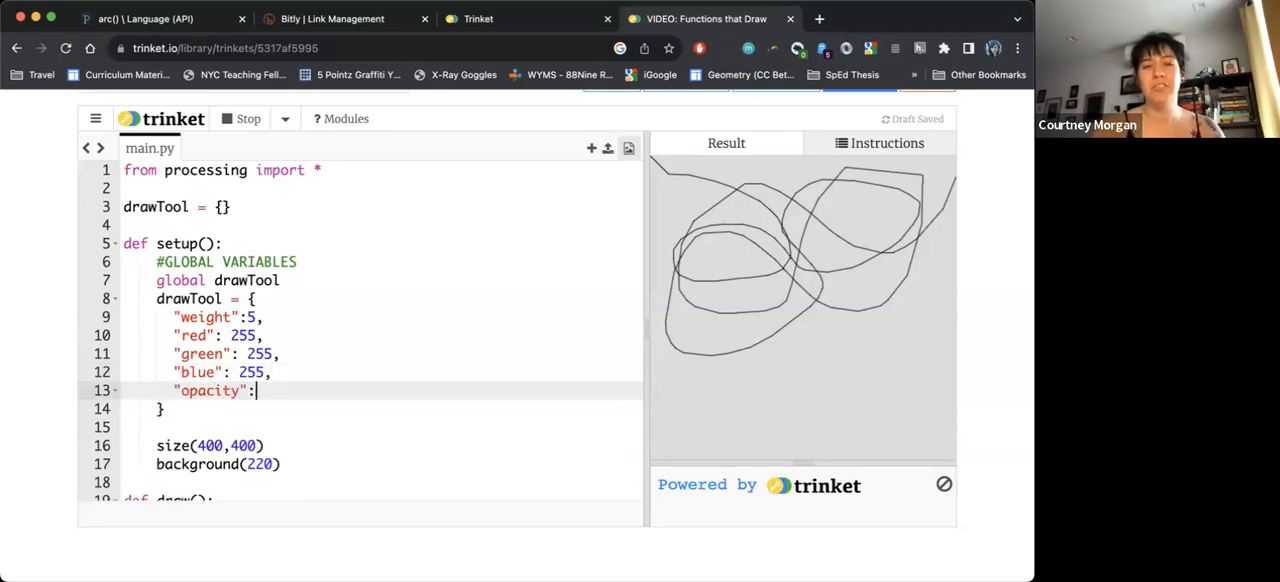
pyautogui.write('1')
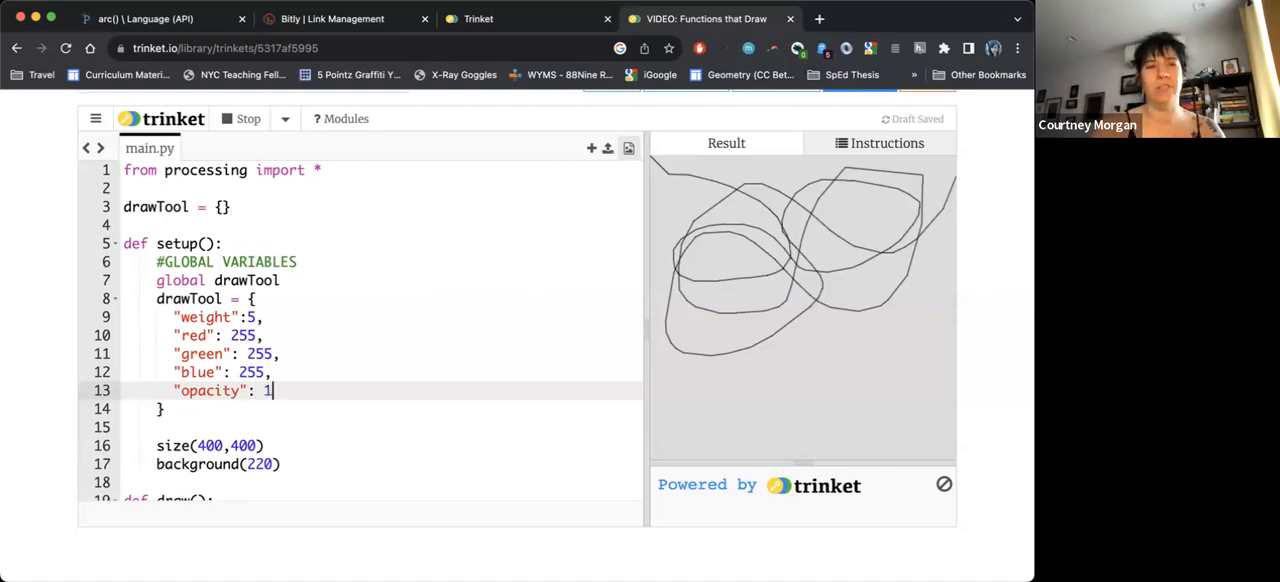
pyautogui.write('00,')
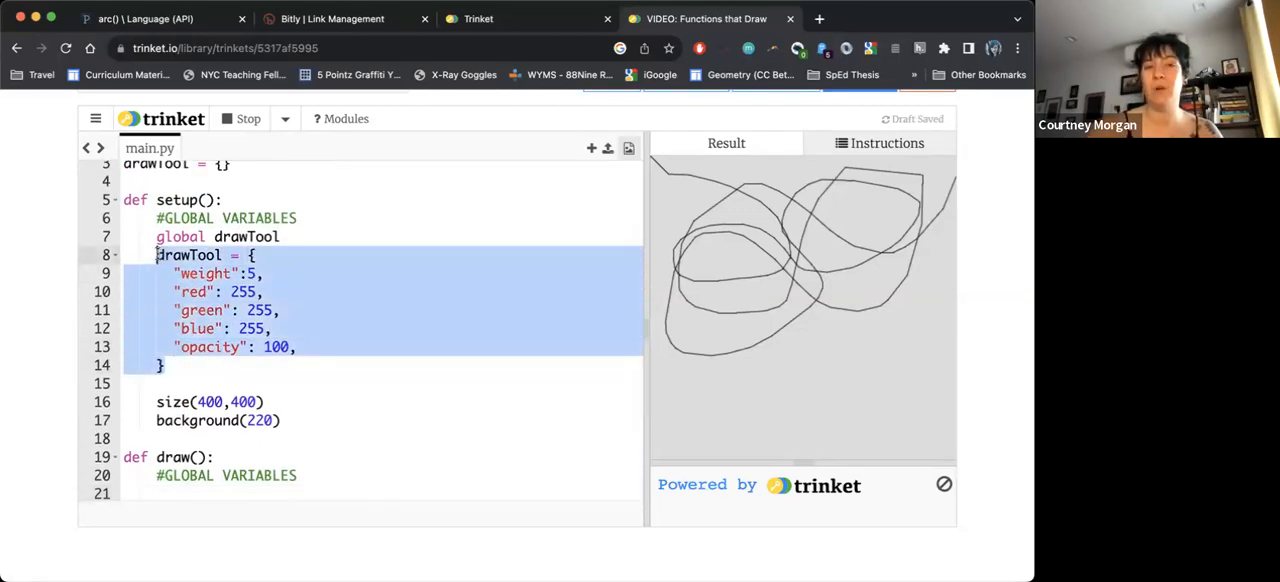
# - Declare global drawTool in draw and set strokeWeight(drawTool["weight"]) before the line
pyautogui.scroll(-3)
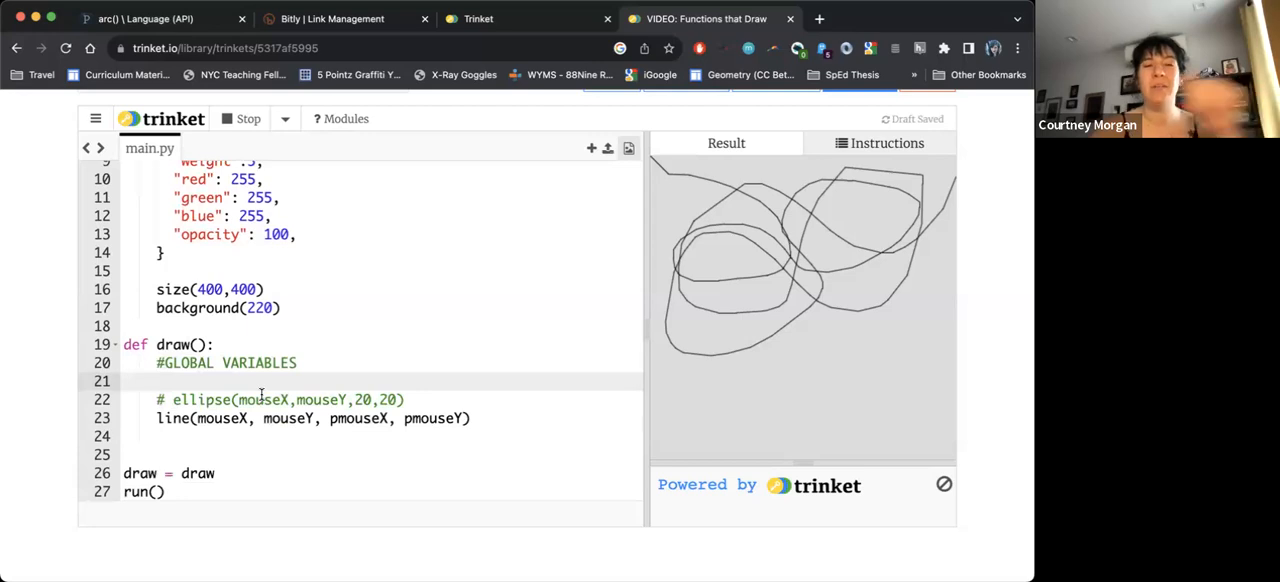
pyautogui.write('global drawTool')
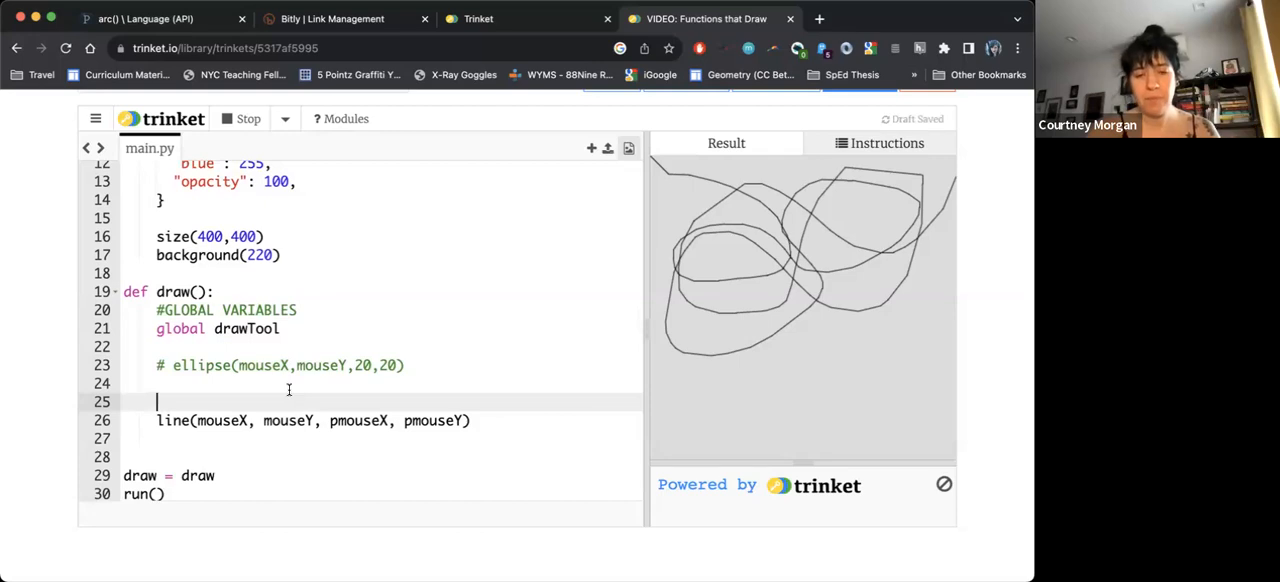
pyautogui.write('strokeWe')
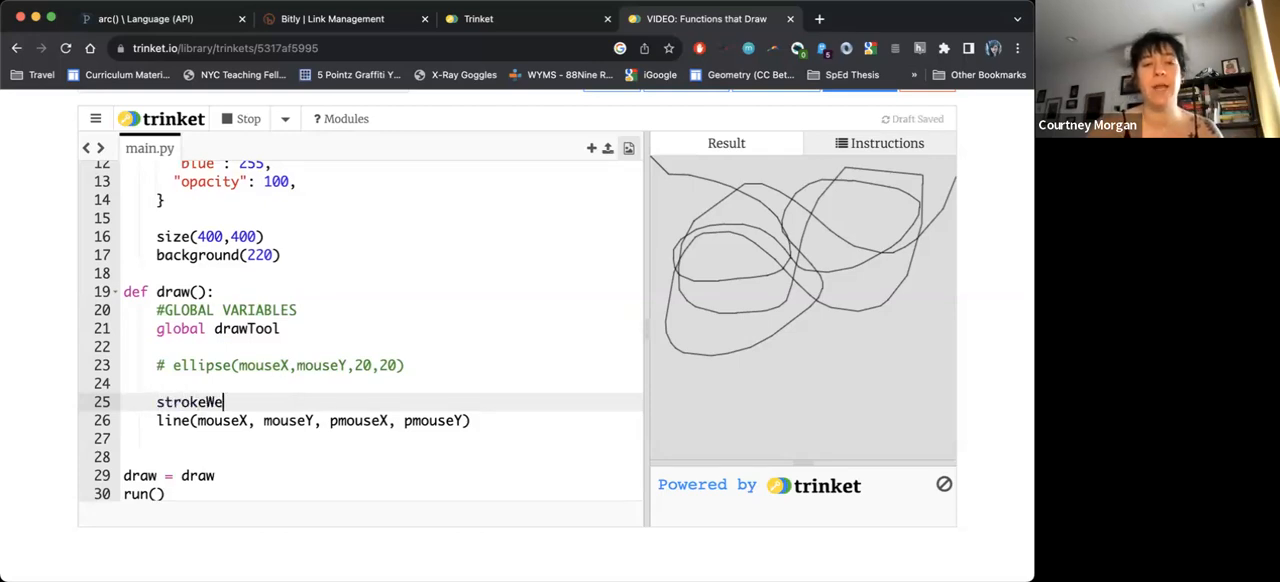
pyautogui.write('ight')
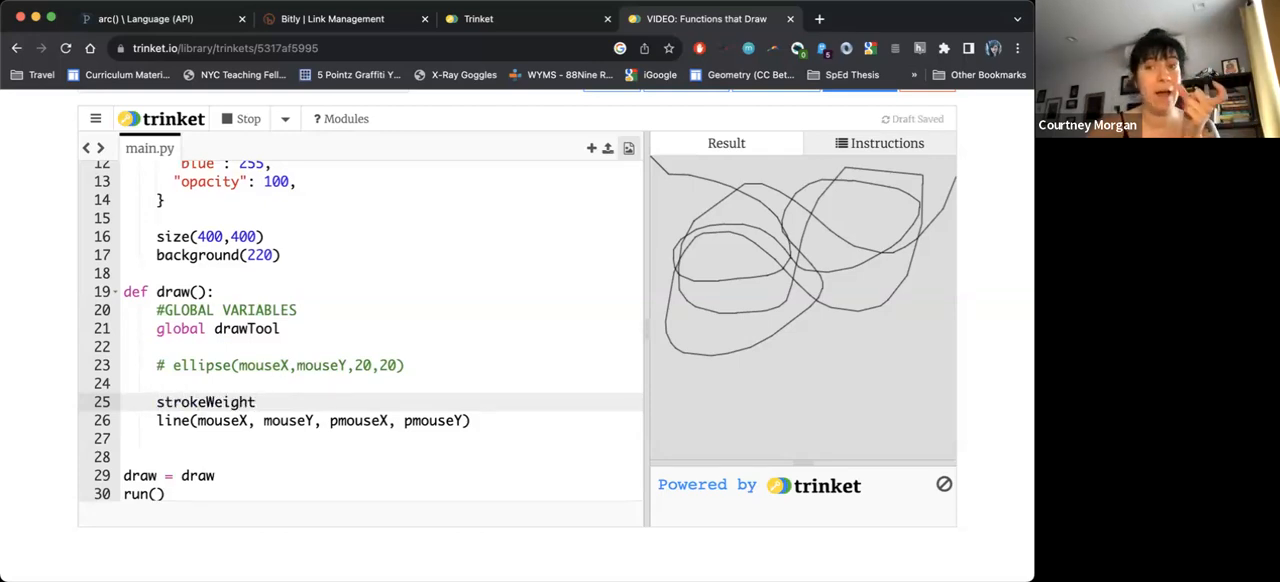
pyautogui.write('()')
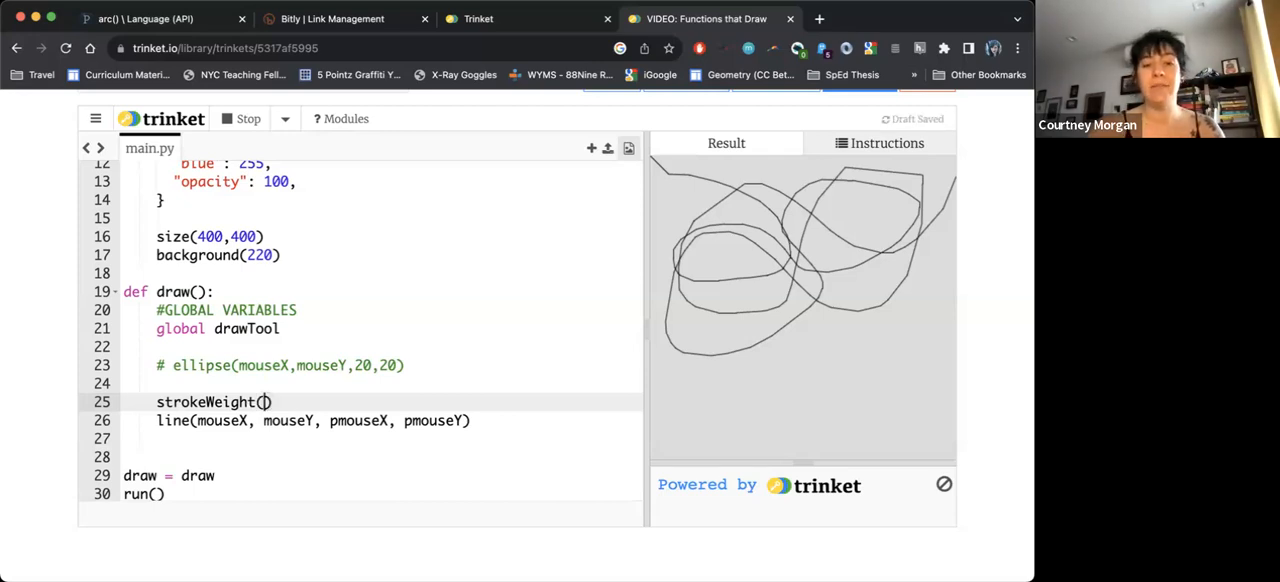
pyautogui.write('drawTool')
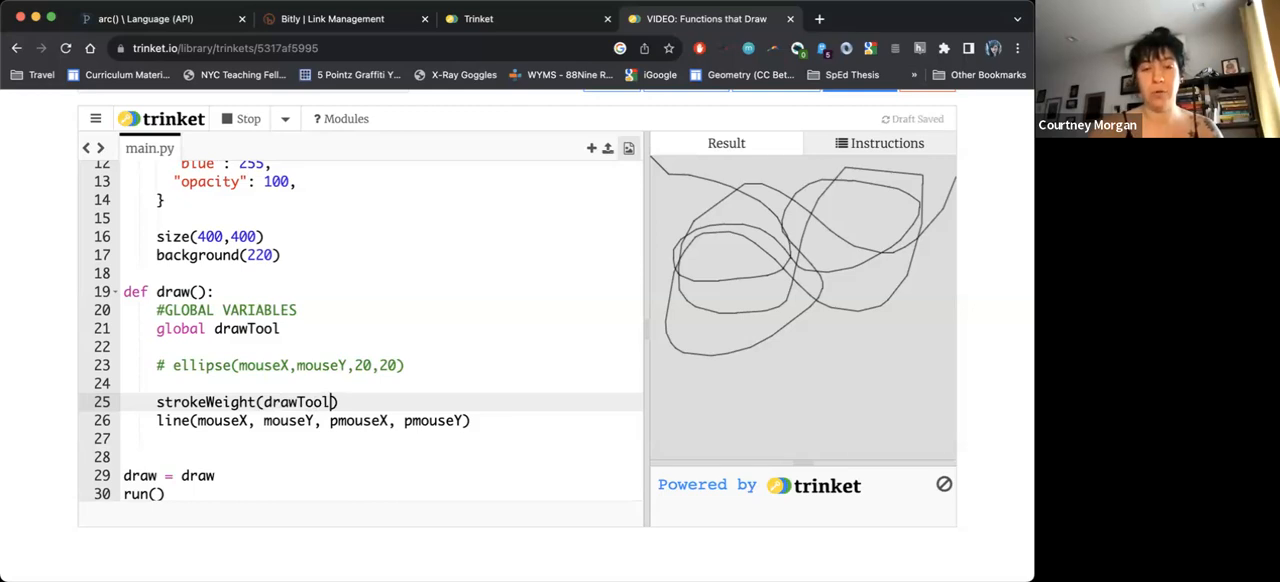
pyautogui.write('[]')
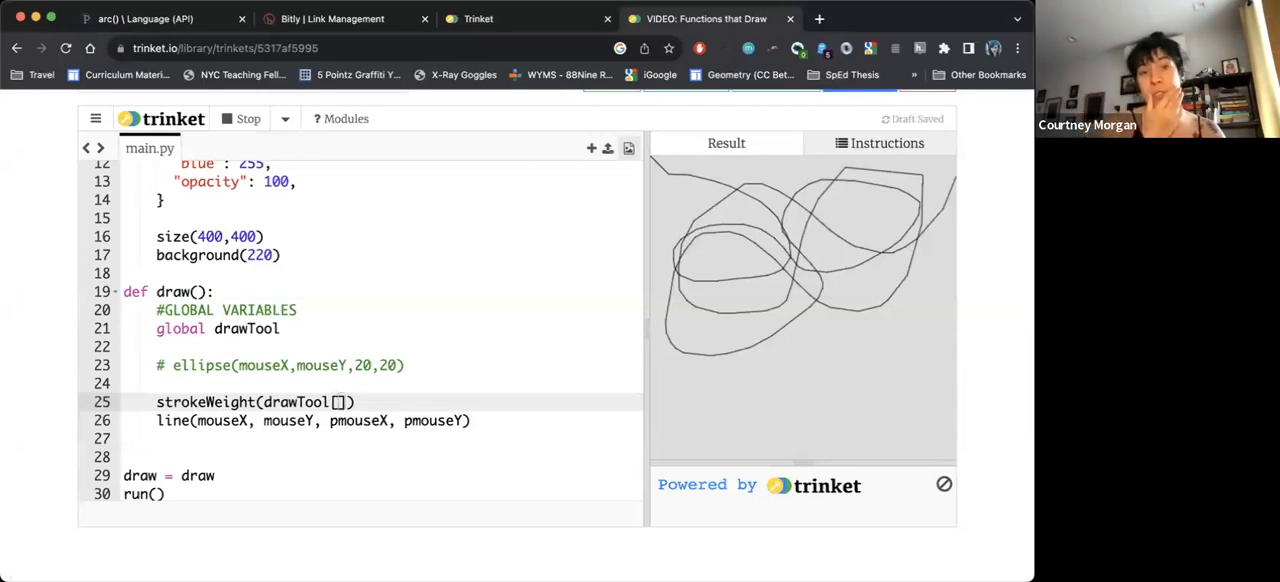
pyautogui.write('"wei"')
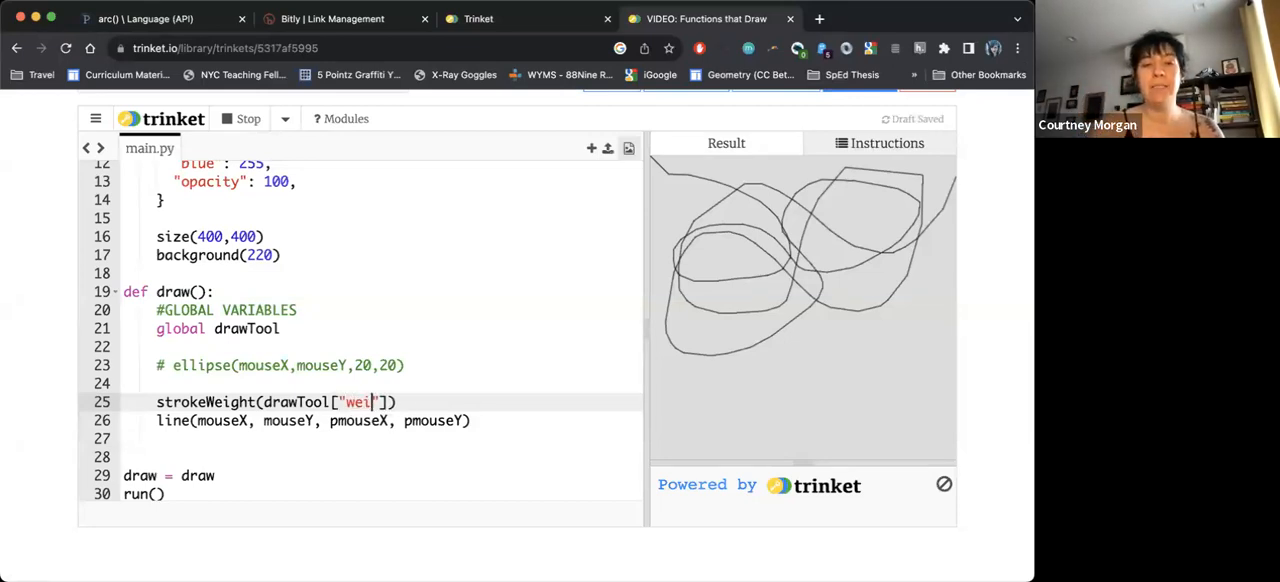
pyautogui.write('ght')
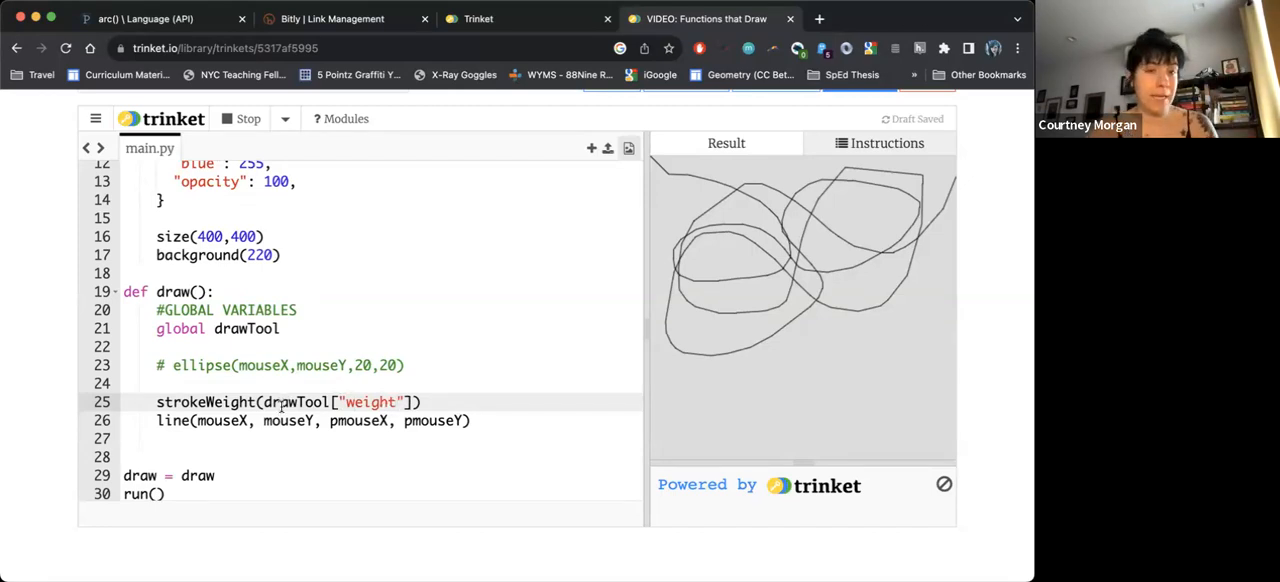
# - Rerun the sketch to draw thicker lines, then start a new code line
pyautogui.click(240, 118)
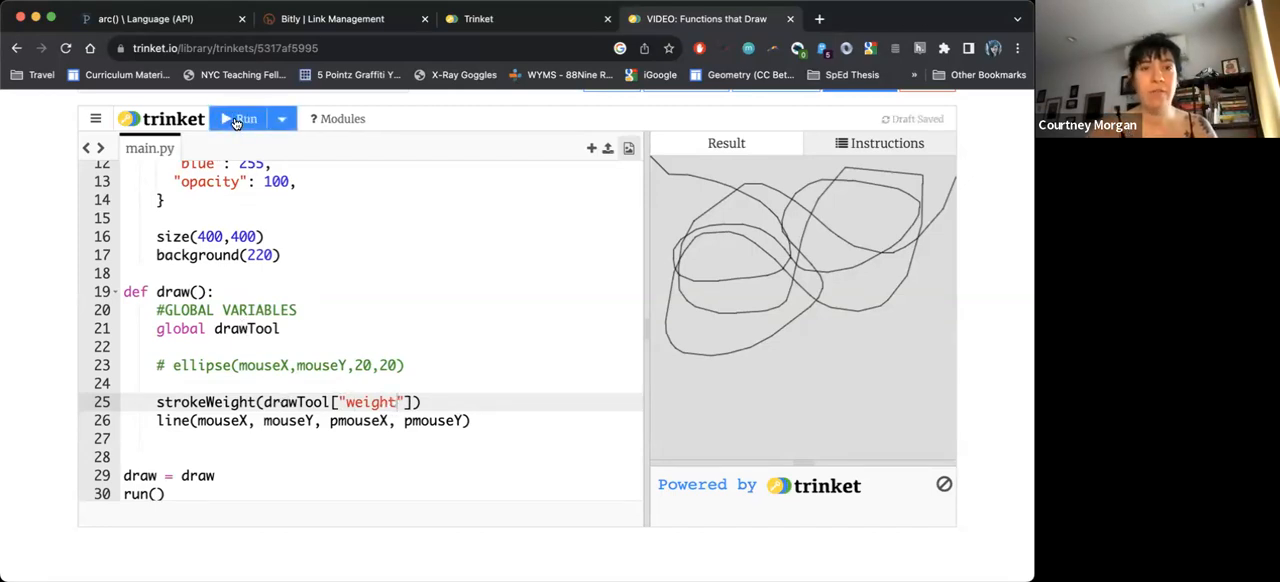
pyautogui.click(238, 118)
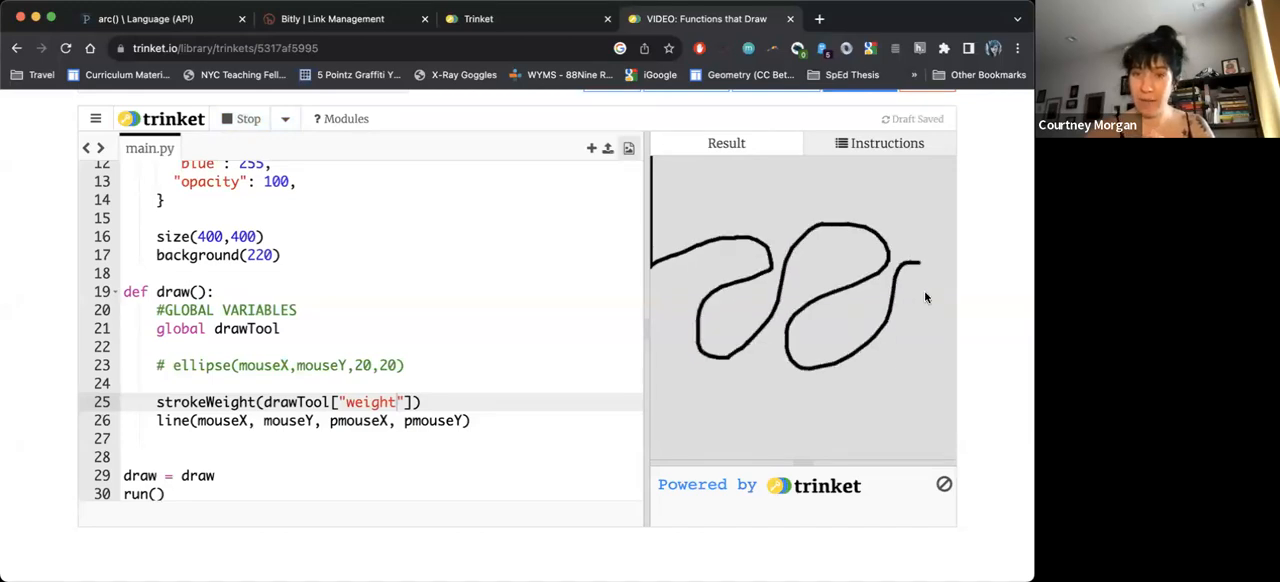
pyautogui.press('Enter')
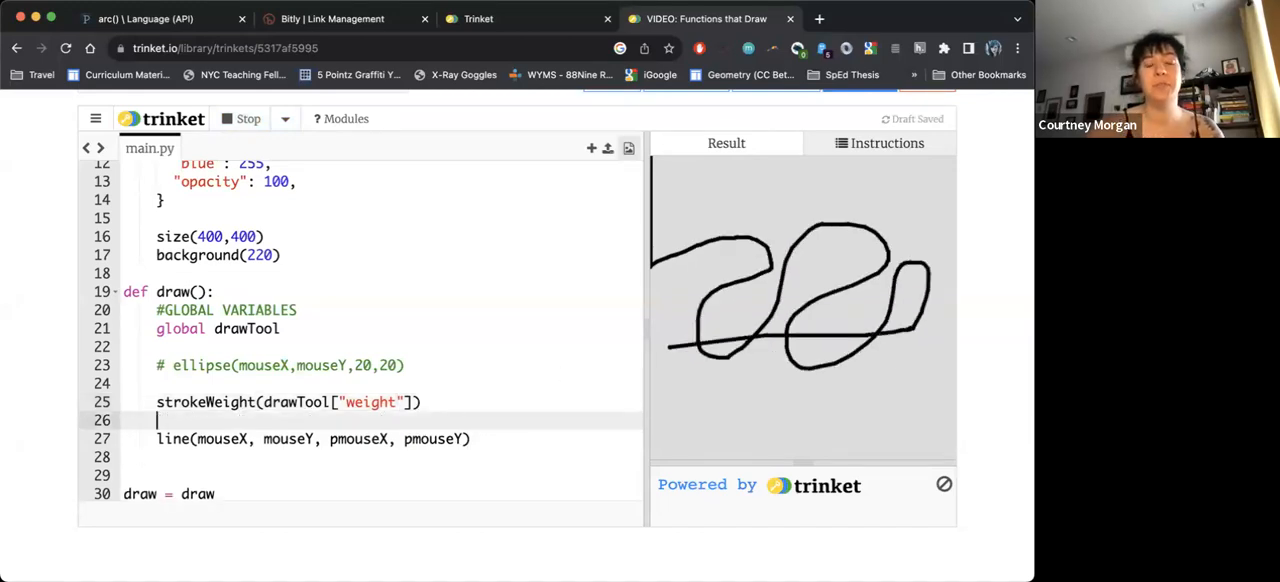
# - Set stroke from drawTool's red, green, blue and opacity values, rerun and draw a test line
pyautogui.write('stroke()')
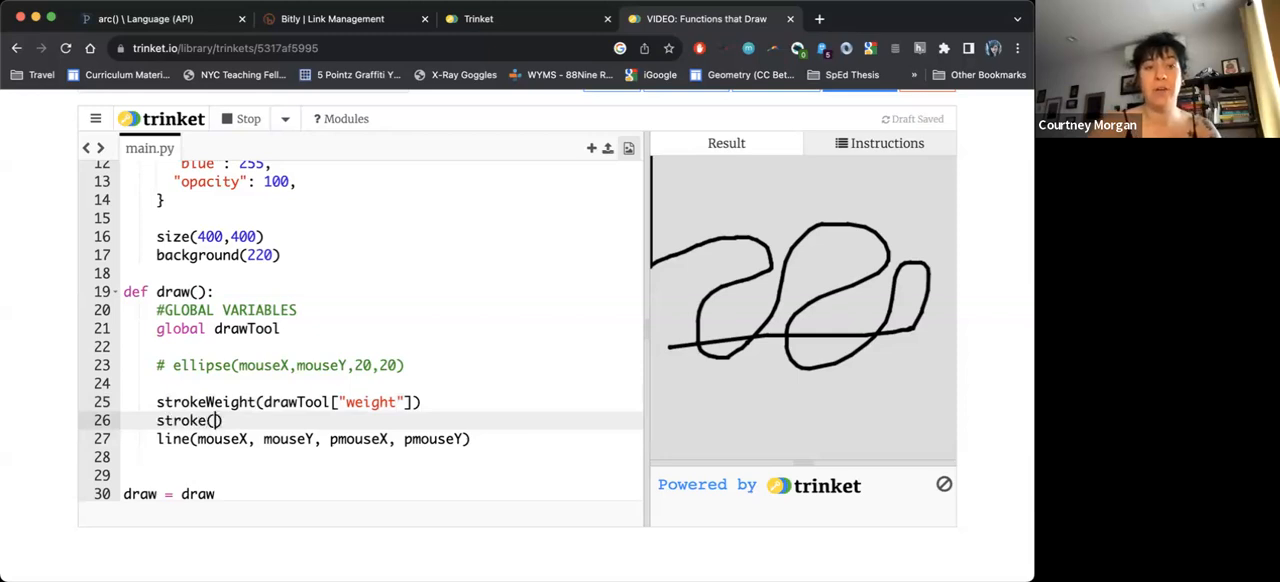
pyautogui.write('drawTool')
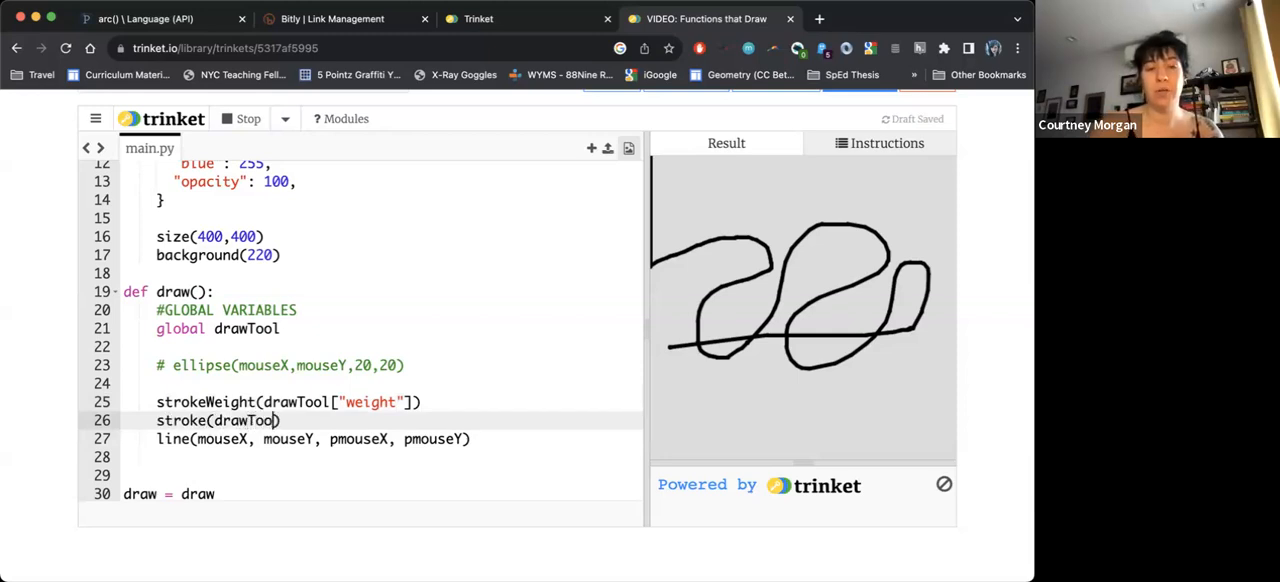
pyautogui.write('["red"],')
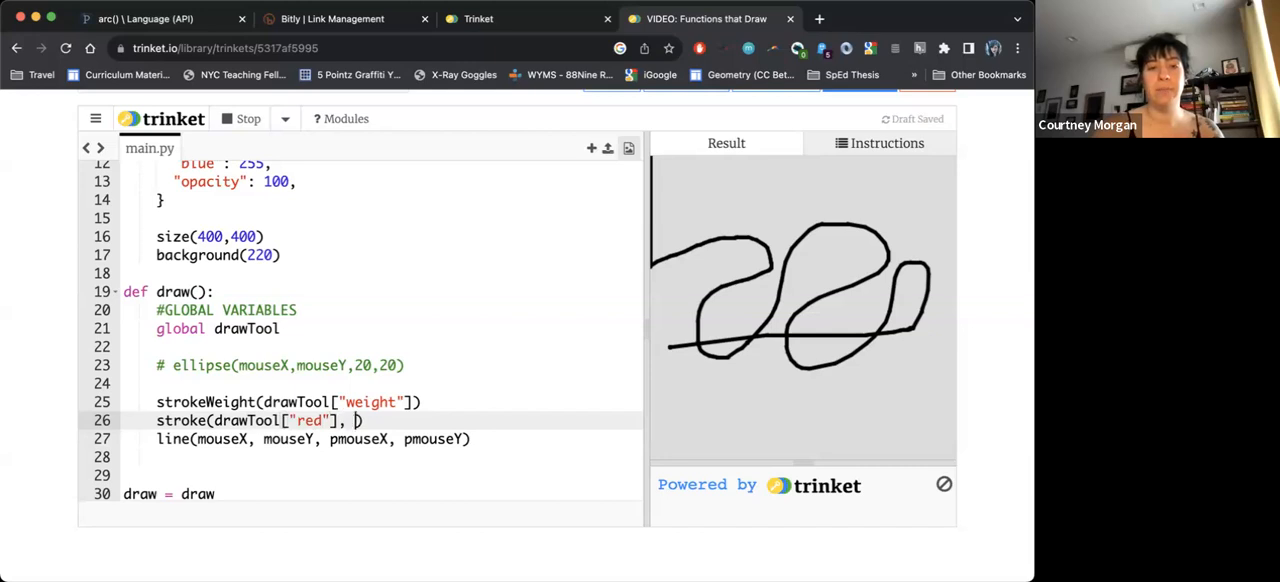
pyautogui.write('drawTool')
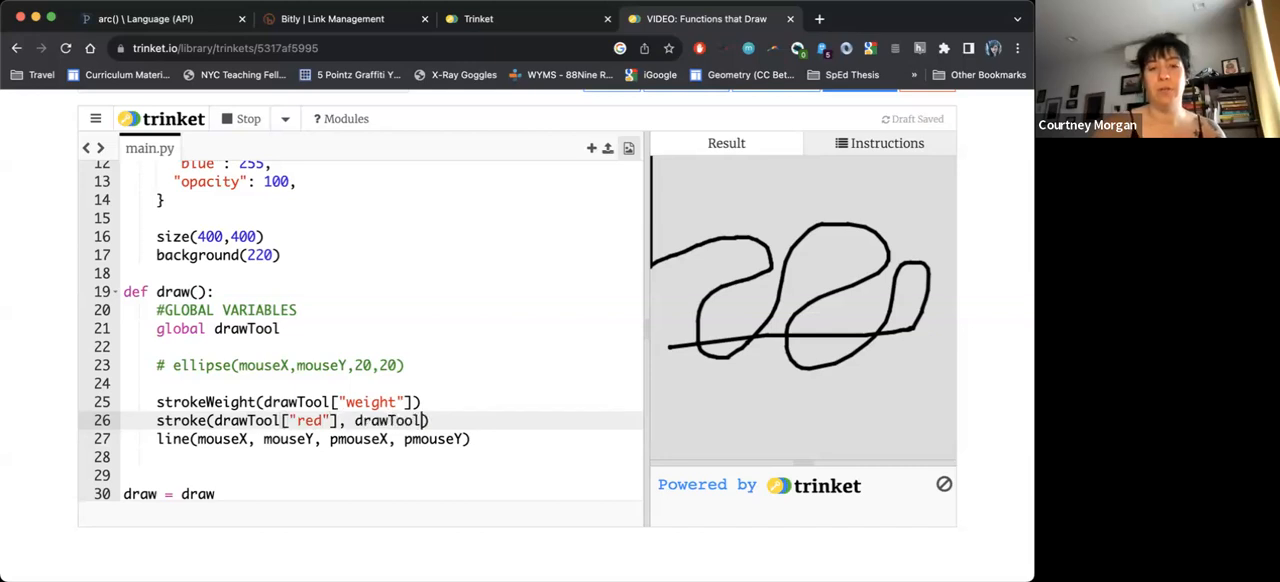
pyautogui.write('["green"], drawTool["blue')
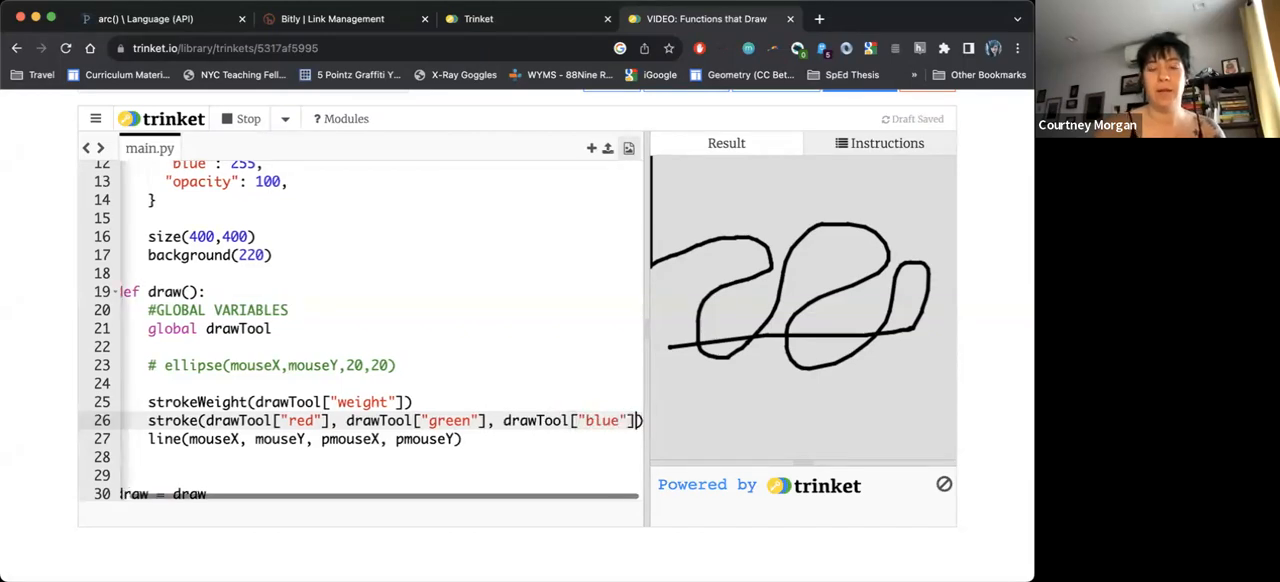
pyautogui.hscroll(3)
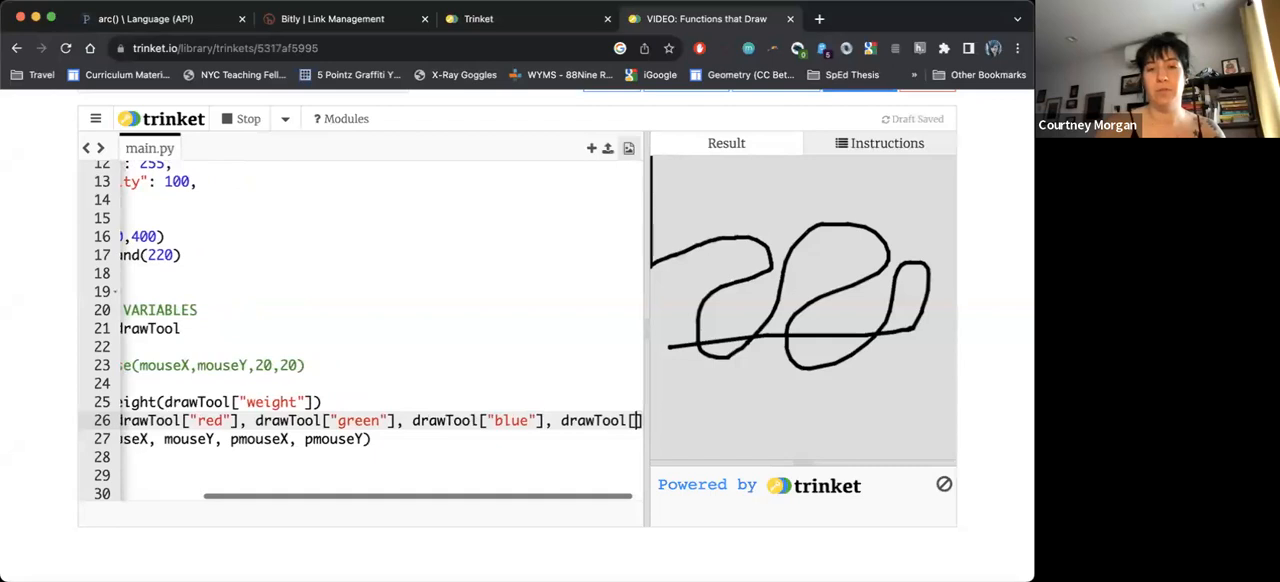
pyautogui.hscroll(3)
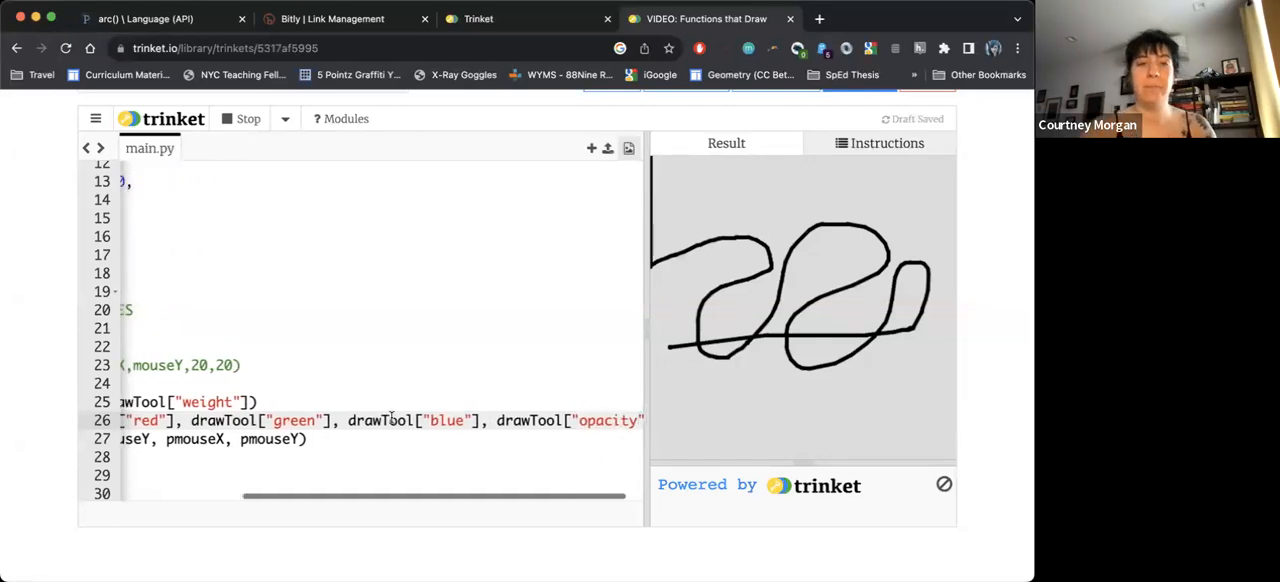
pyautogui.click(248, 118)
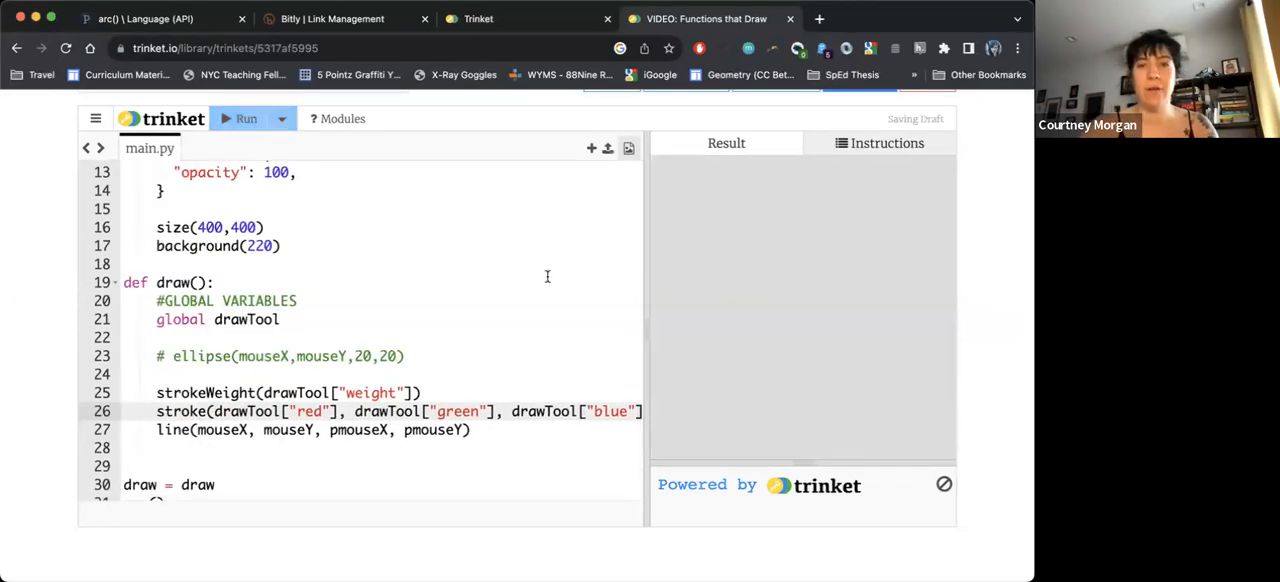
pyautogui.click(246, 118)
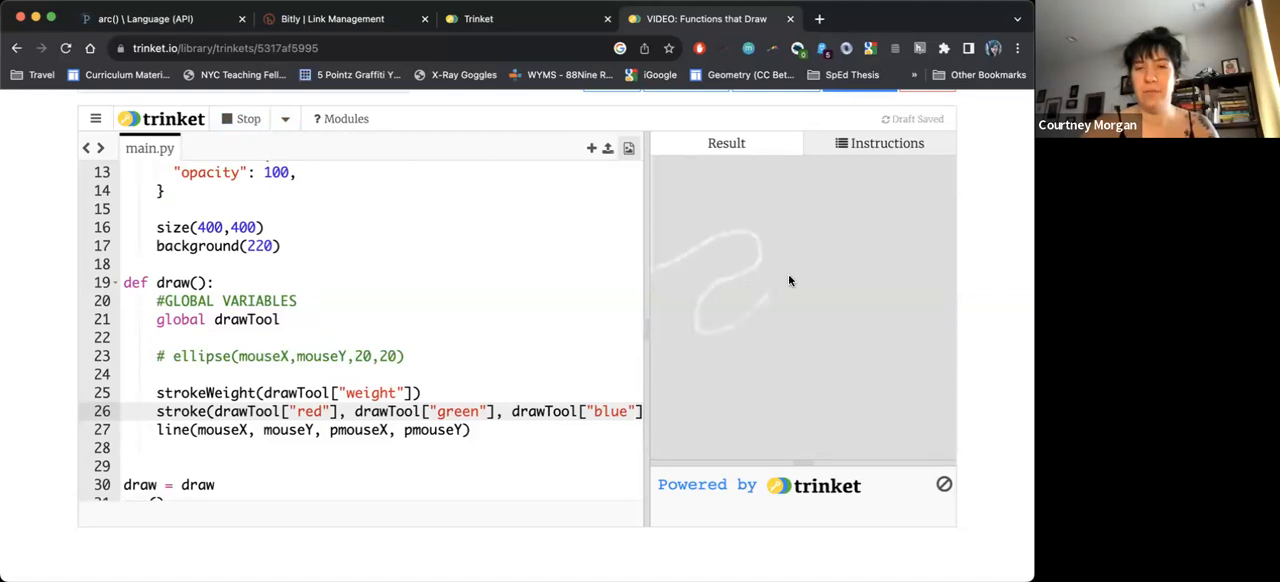
pyautogui.moveTo(790, 280); pyautogui.dragTo(826, 374)
pyautogui.write('2')
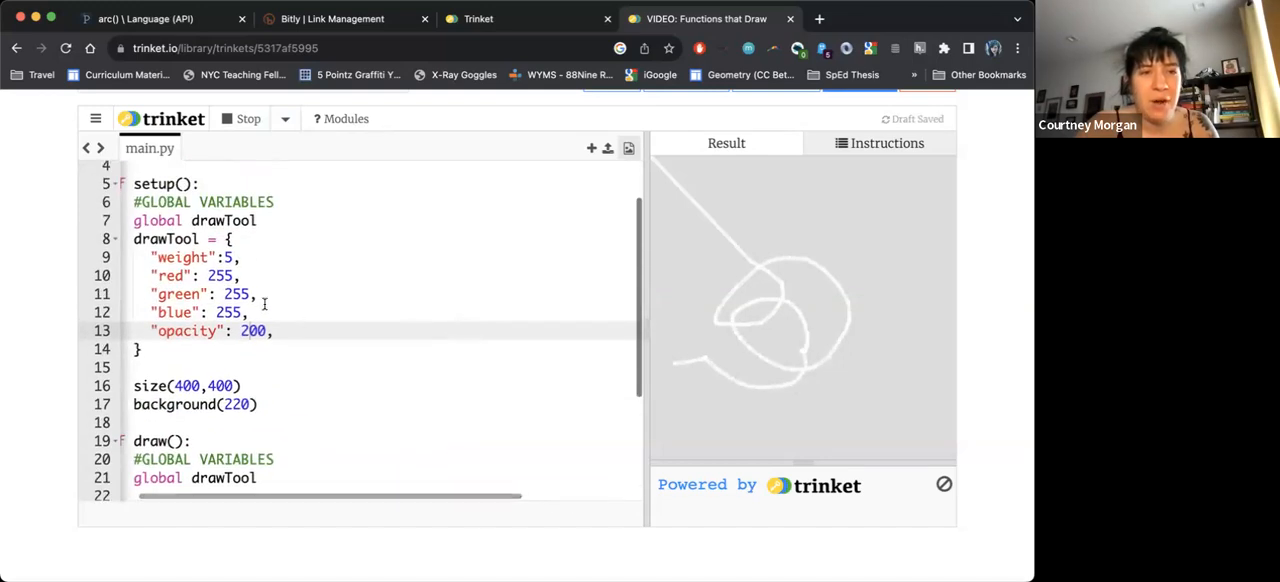
# - Change drawTool's green to 0, rerun and draw a magenta test line
pyautogui.doubleClick(236, 292)
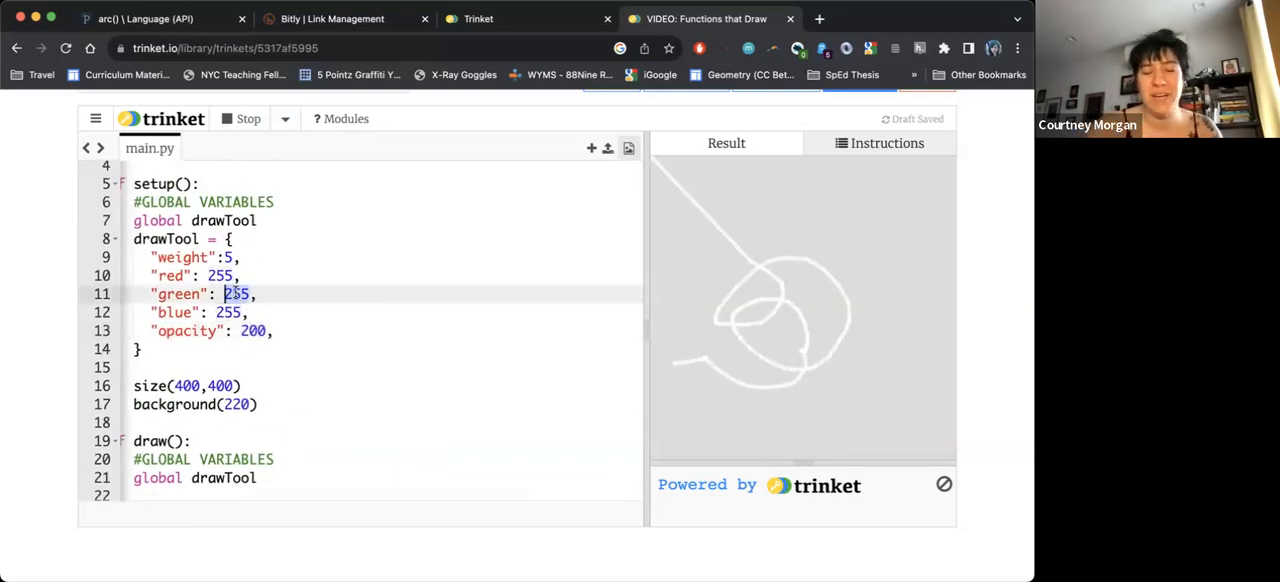
pyautogui.write('0')
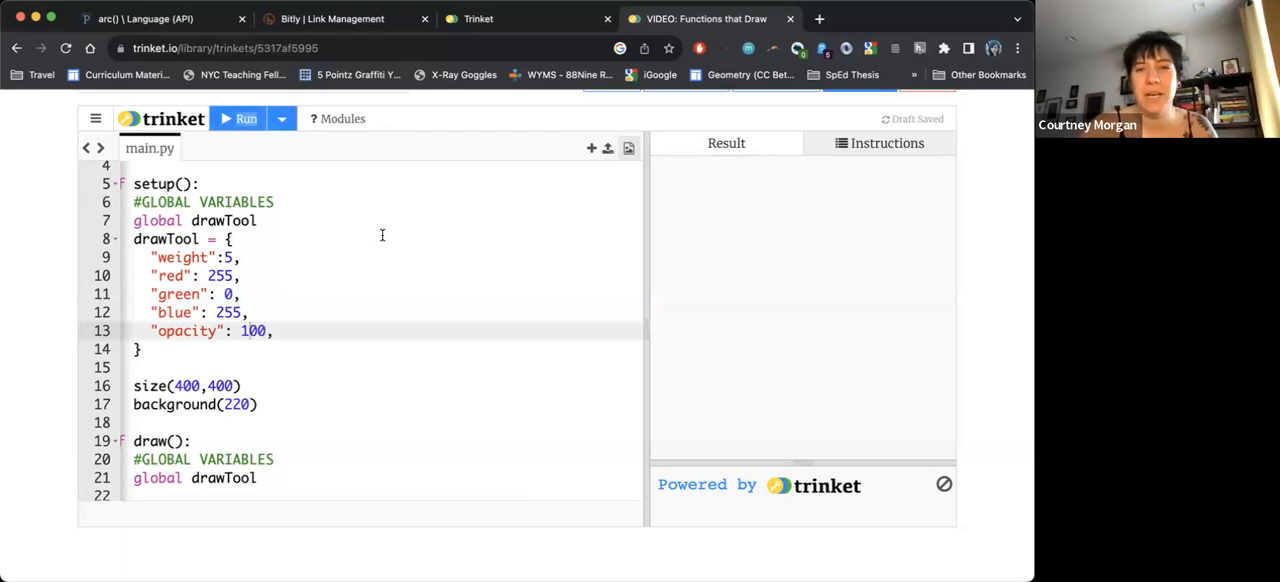
pyautogui.click(240, 118)
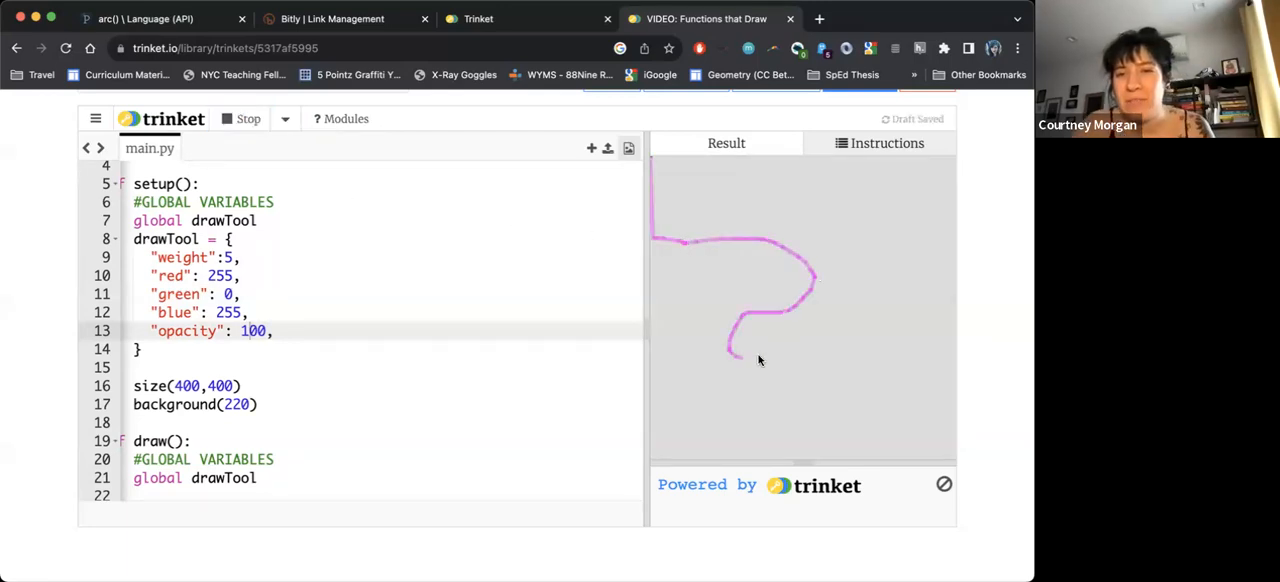
pyautogui.moveTo(730, 360); pyautogui.dragTo(870, 364)
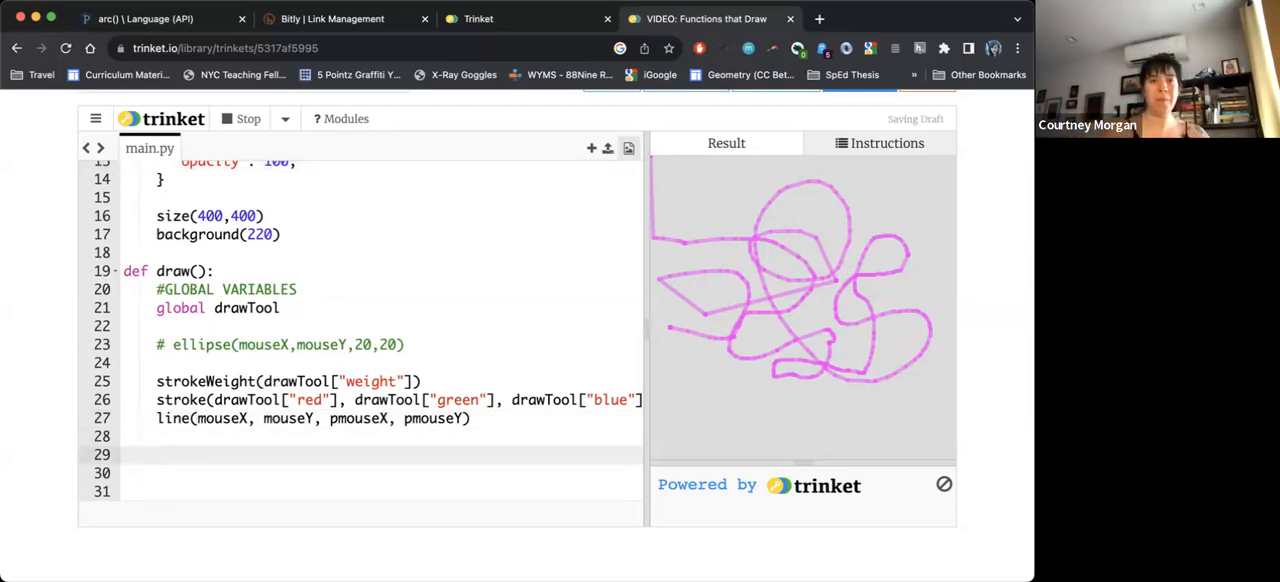
# - Write the weight conditional: 10 when mouseX exceeds 200, else drawTool["weight"] = 5
pyautogui.write('if mouseX>')
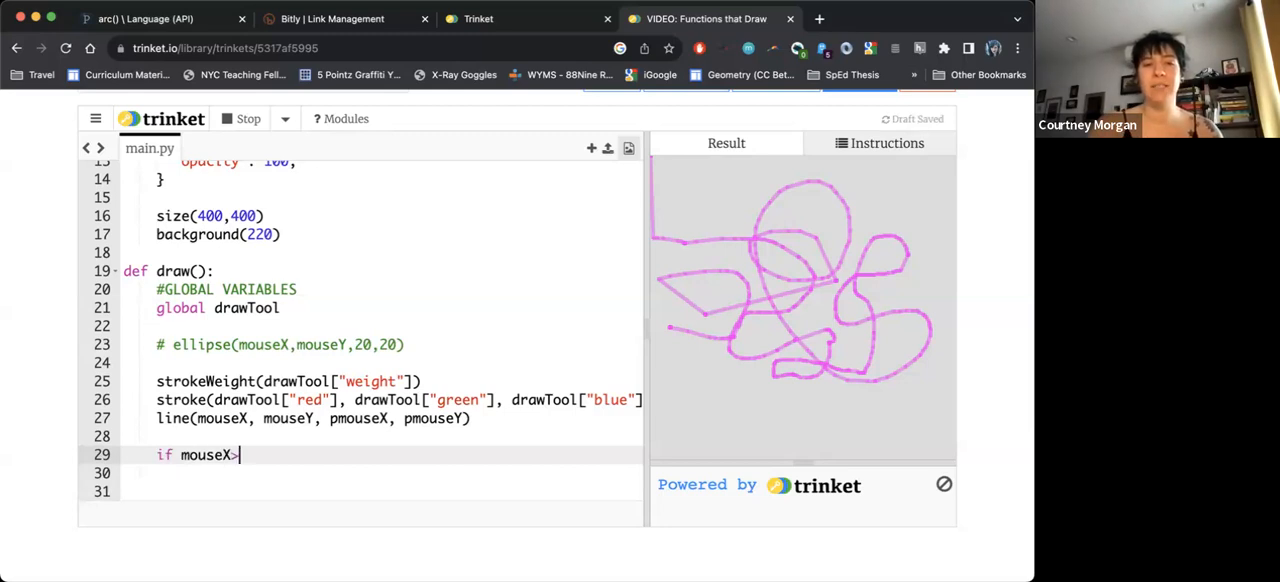
pyautogui.write('200')
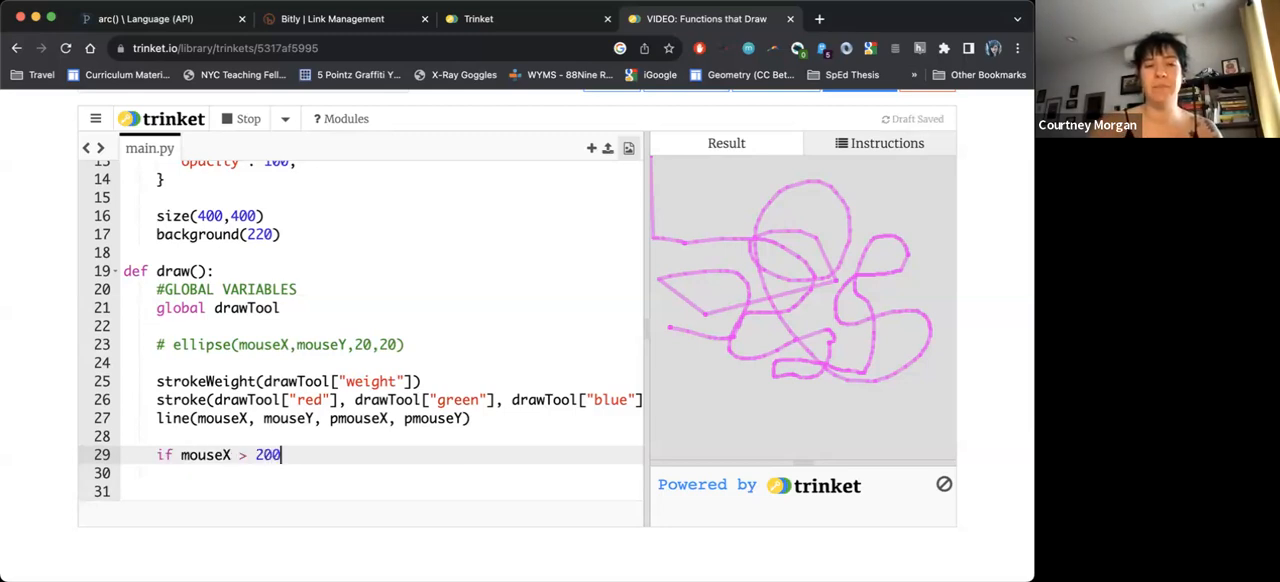
pyautogui.write(':')
pyautogui.click(382, 472)
pyautogui.write('drawTool["weight')
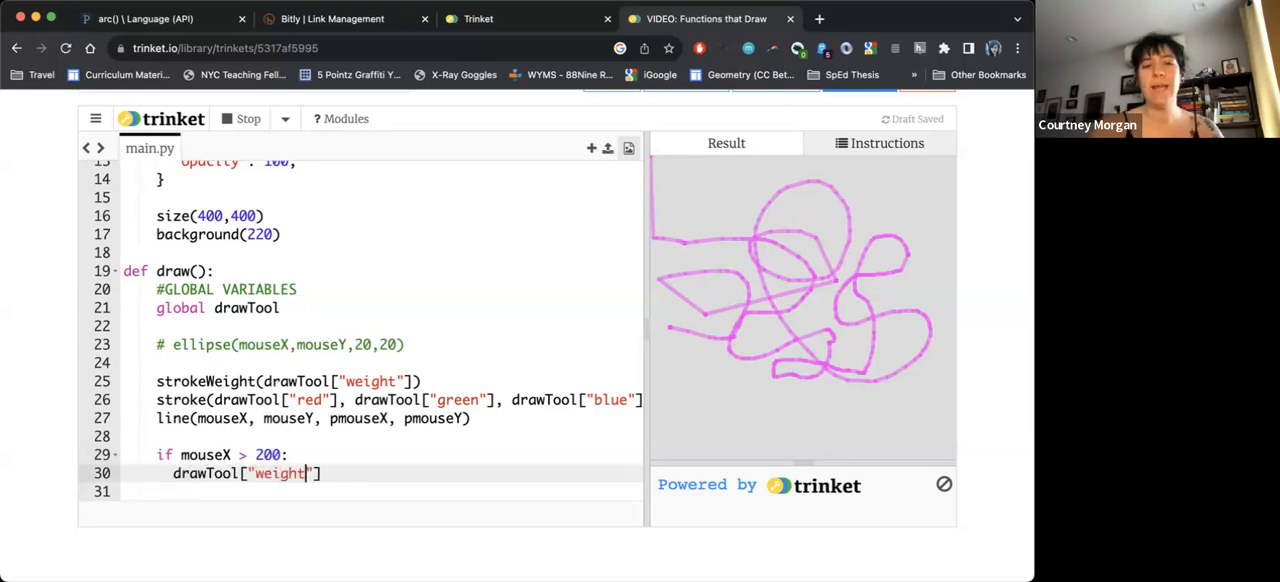
pyautogui.write('=')
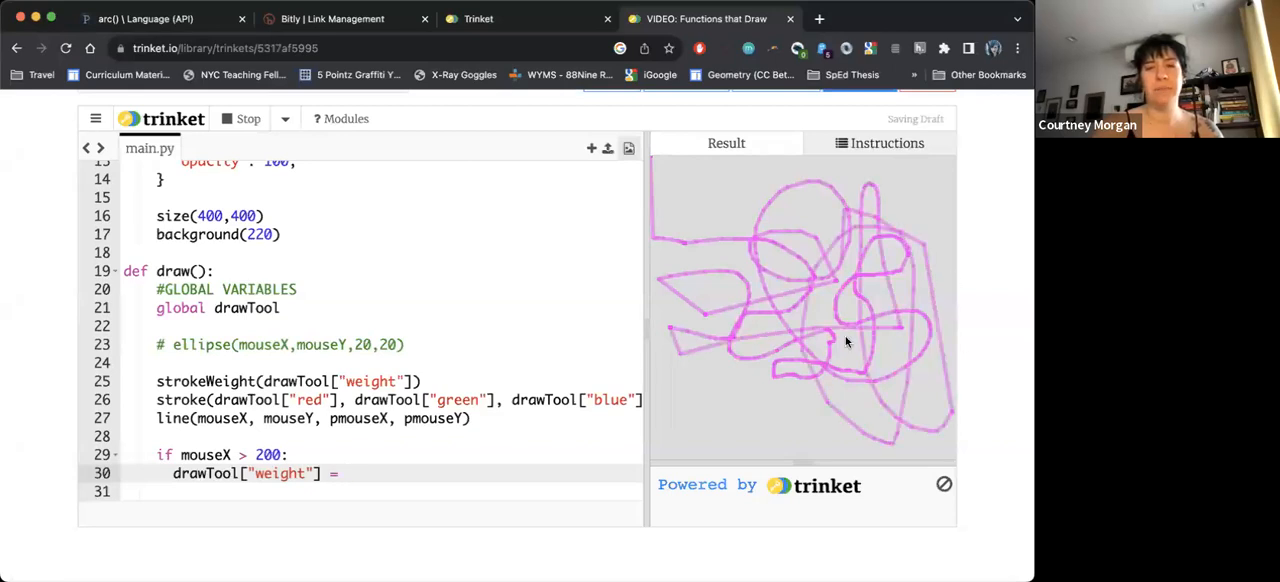
pyautogui.write('10')
pyautogui.write('draw')
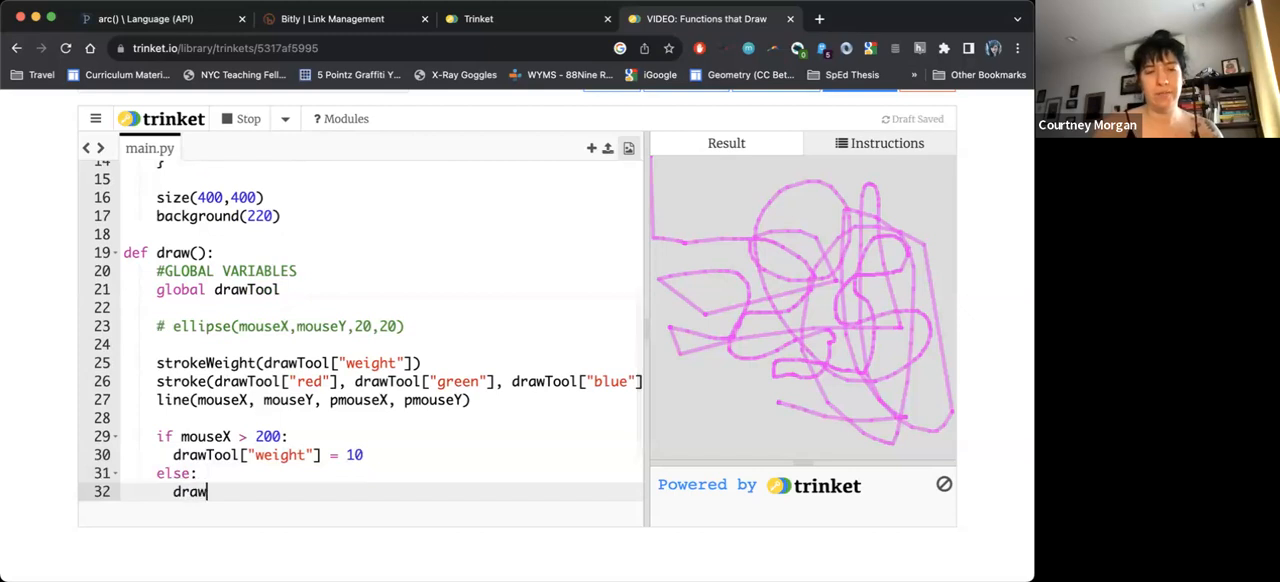
pyautogui.write('Tool["wei"]')
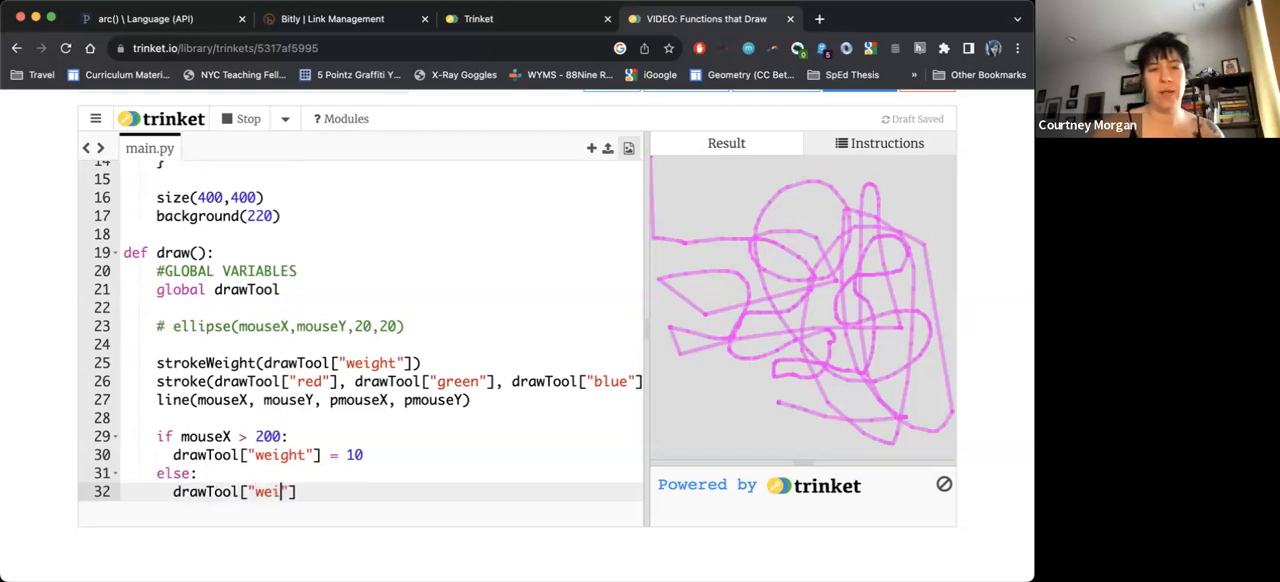
pyautogui.write('ght"] = 5')
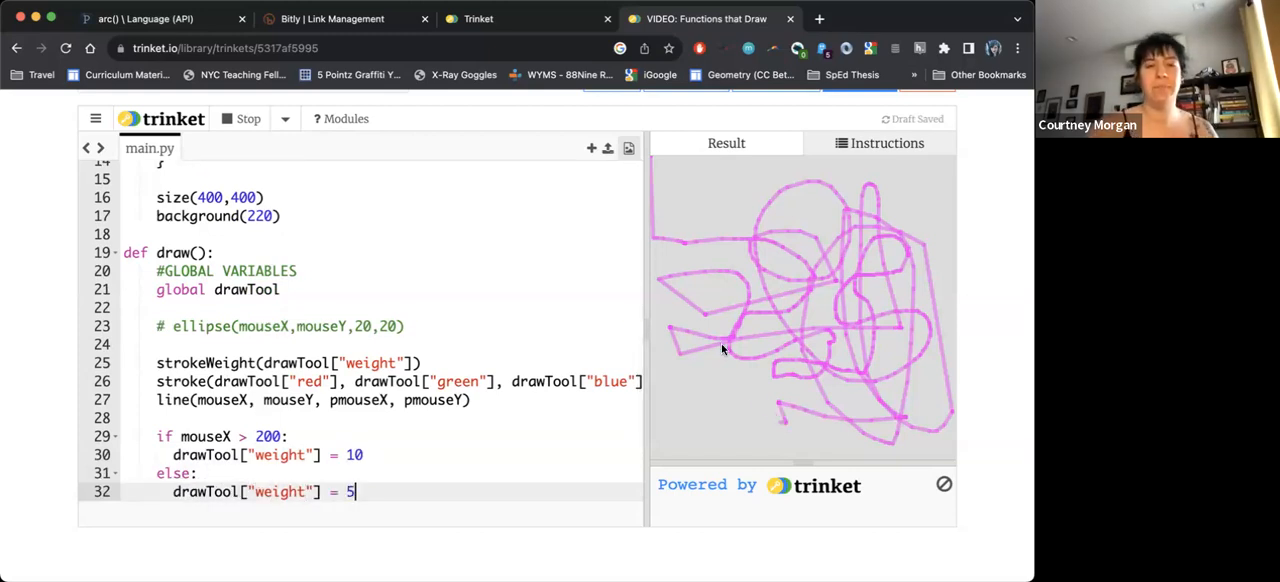
# - Stop the sketch, raise the if-branch weight from 10 to 15, and rerun it
pyautogui.click(240, 118)
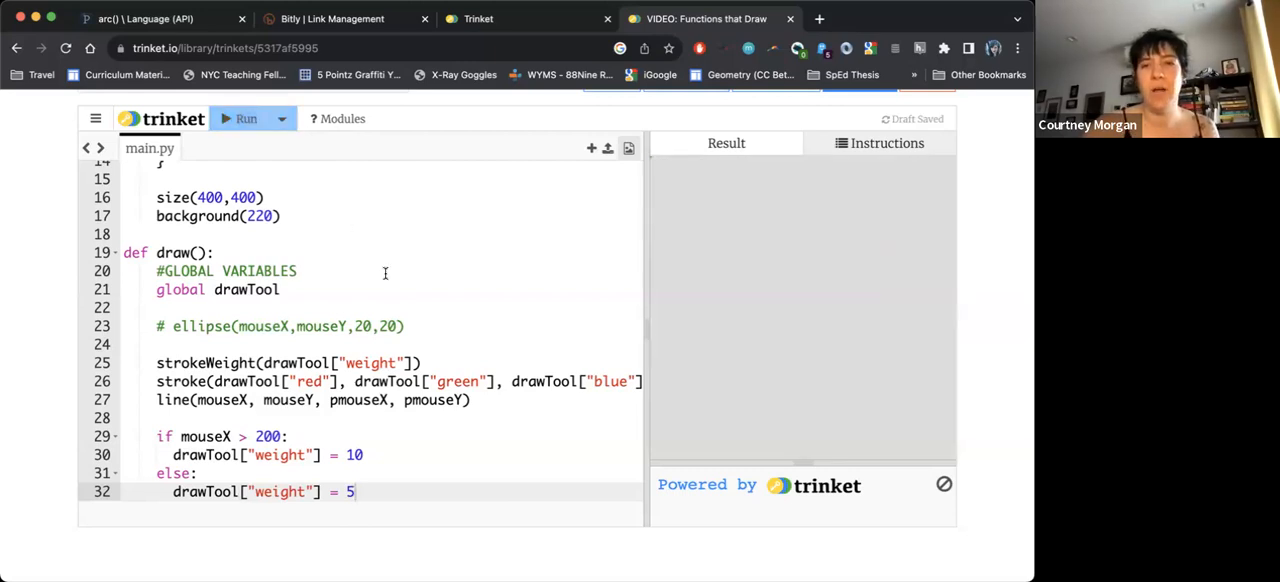
pyautogui.click(244, 118)
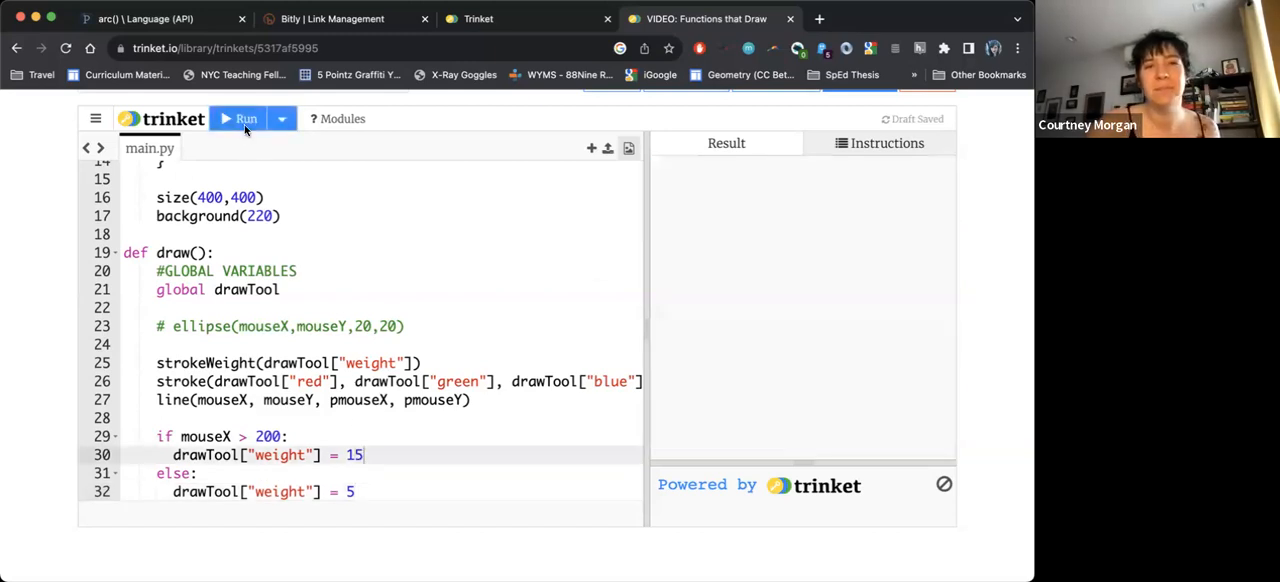
pyautogui.click(244, 118)
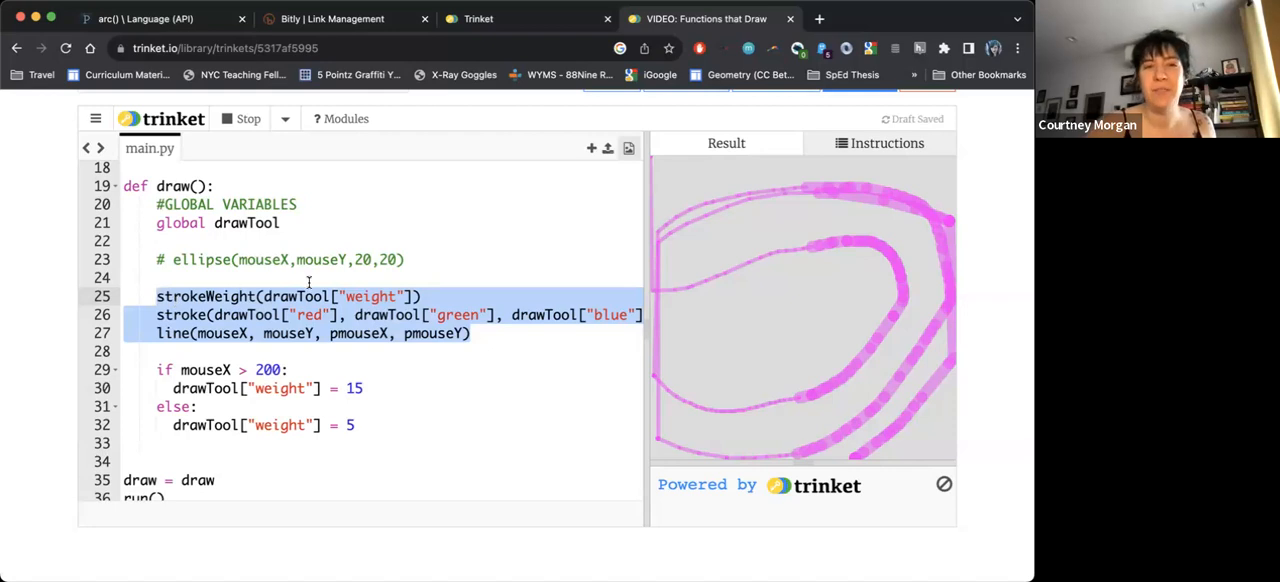
pyautogui.click(316, 296)
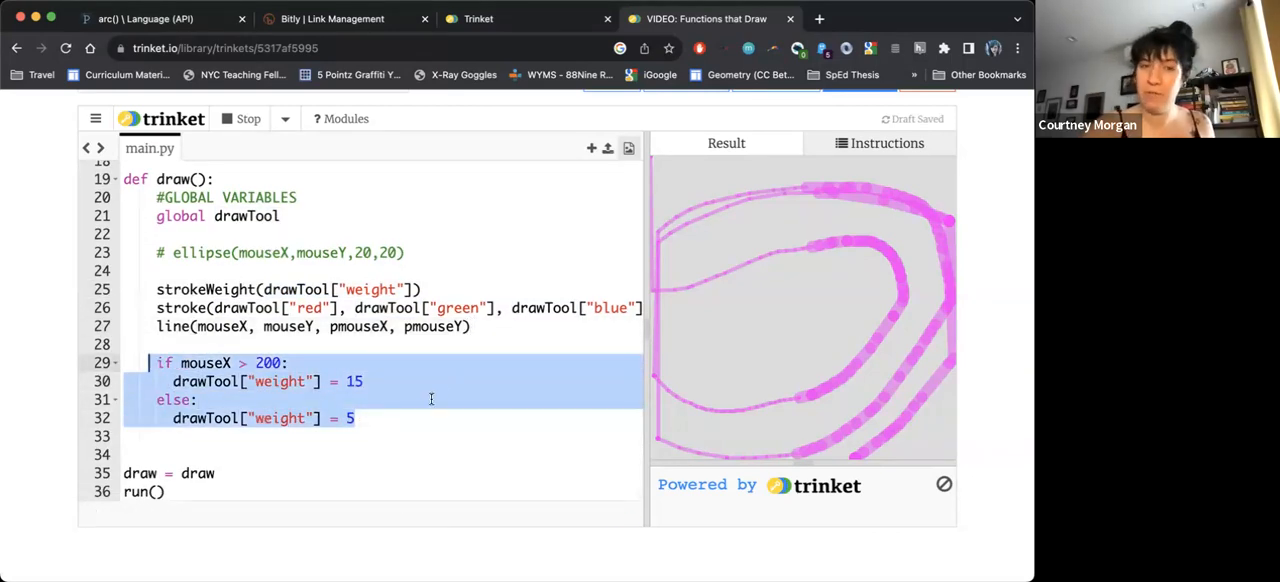
pyautogui.click(352, 418)
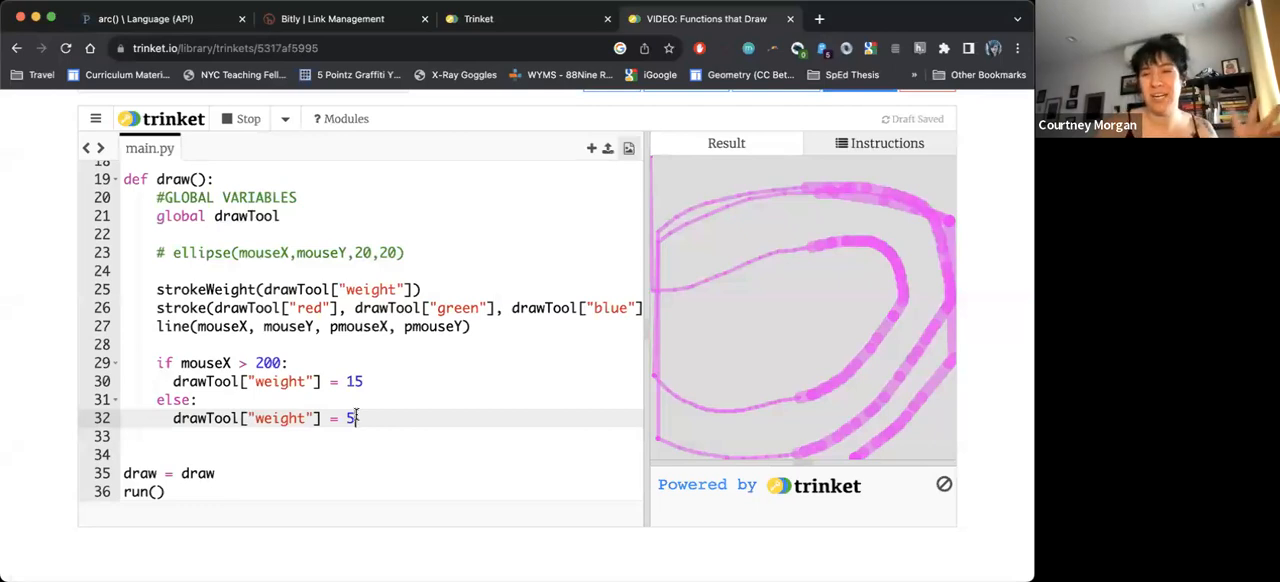
# - Add if mouseY > 200: setting green to 75, with the else branch setting green to 0
pyautogui.write('if')
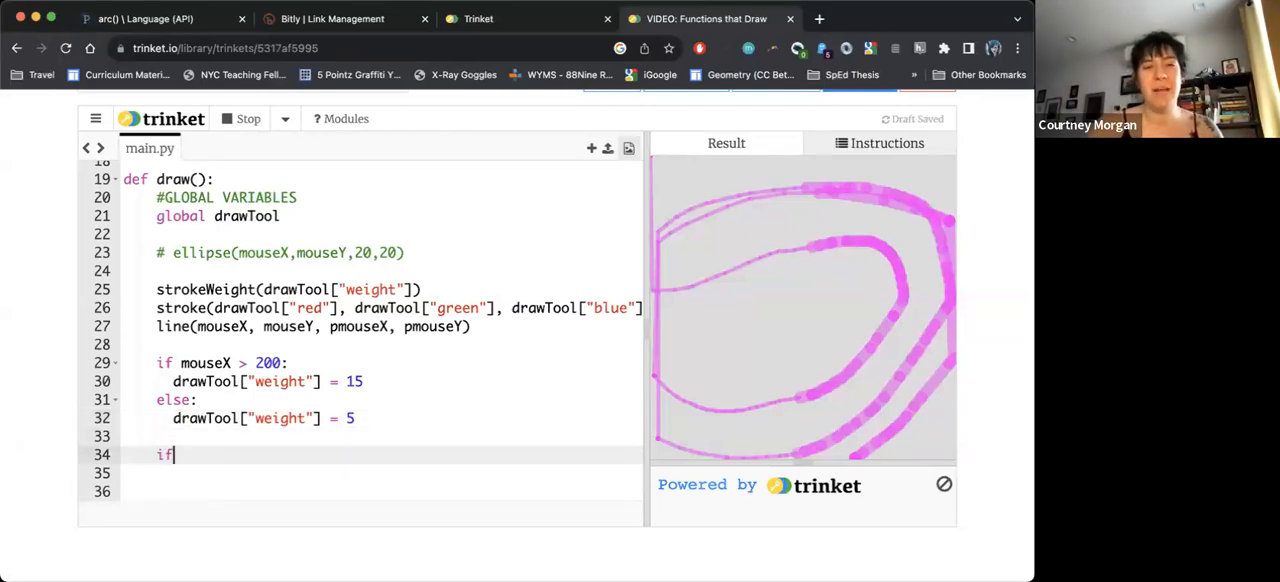
pyautogui.write('mouseY >')
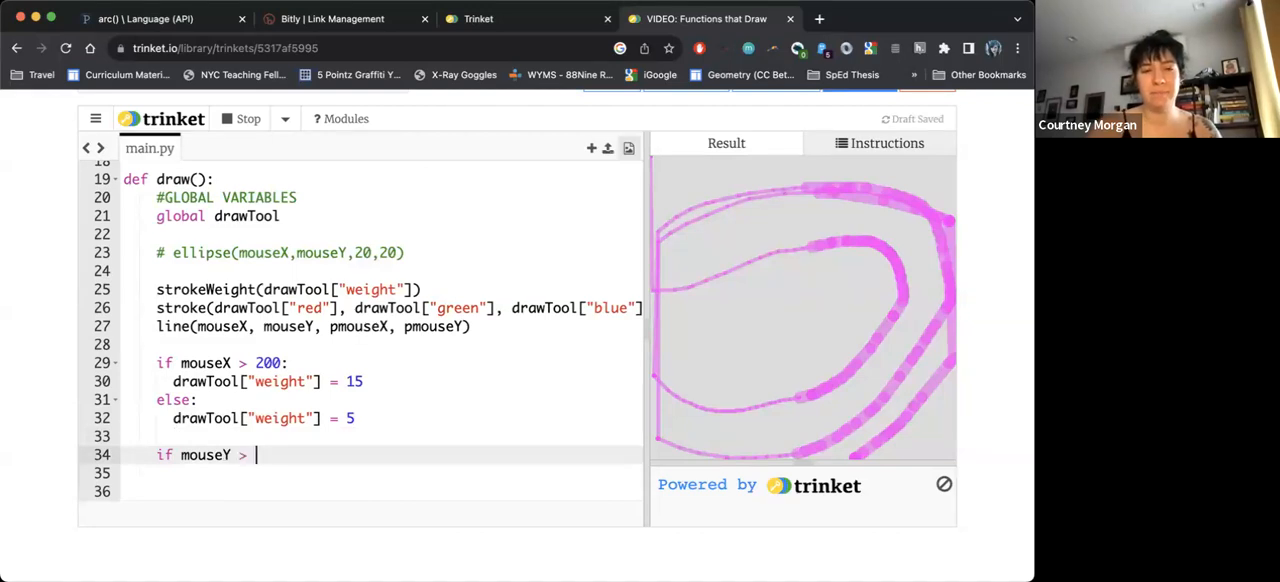
pyautogui.write('200:')
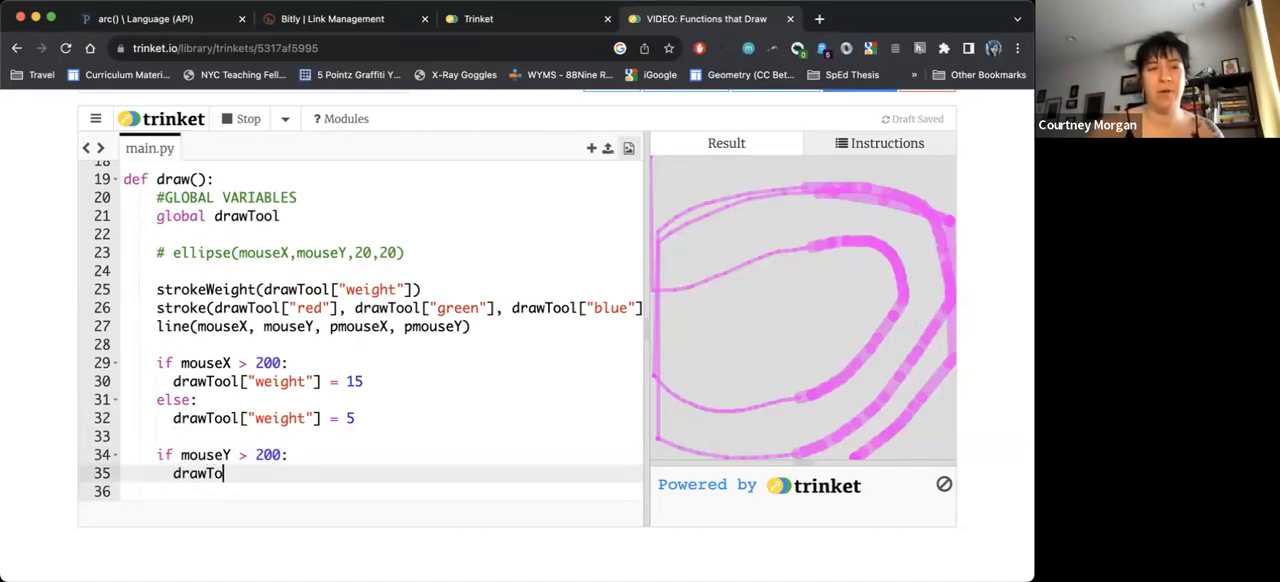
pyautogui.write('l["green"]')
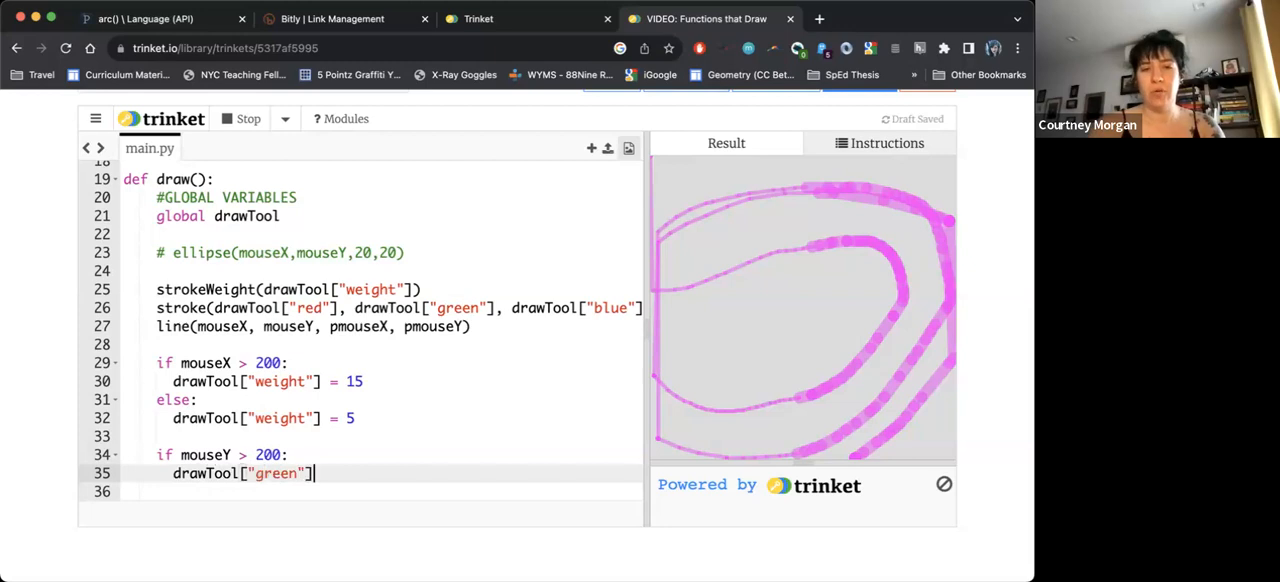
pyautogui.write('= 50')
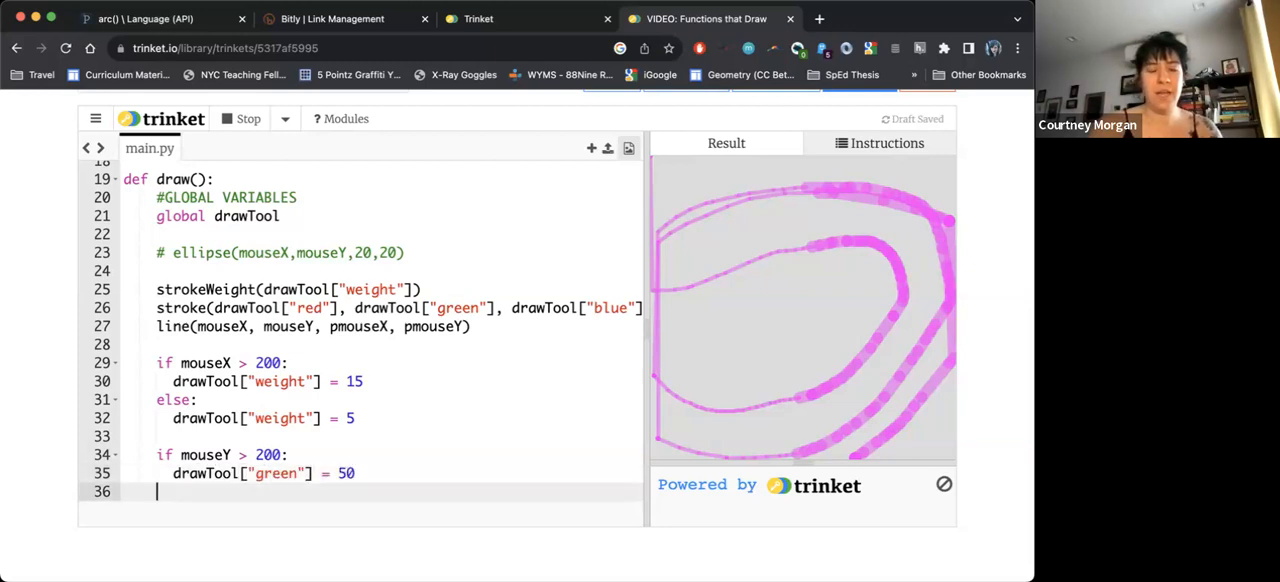
pyautogui.write('75')
pyautogui.write('else:')
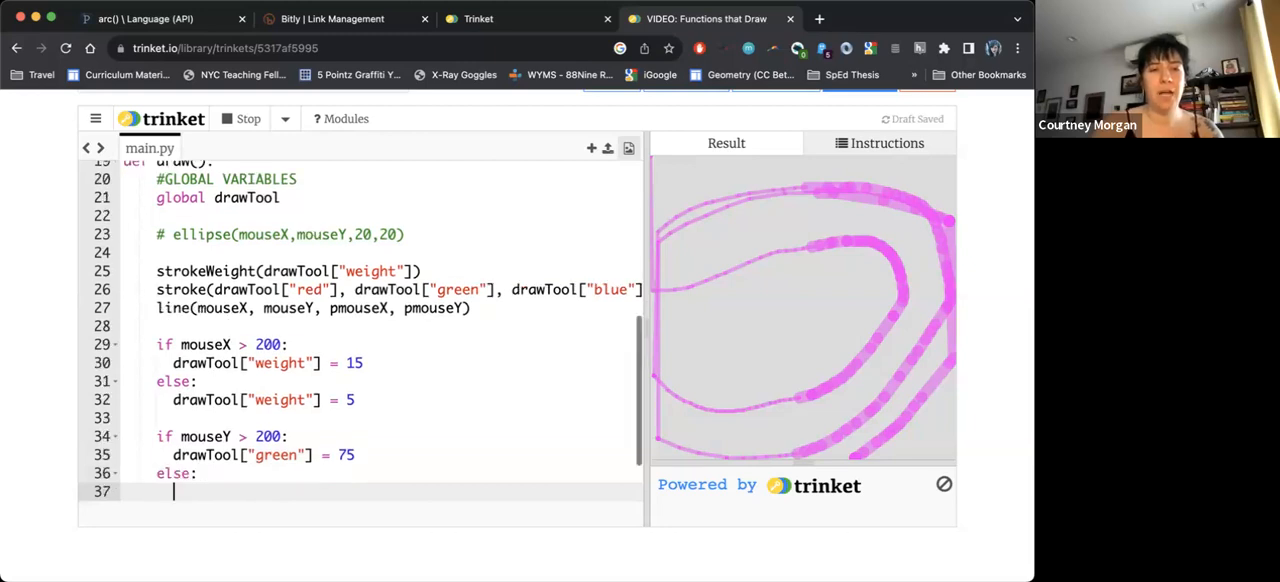
pyautogui.write('drawTool["gre"]')
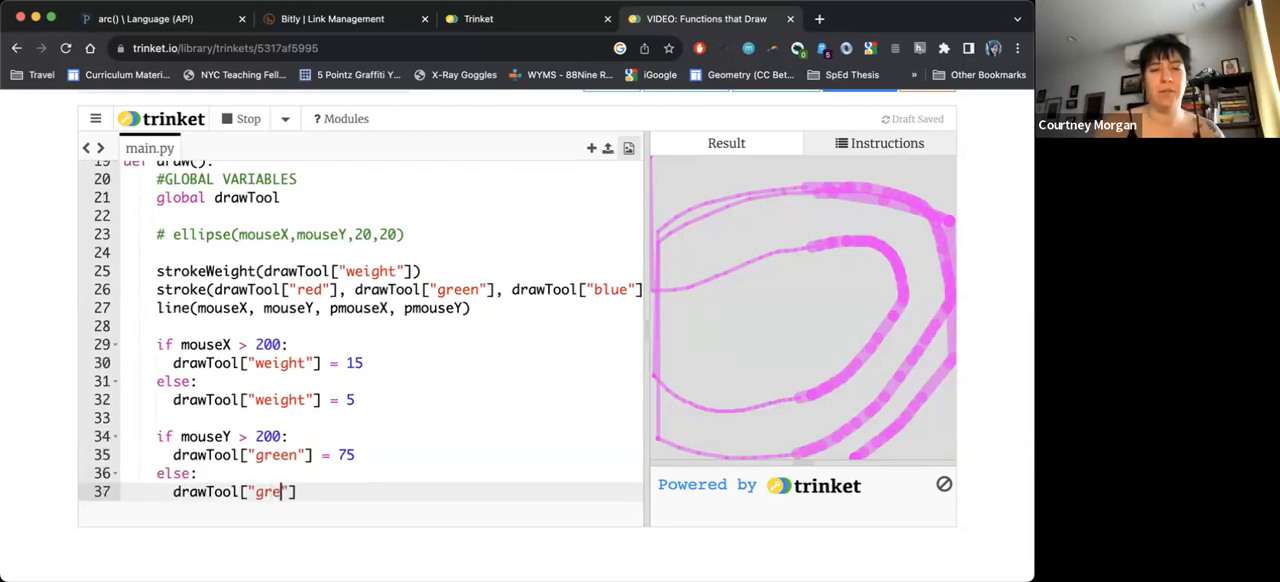
pyautogui.write('en"] = 0')
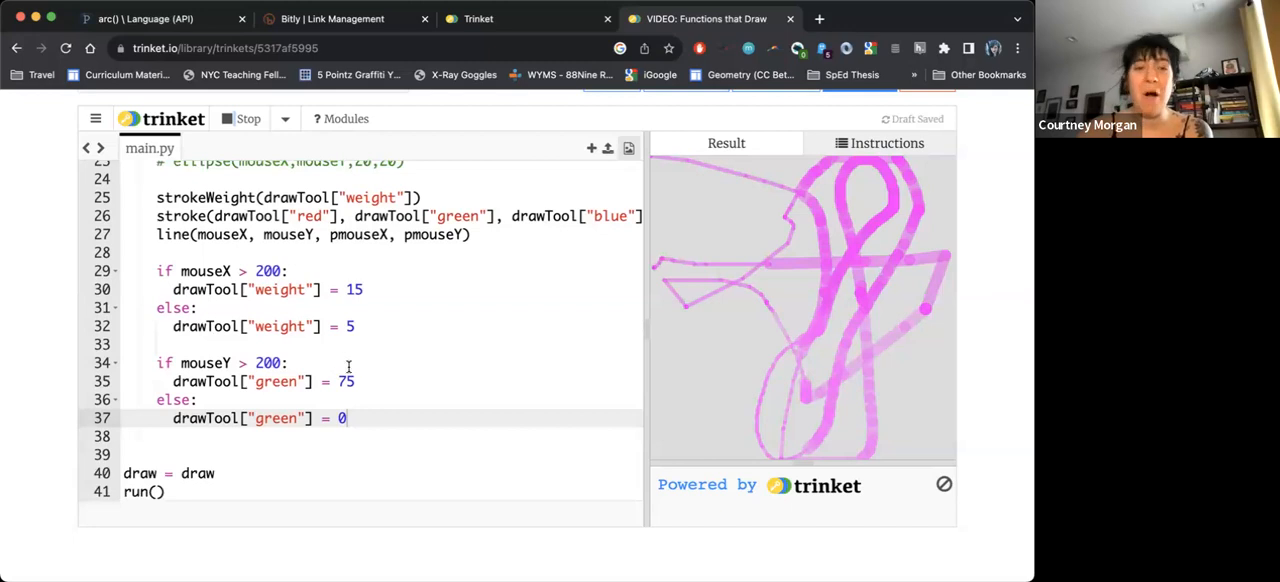
pyautogui.moveTo(328, 354)
pyautogui.write('draw')
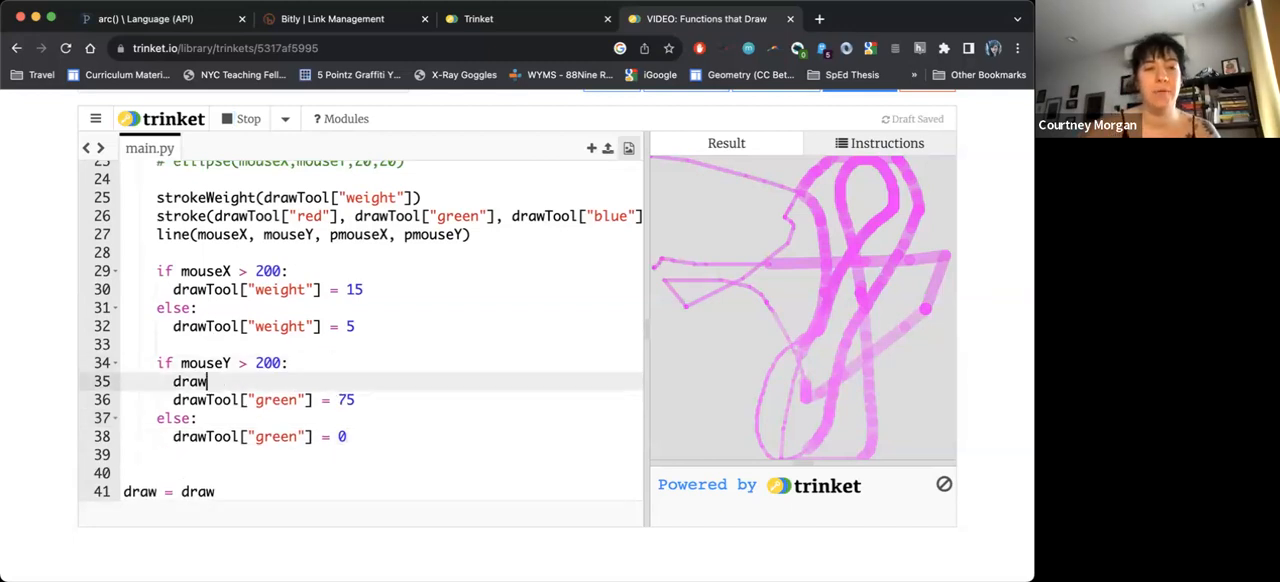
# - Set red to 0 in the mouseY branch and 255 in the else branch
pyautogui.write('Tool["red"]')
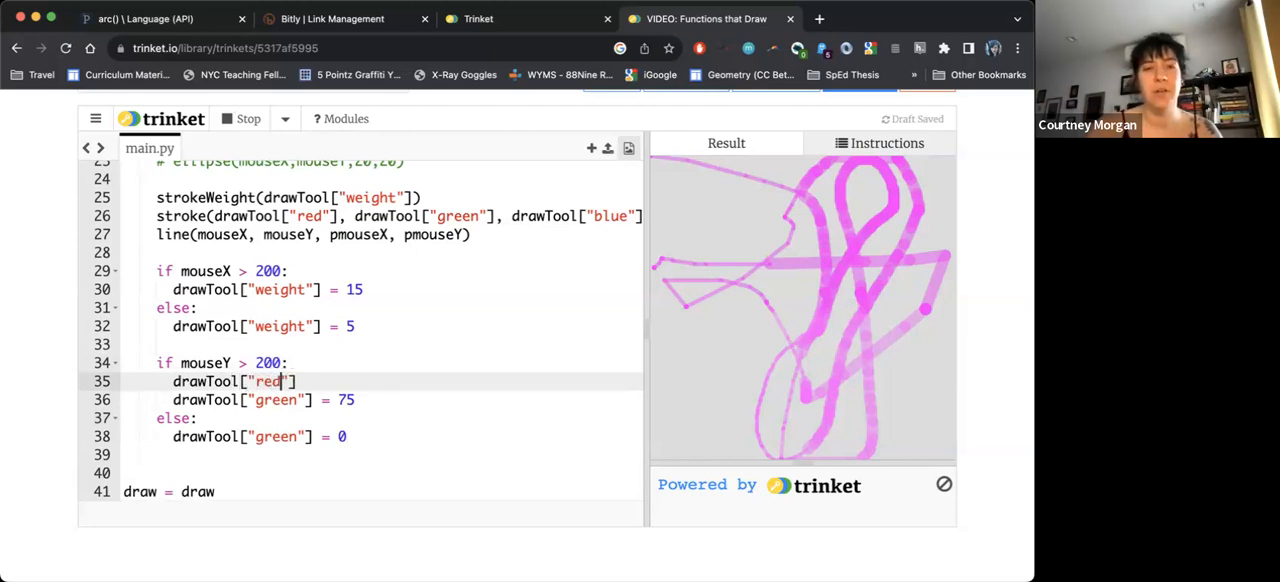
pyautogui.write('=')
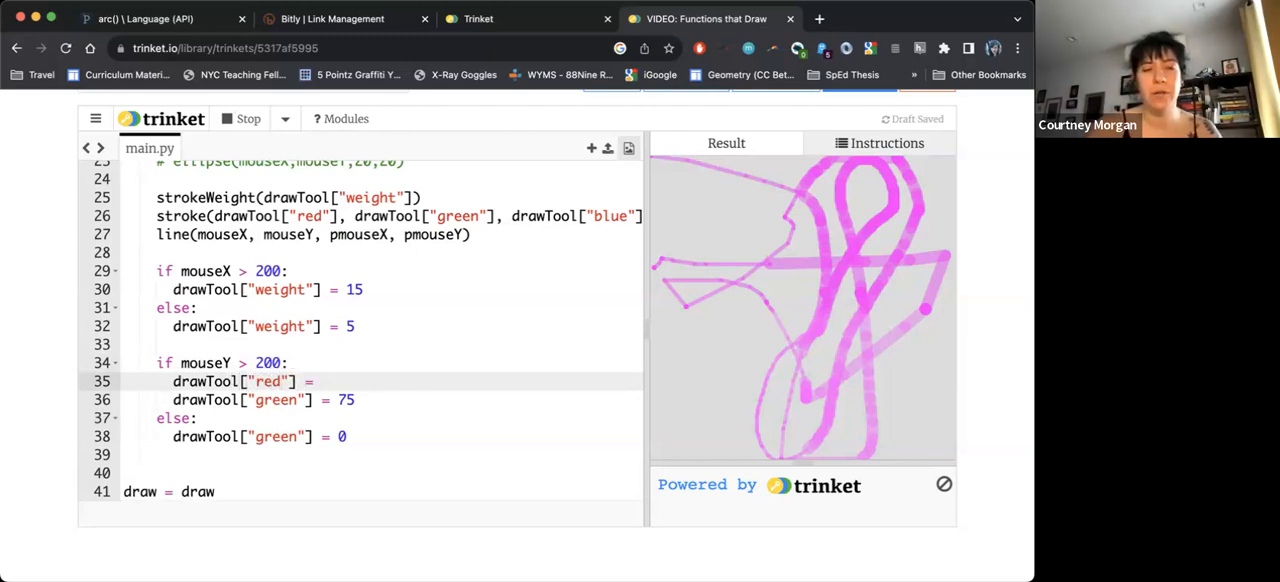
pyautogui.write('0')
pyautogui.write('drawTool["red"] =')
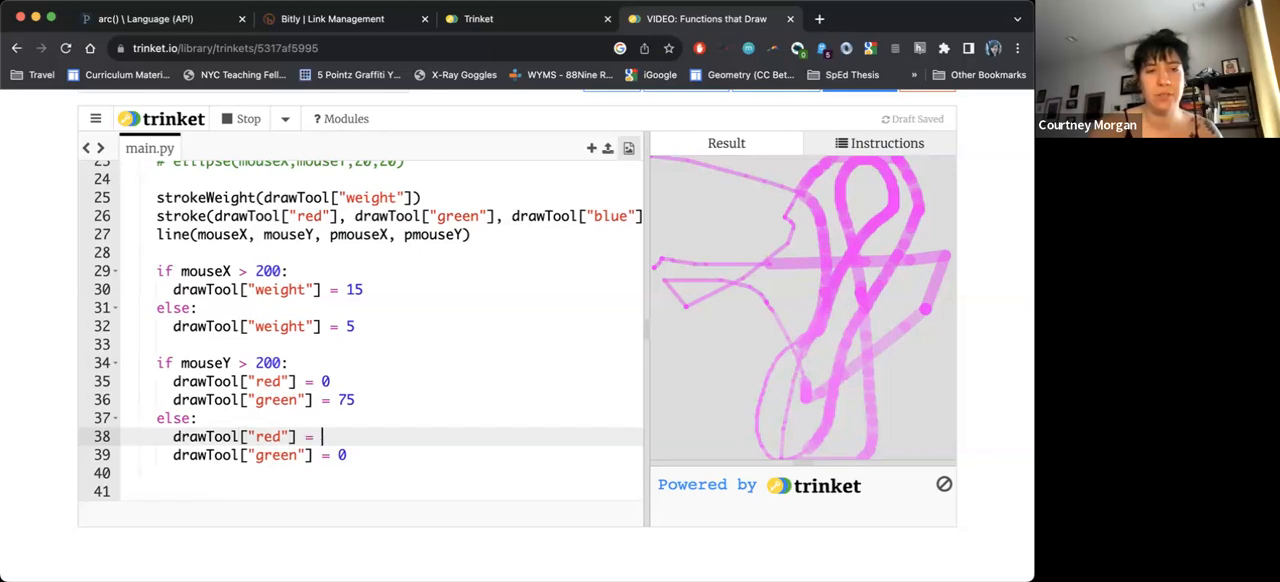
pyautogui.write('255')
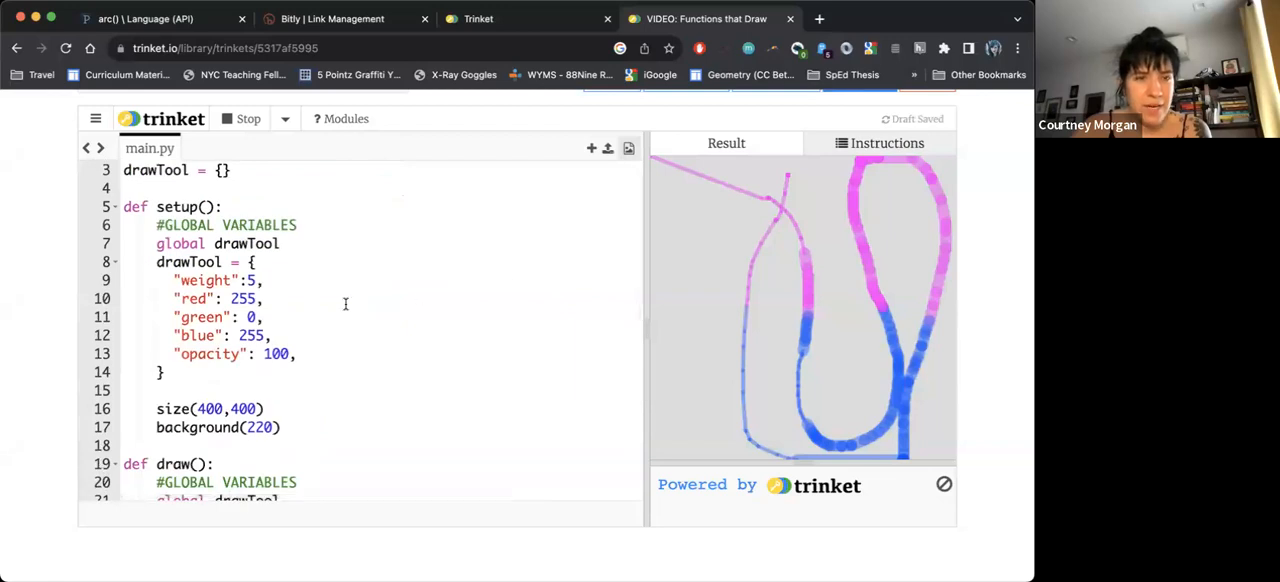
# - Scroll through main.py to review the code while drawing pink and blue strokes on the canvas
pyautogui.scroll(-3)
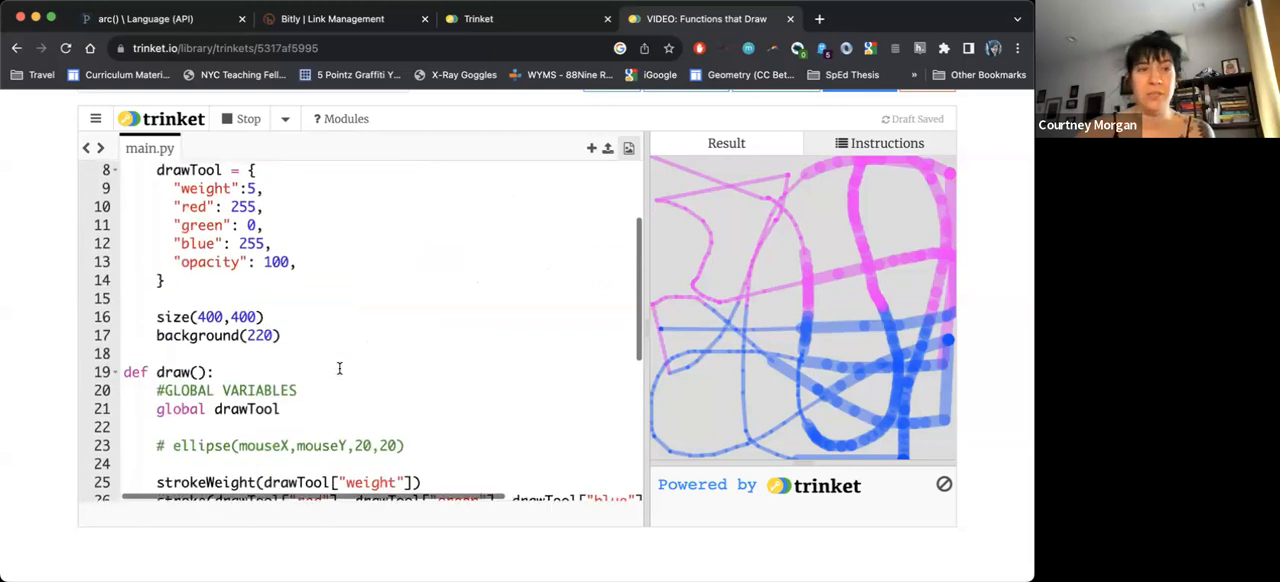
pyautogui.scroll(-3)
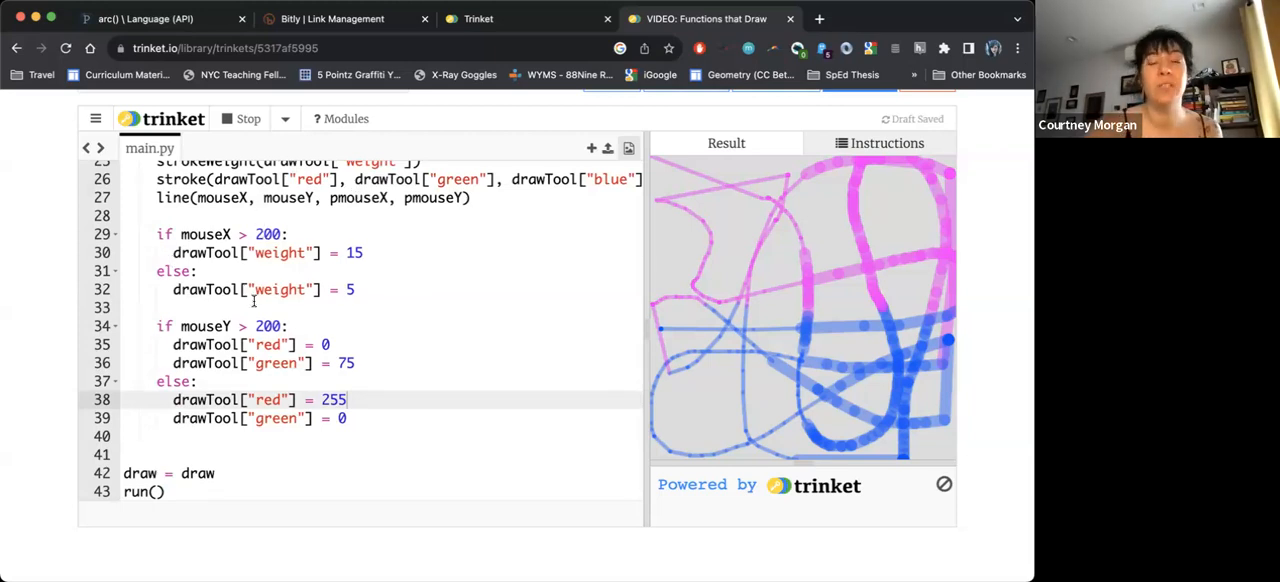
pyautogui.scroll(3)
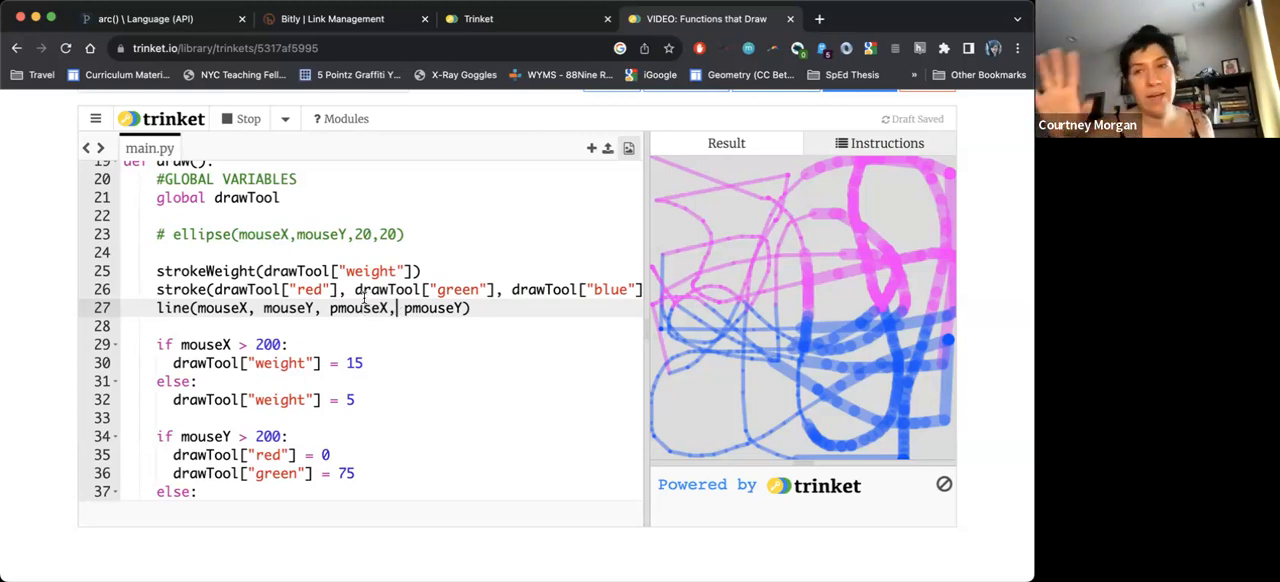
pyautogui.moveTo(372, 338)
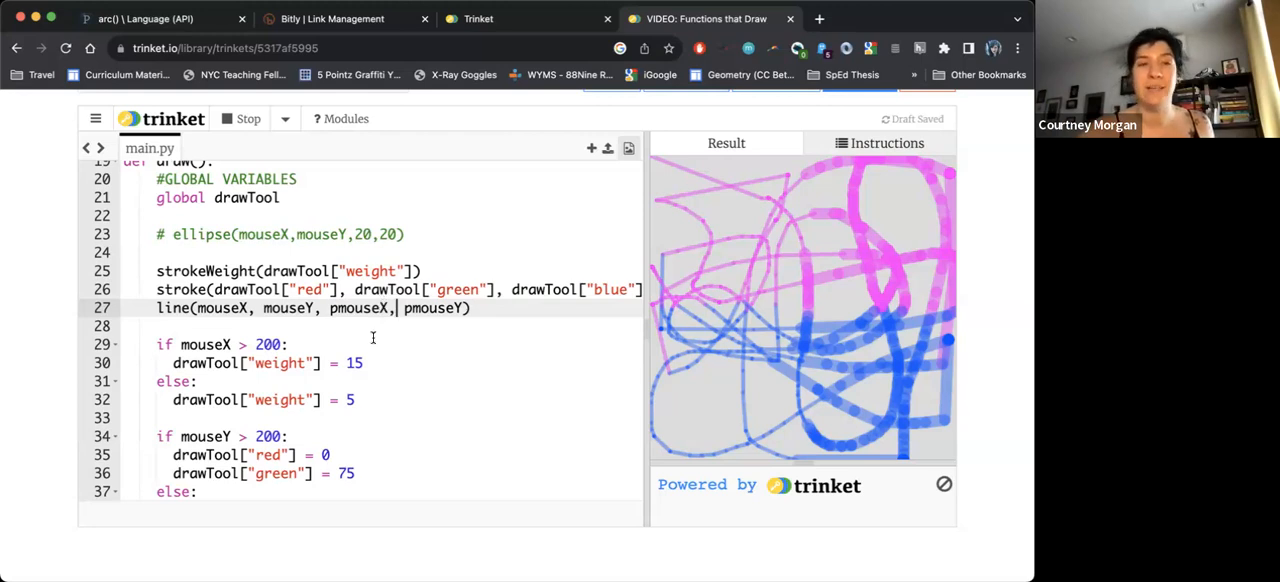